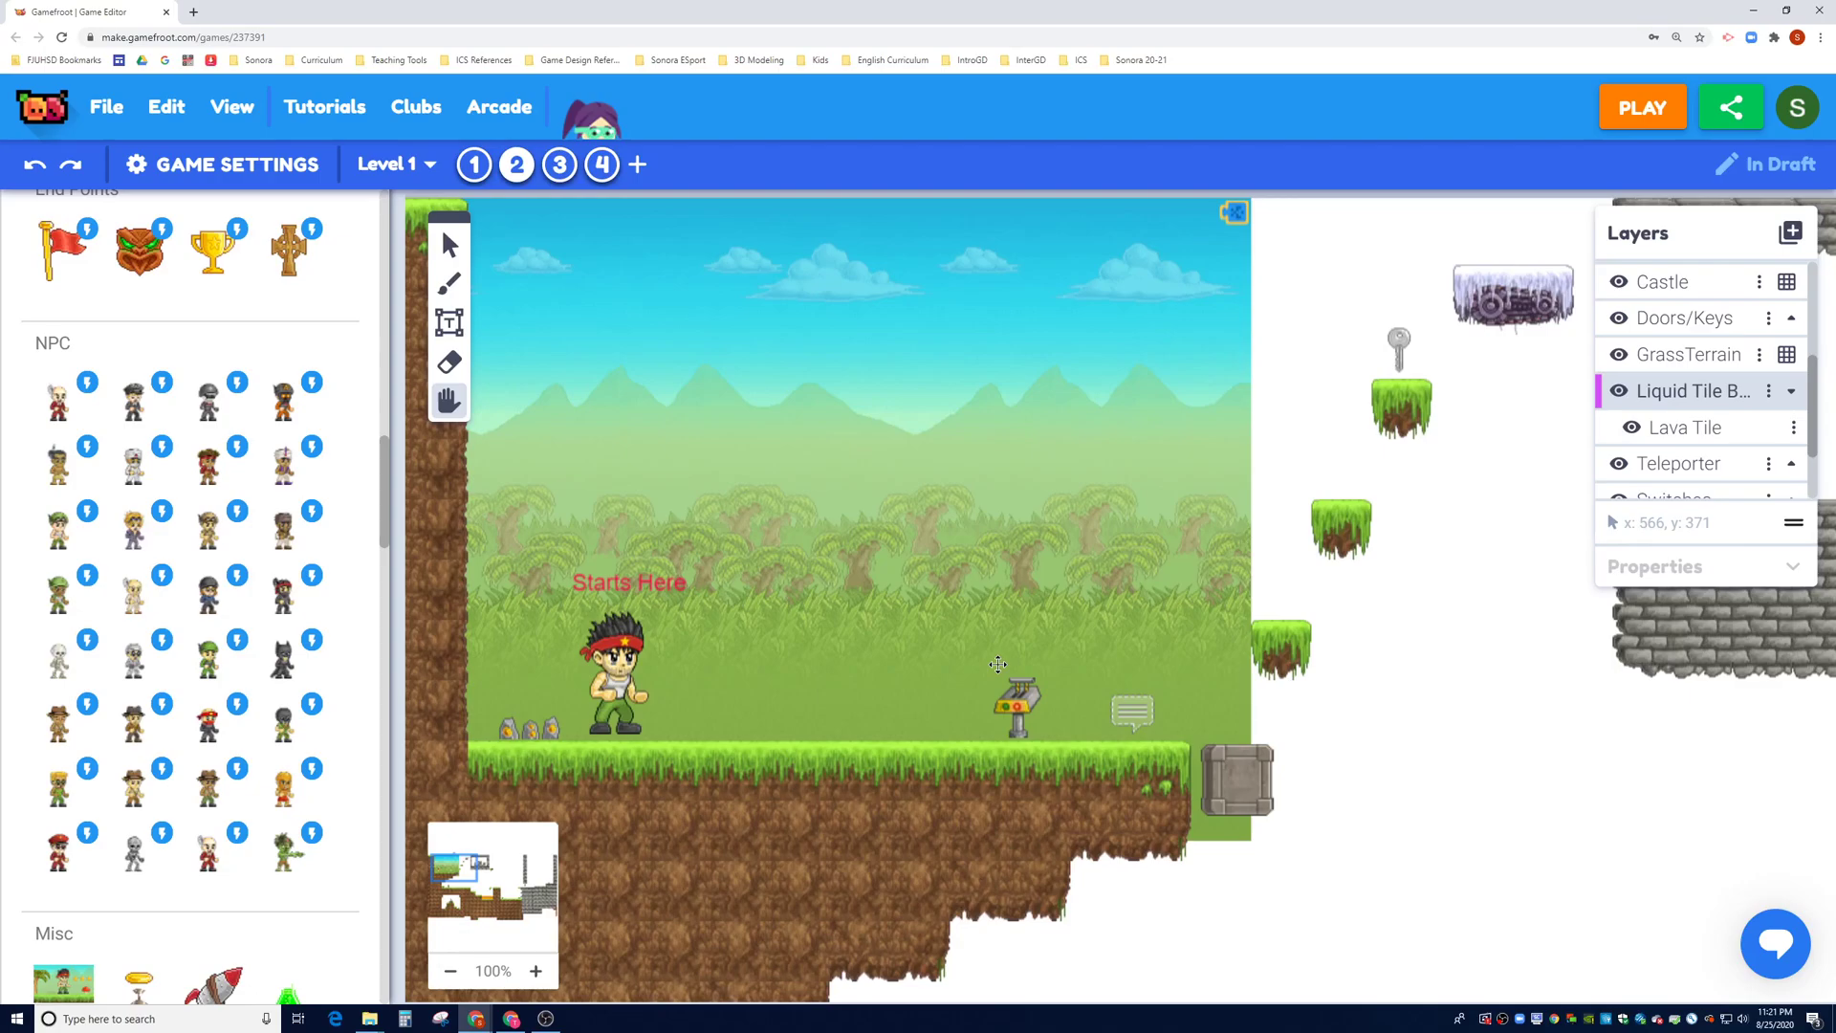
mouse_move(839, 671)
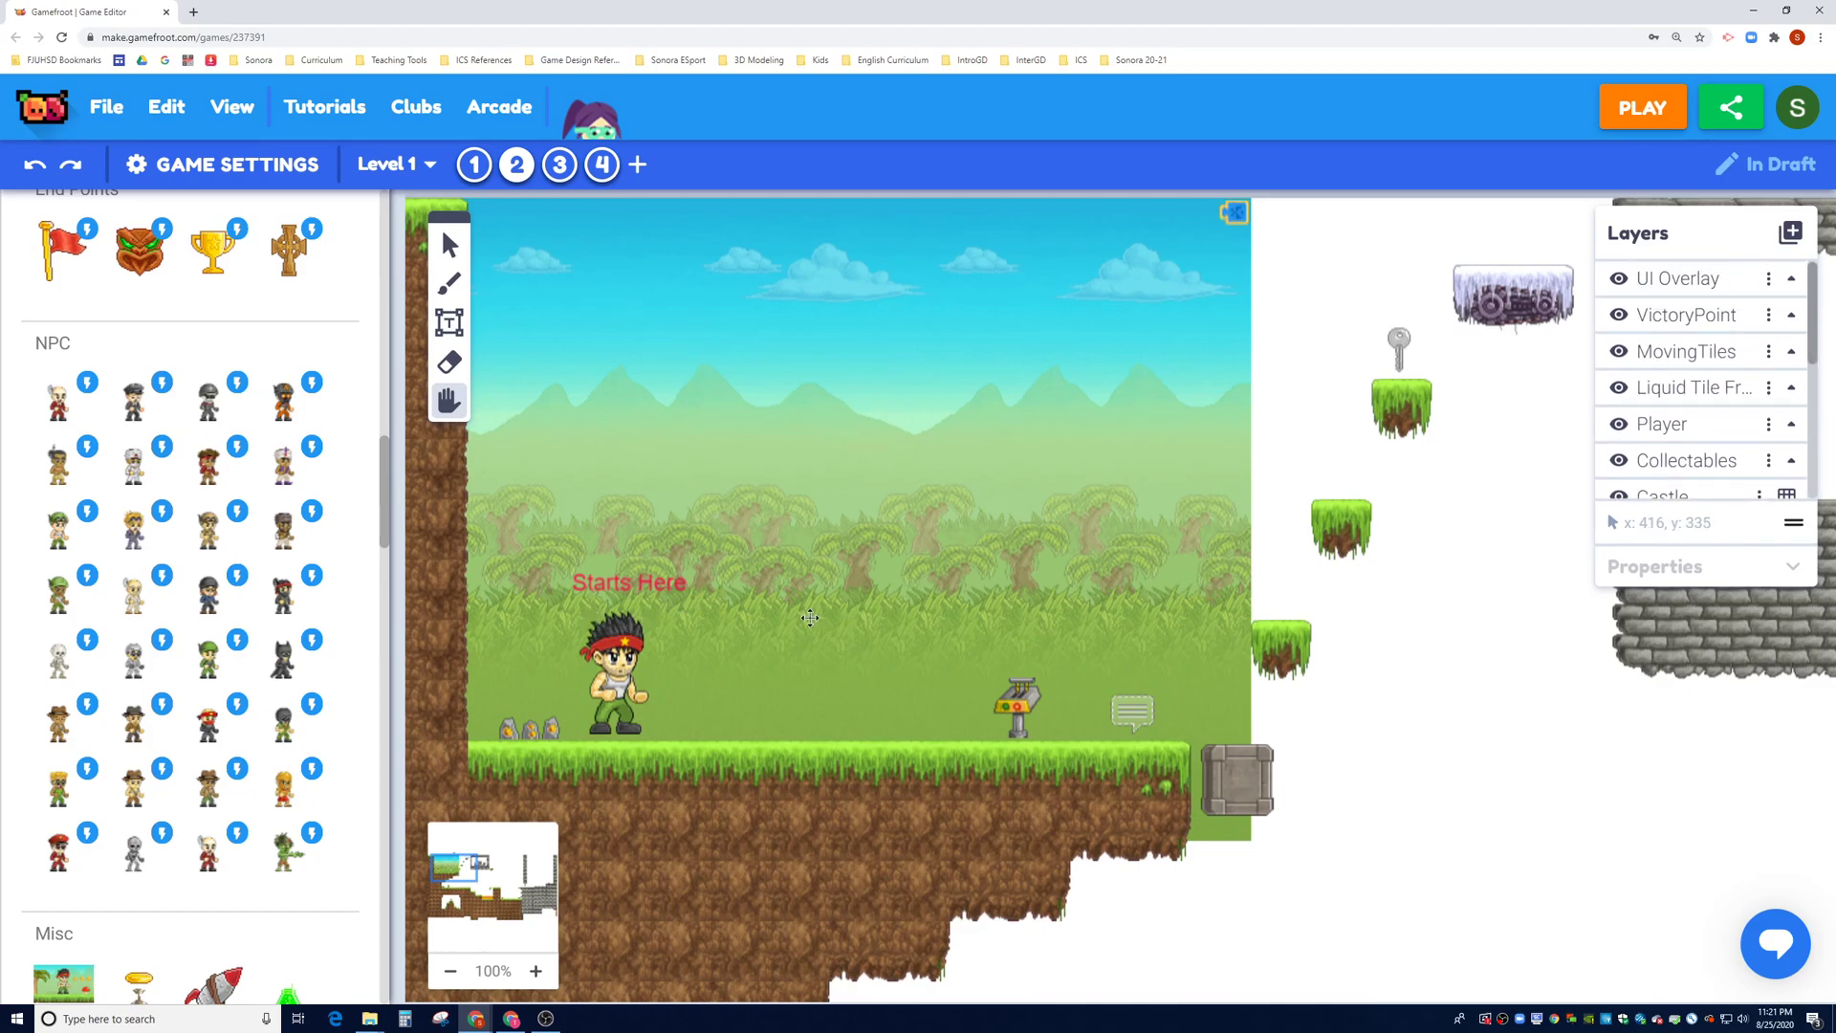
mouse_move(817, 632)
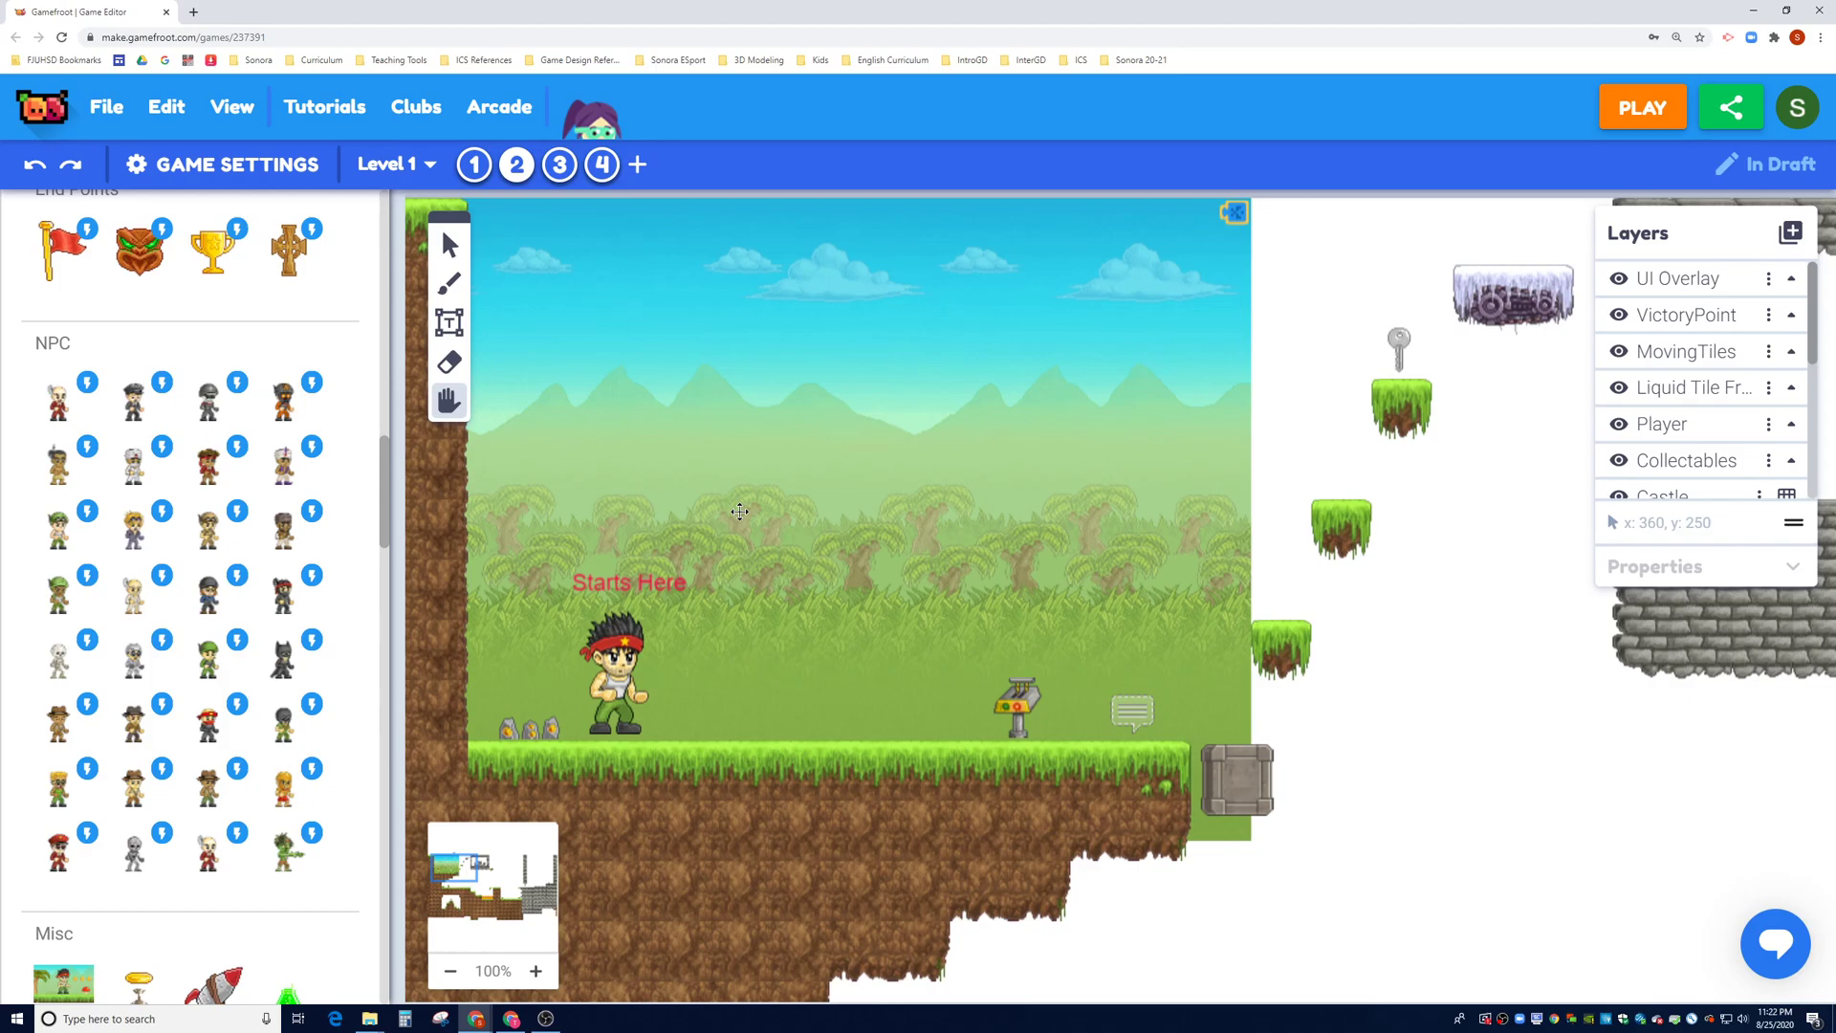
Step: Scroll the asset library down to the HUD section with the red health bar
scroll("down", 3)
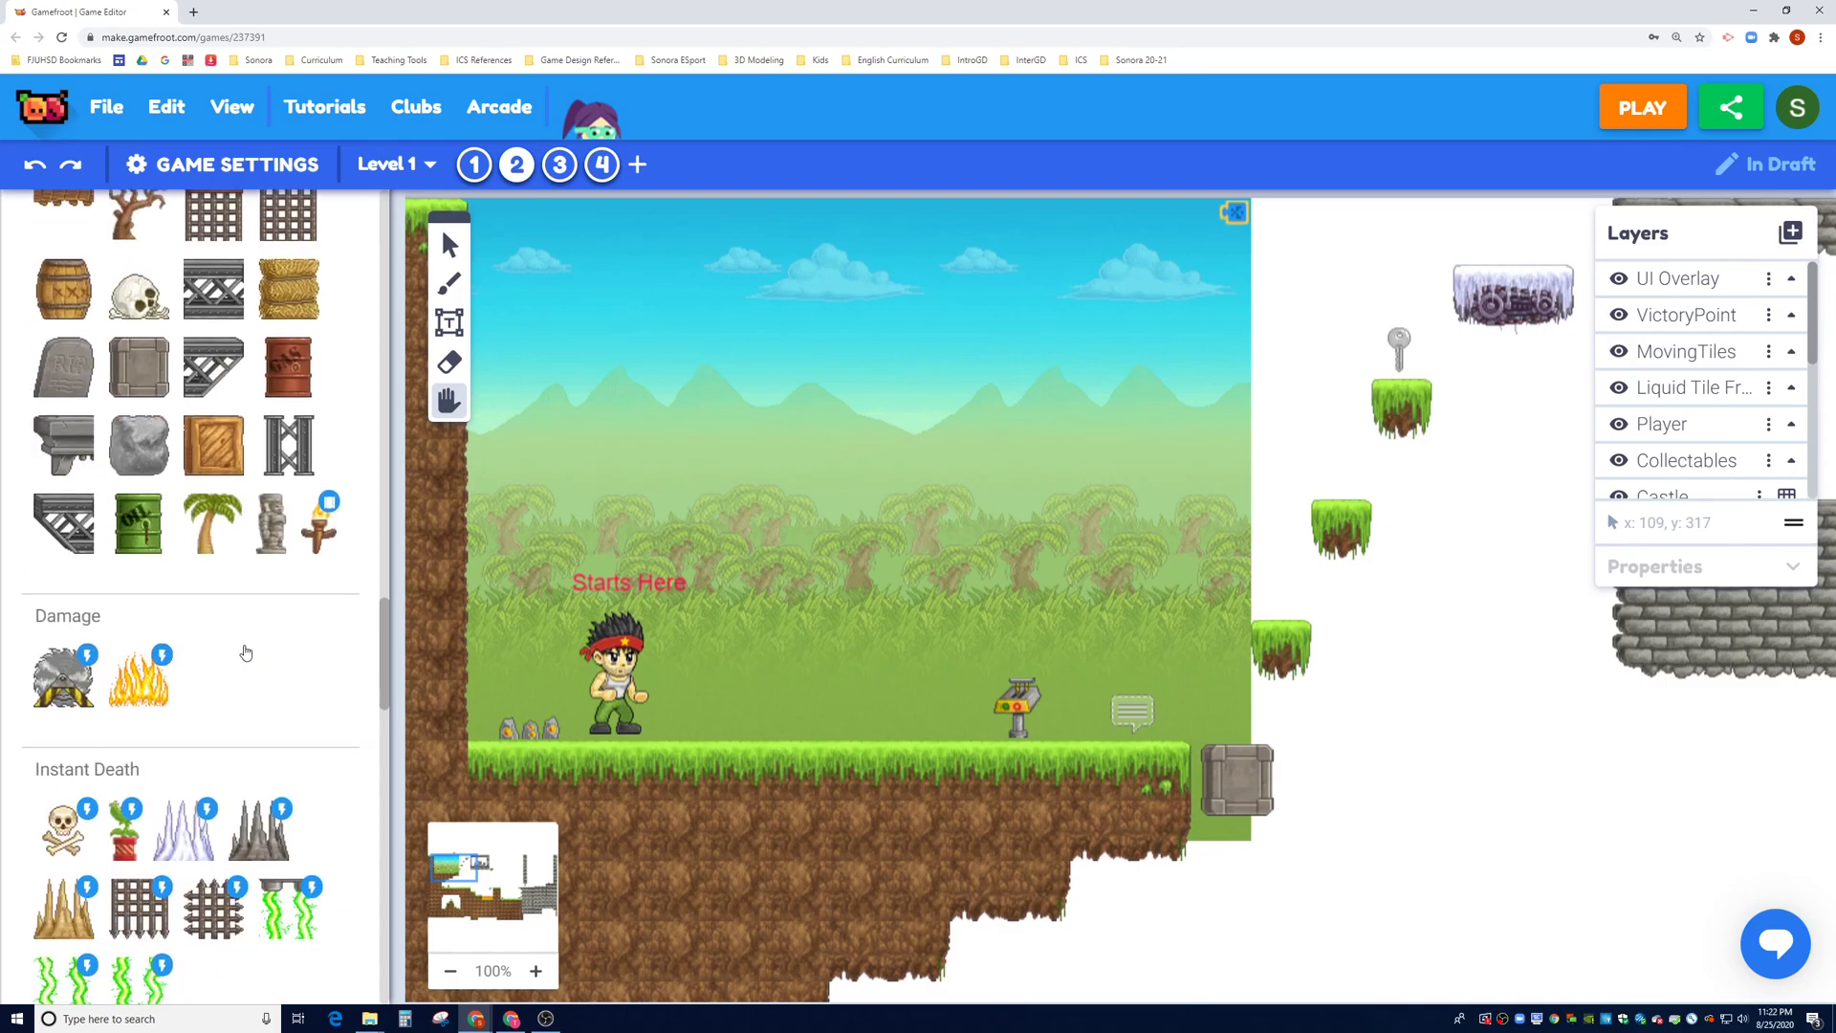
scroll("down", 3)
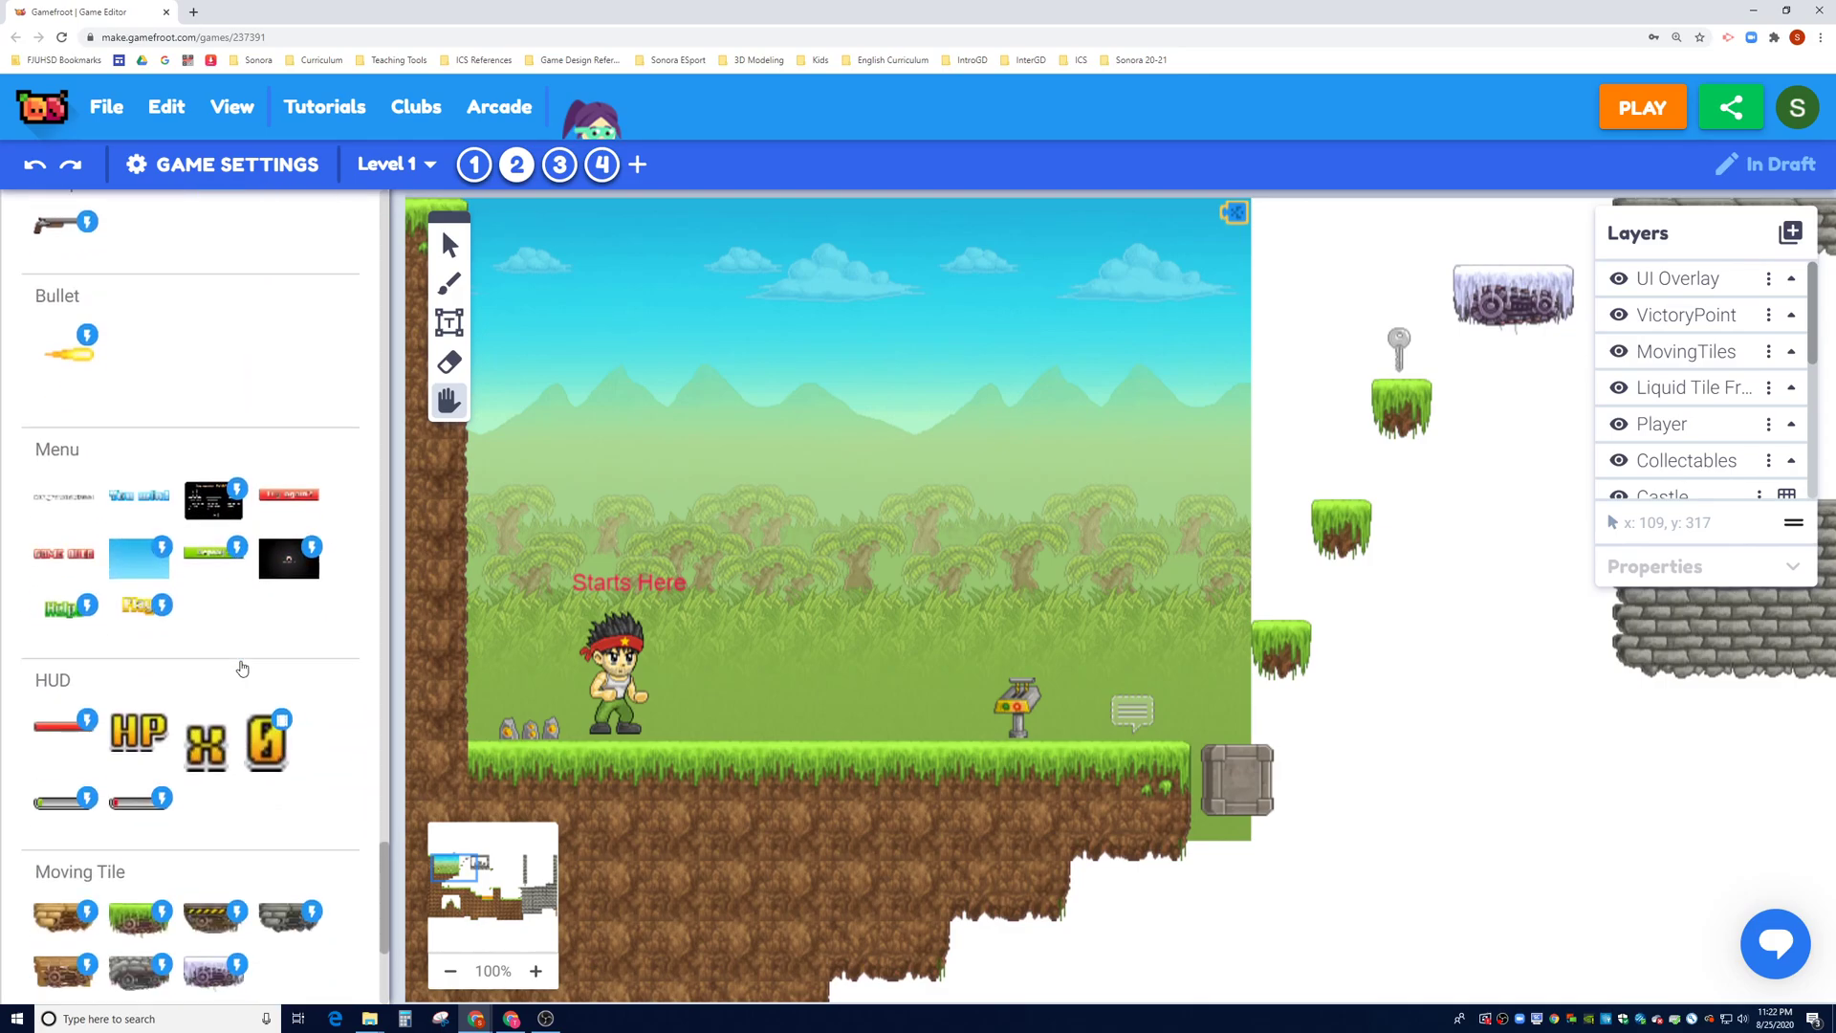
scroll("down", 3)
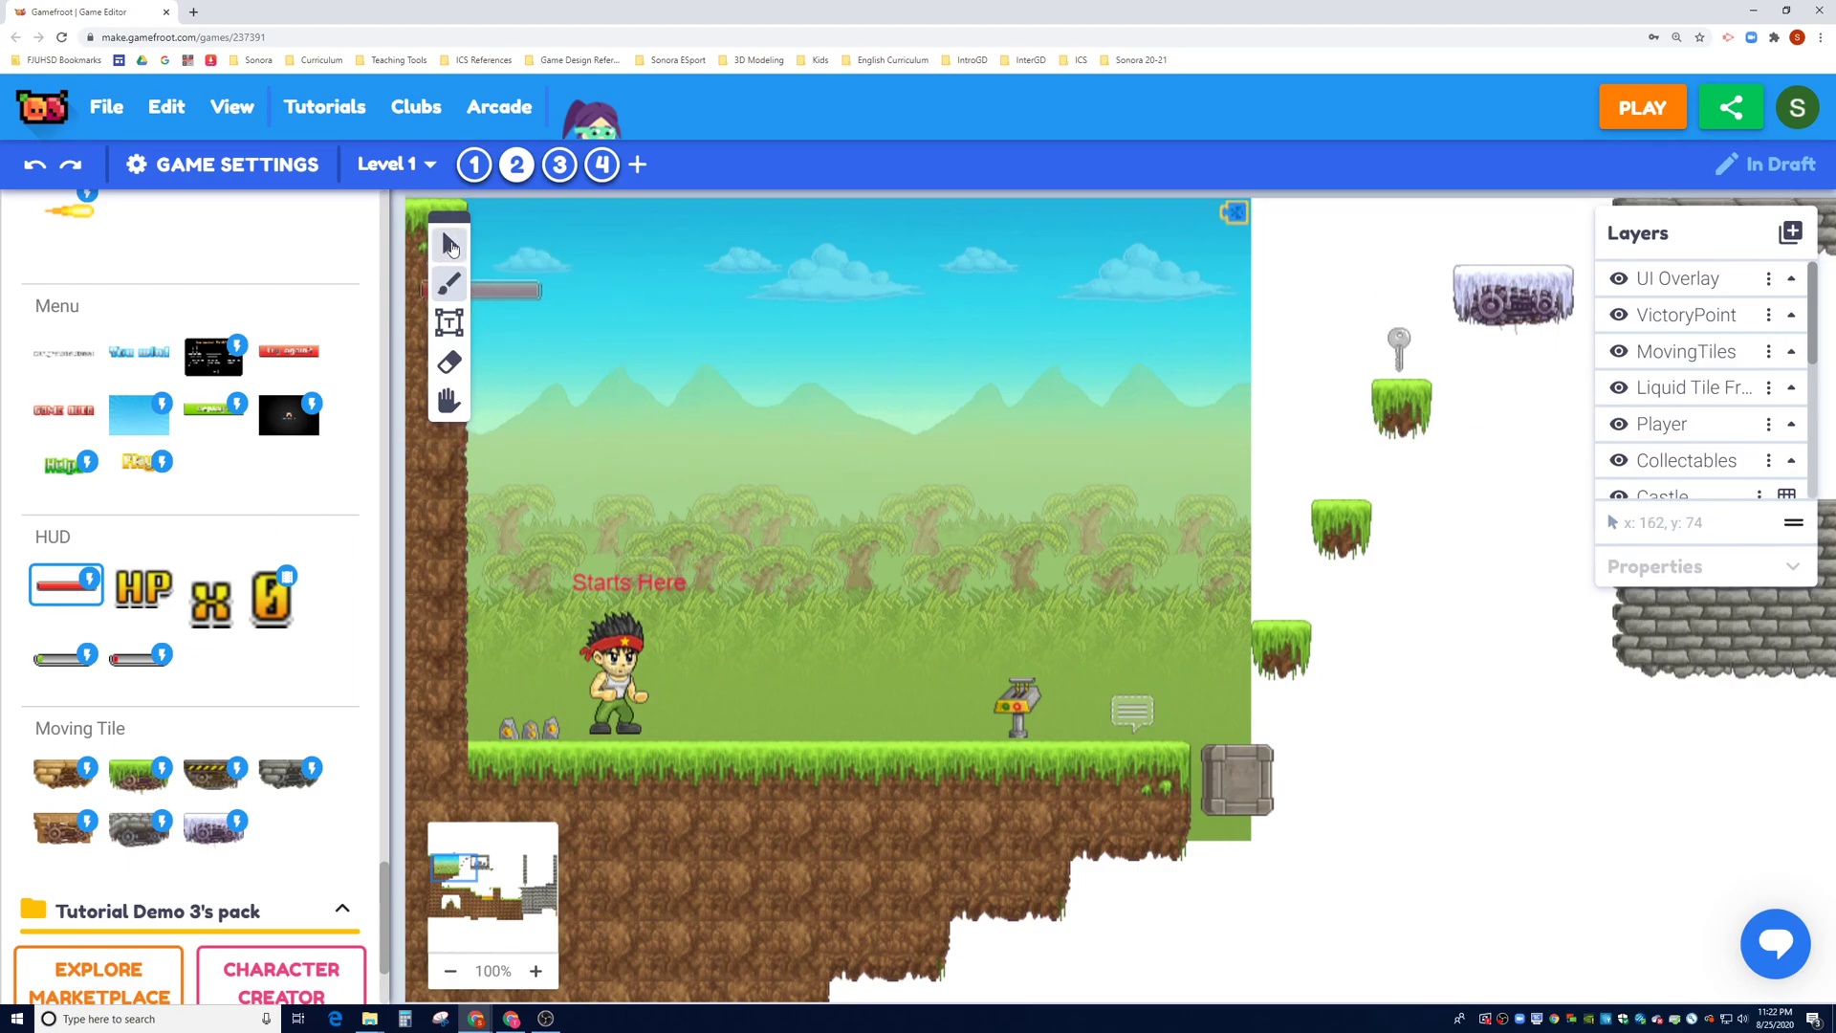
mouse_move(1695, 288)
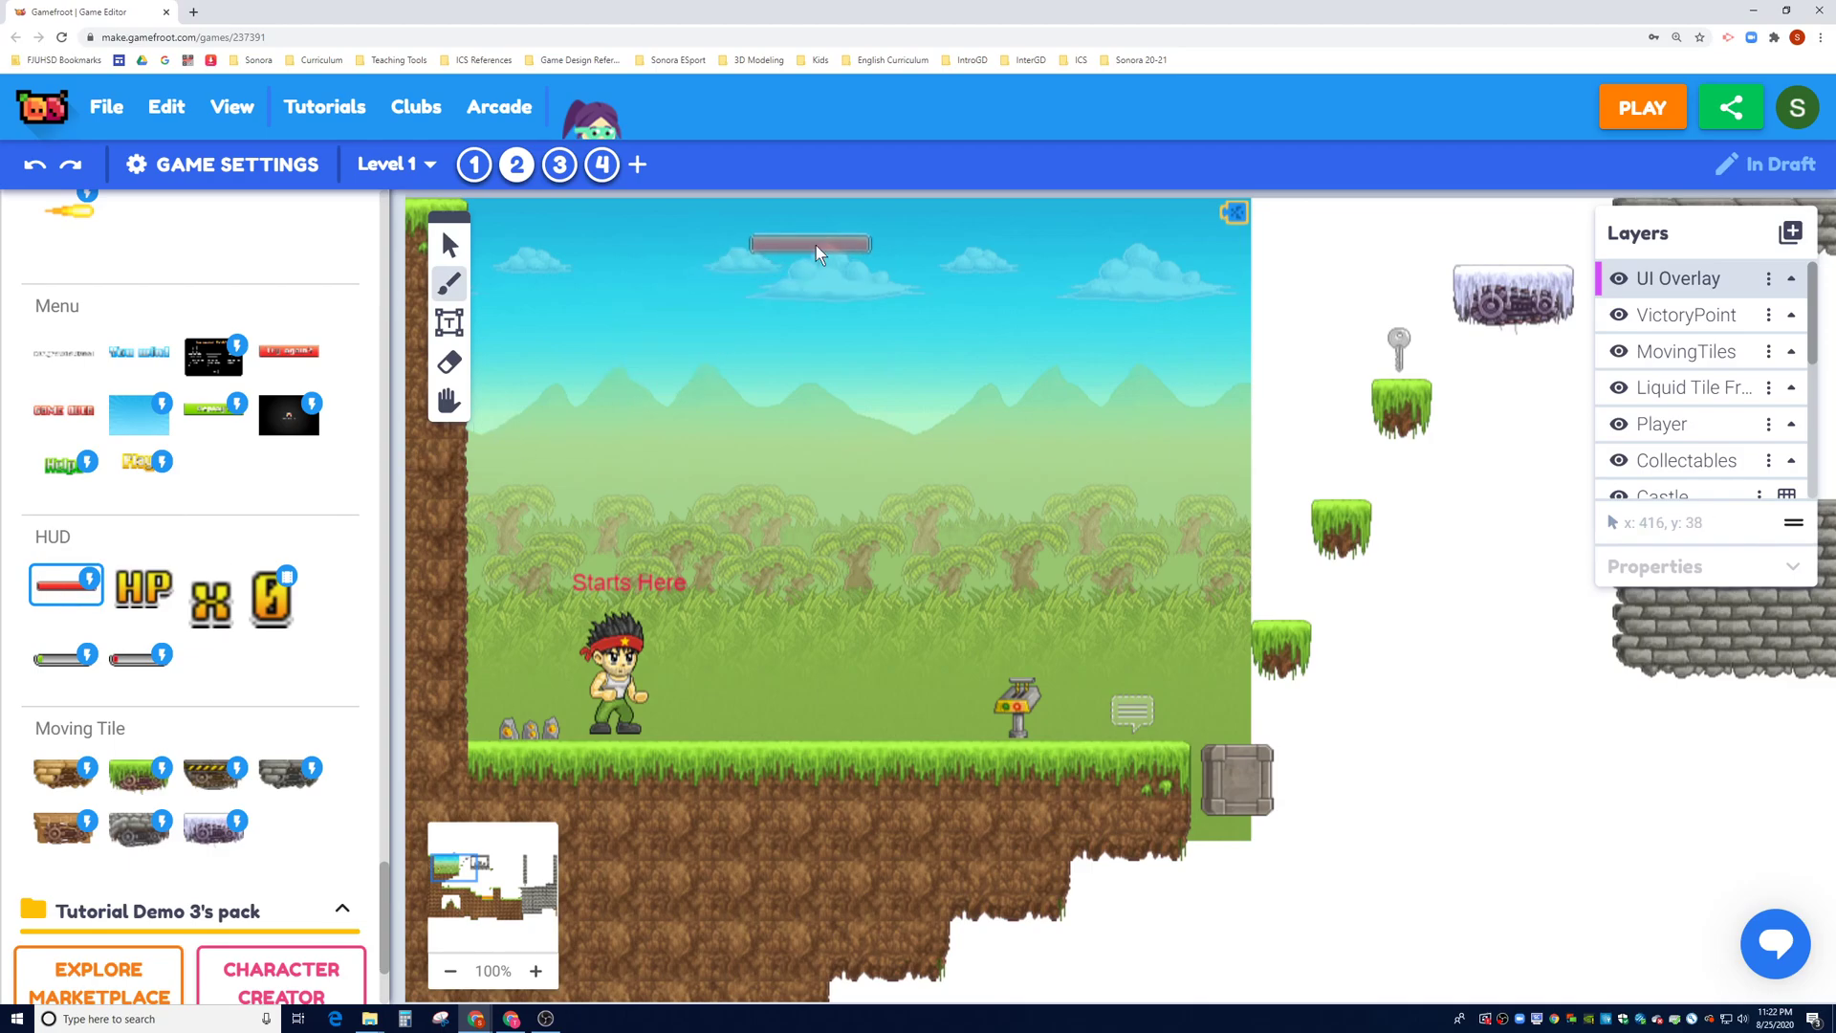
Step: Place the red health bar and stretch it across the top of the level
left_click(808, 245)
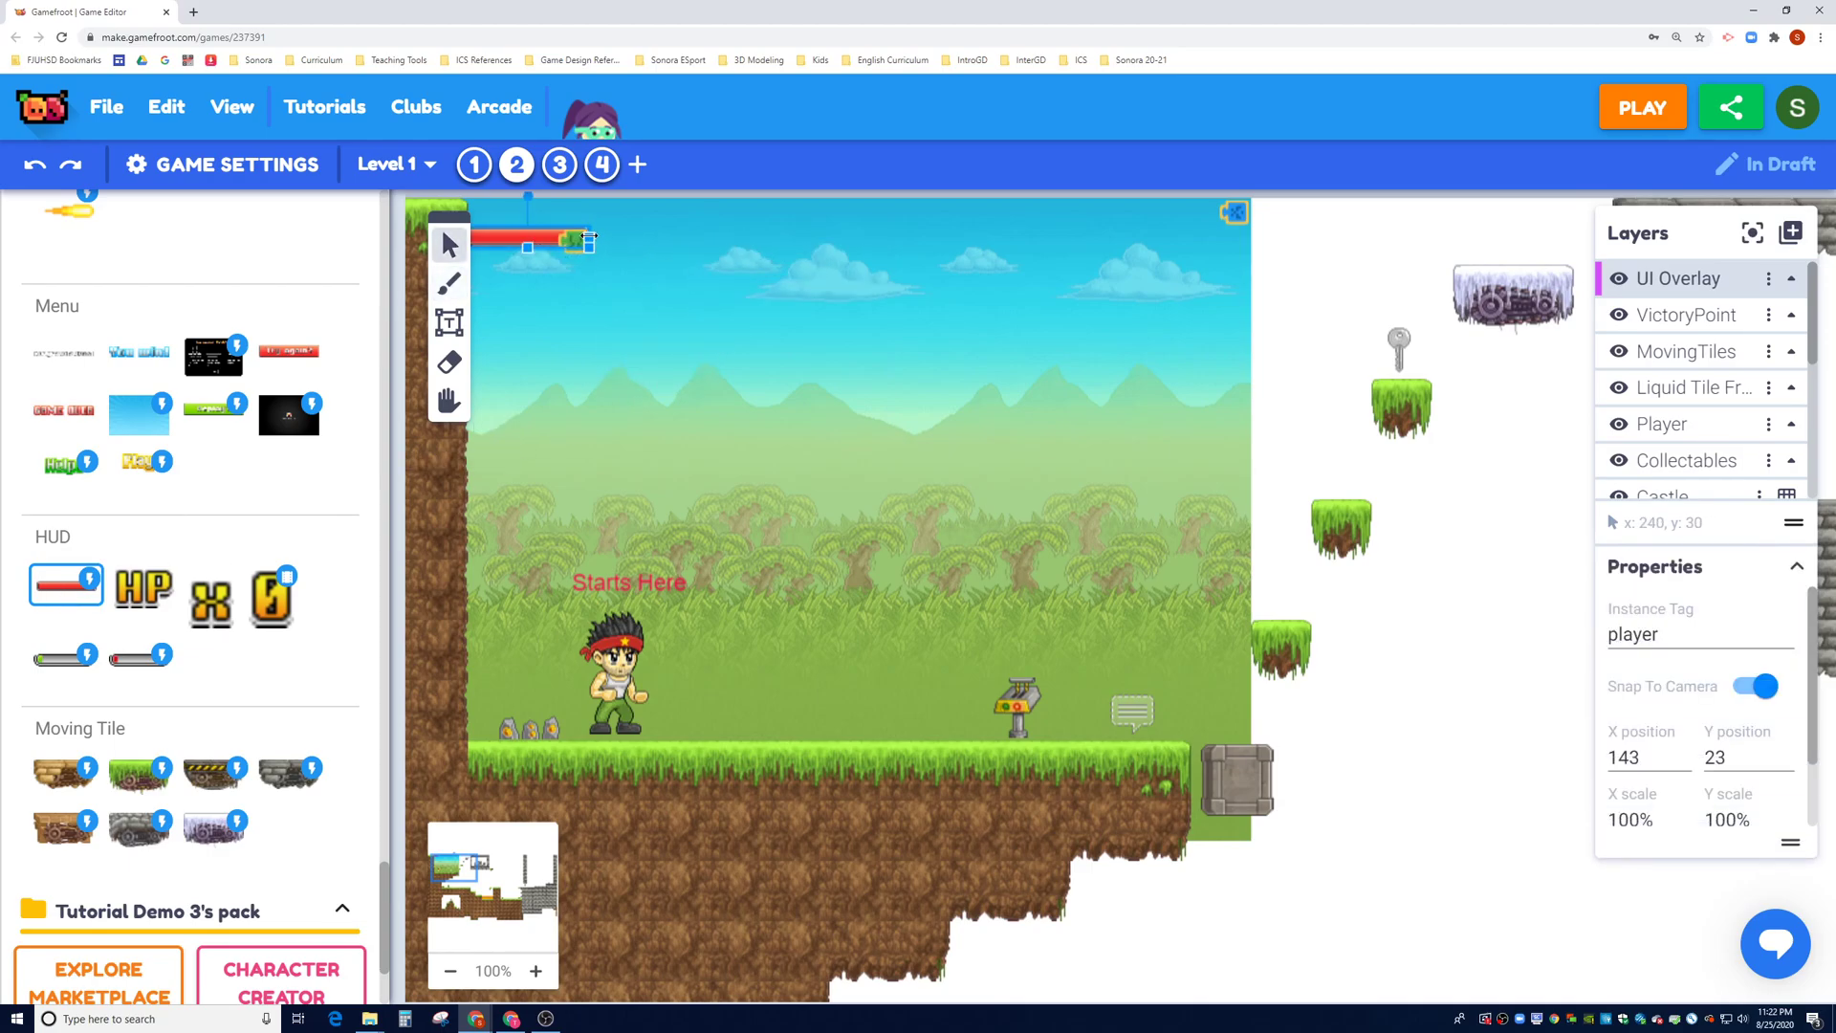
left_click_drag(585, 240, 773, 248)
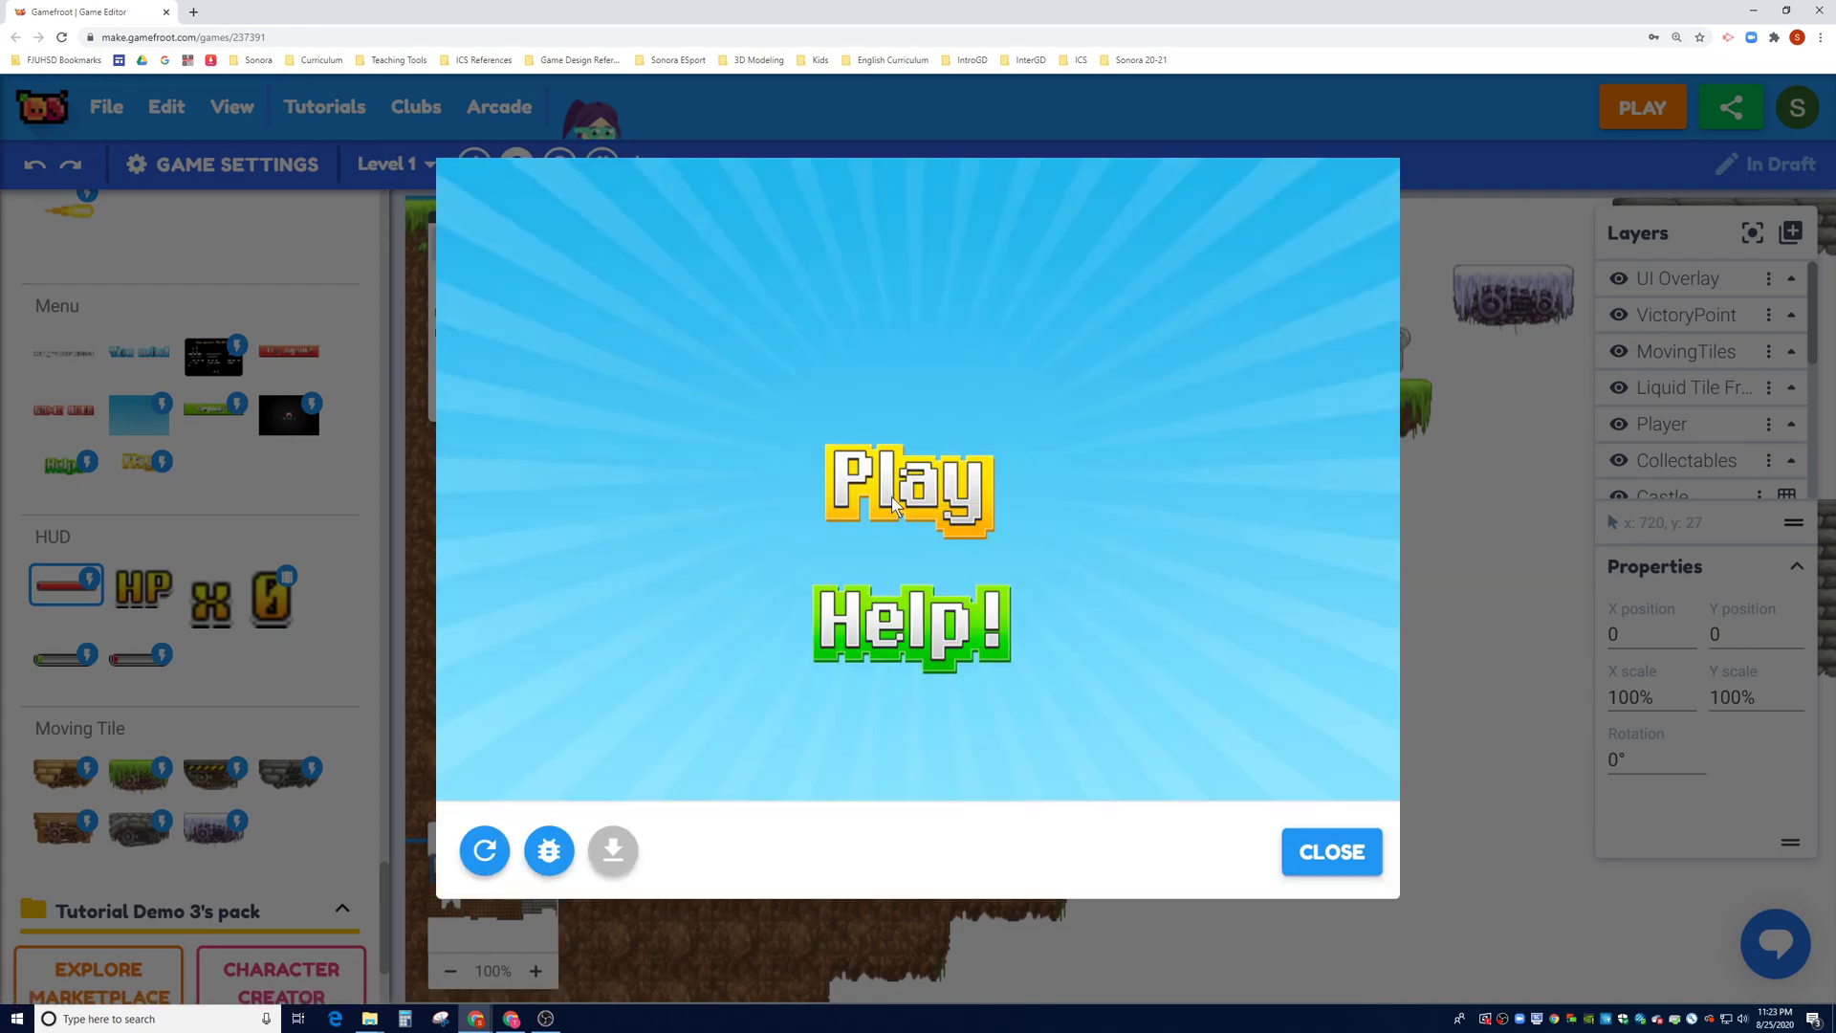
Step: Play the test run to check the top health bar, then close it
left_click(912, 490)
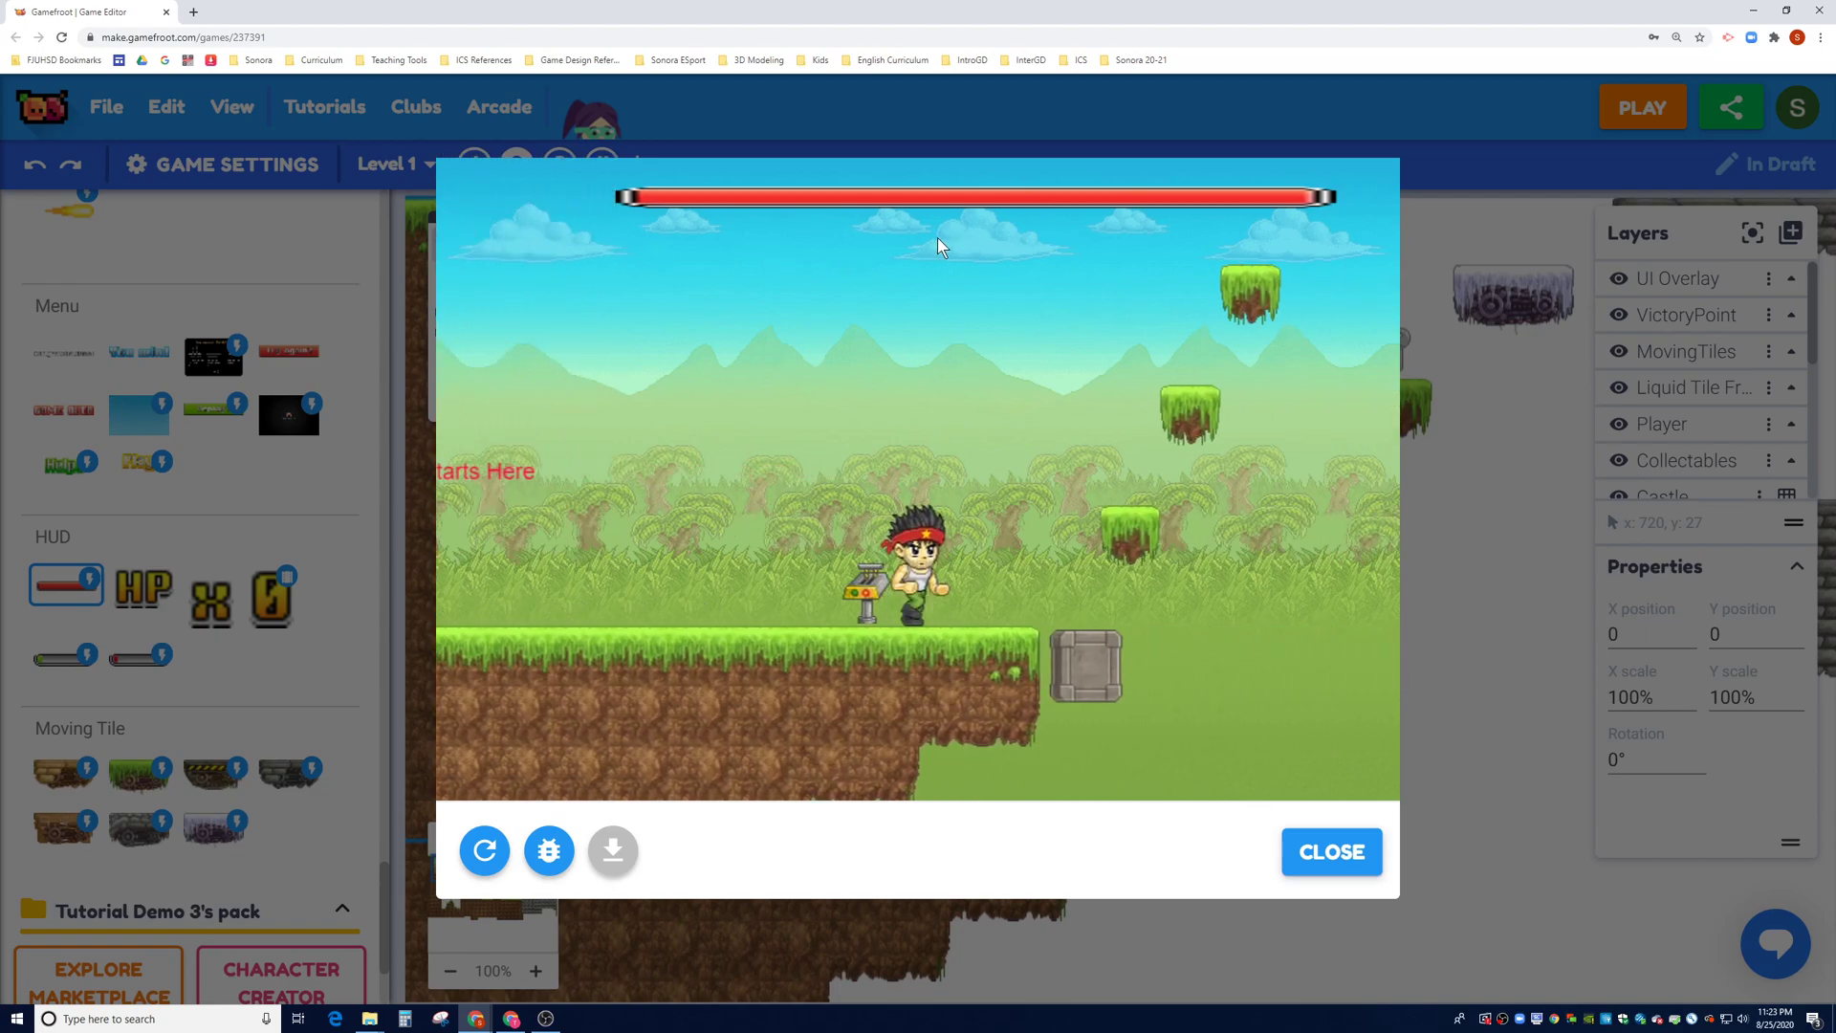
left_click(1330, 851)
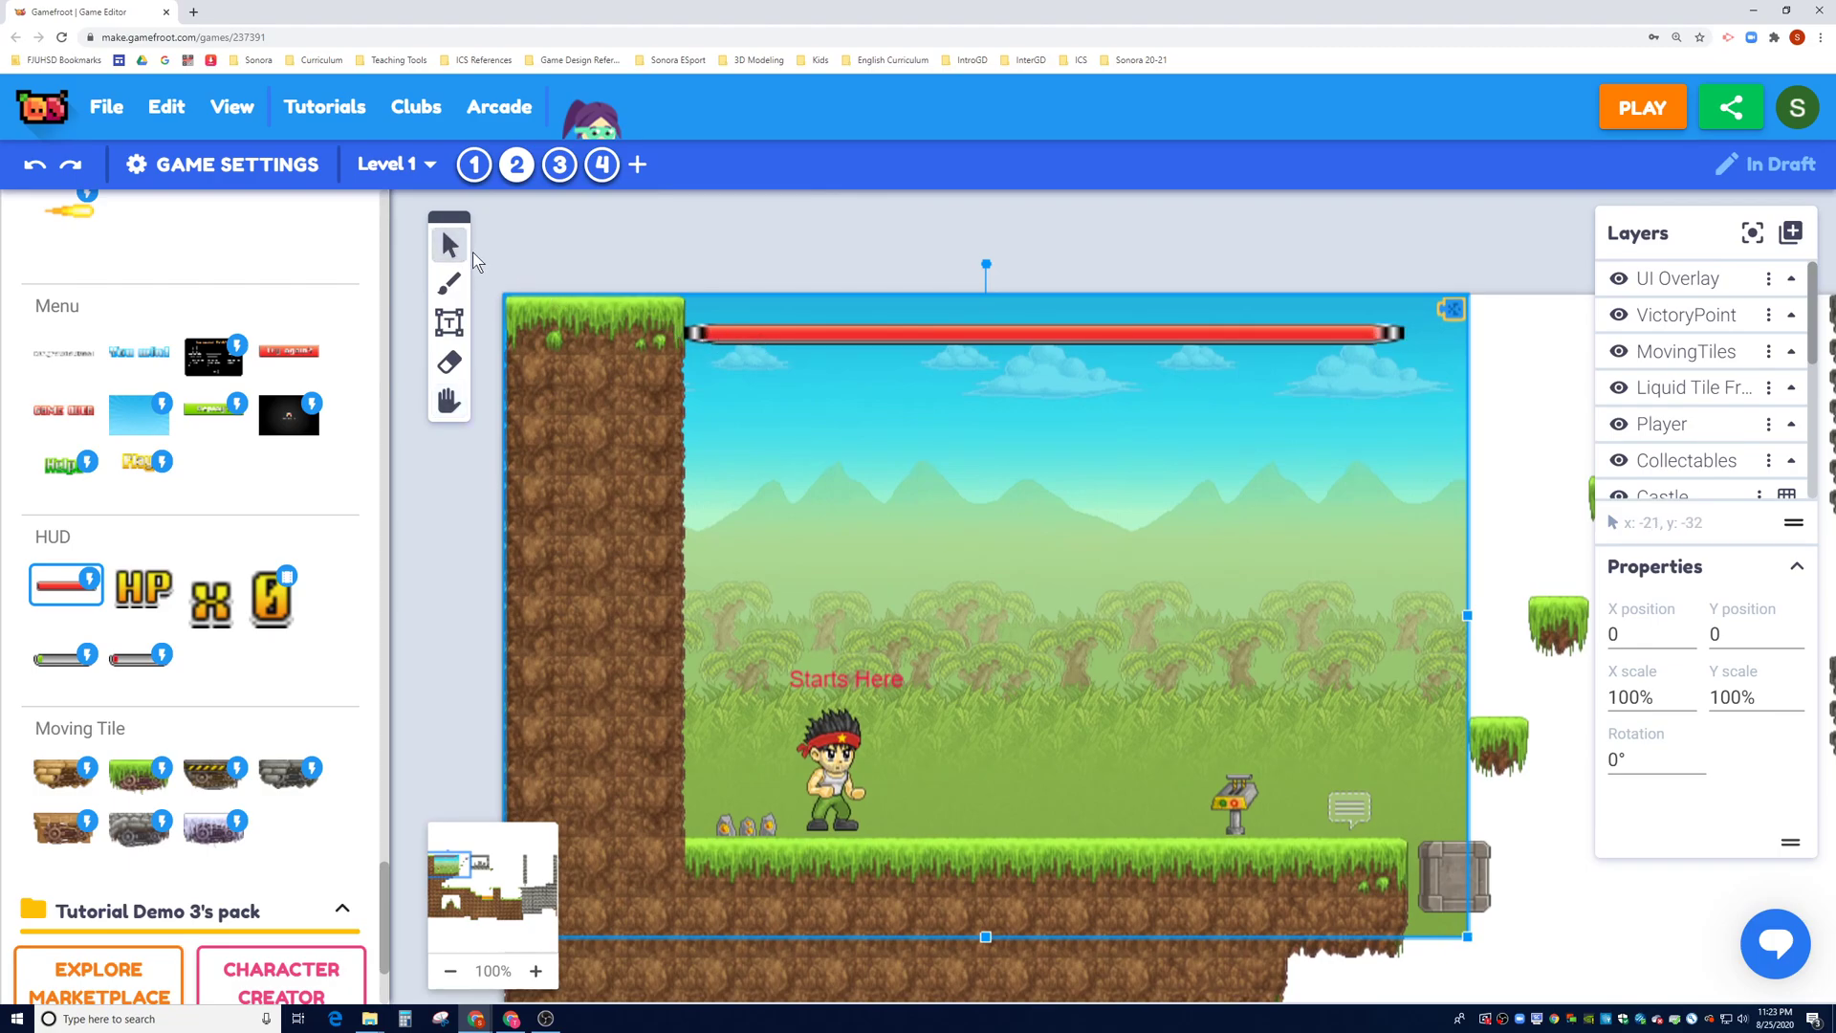
mouse_move(1469, 402)
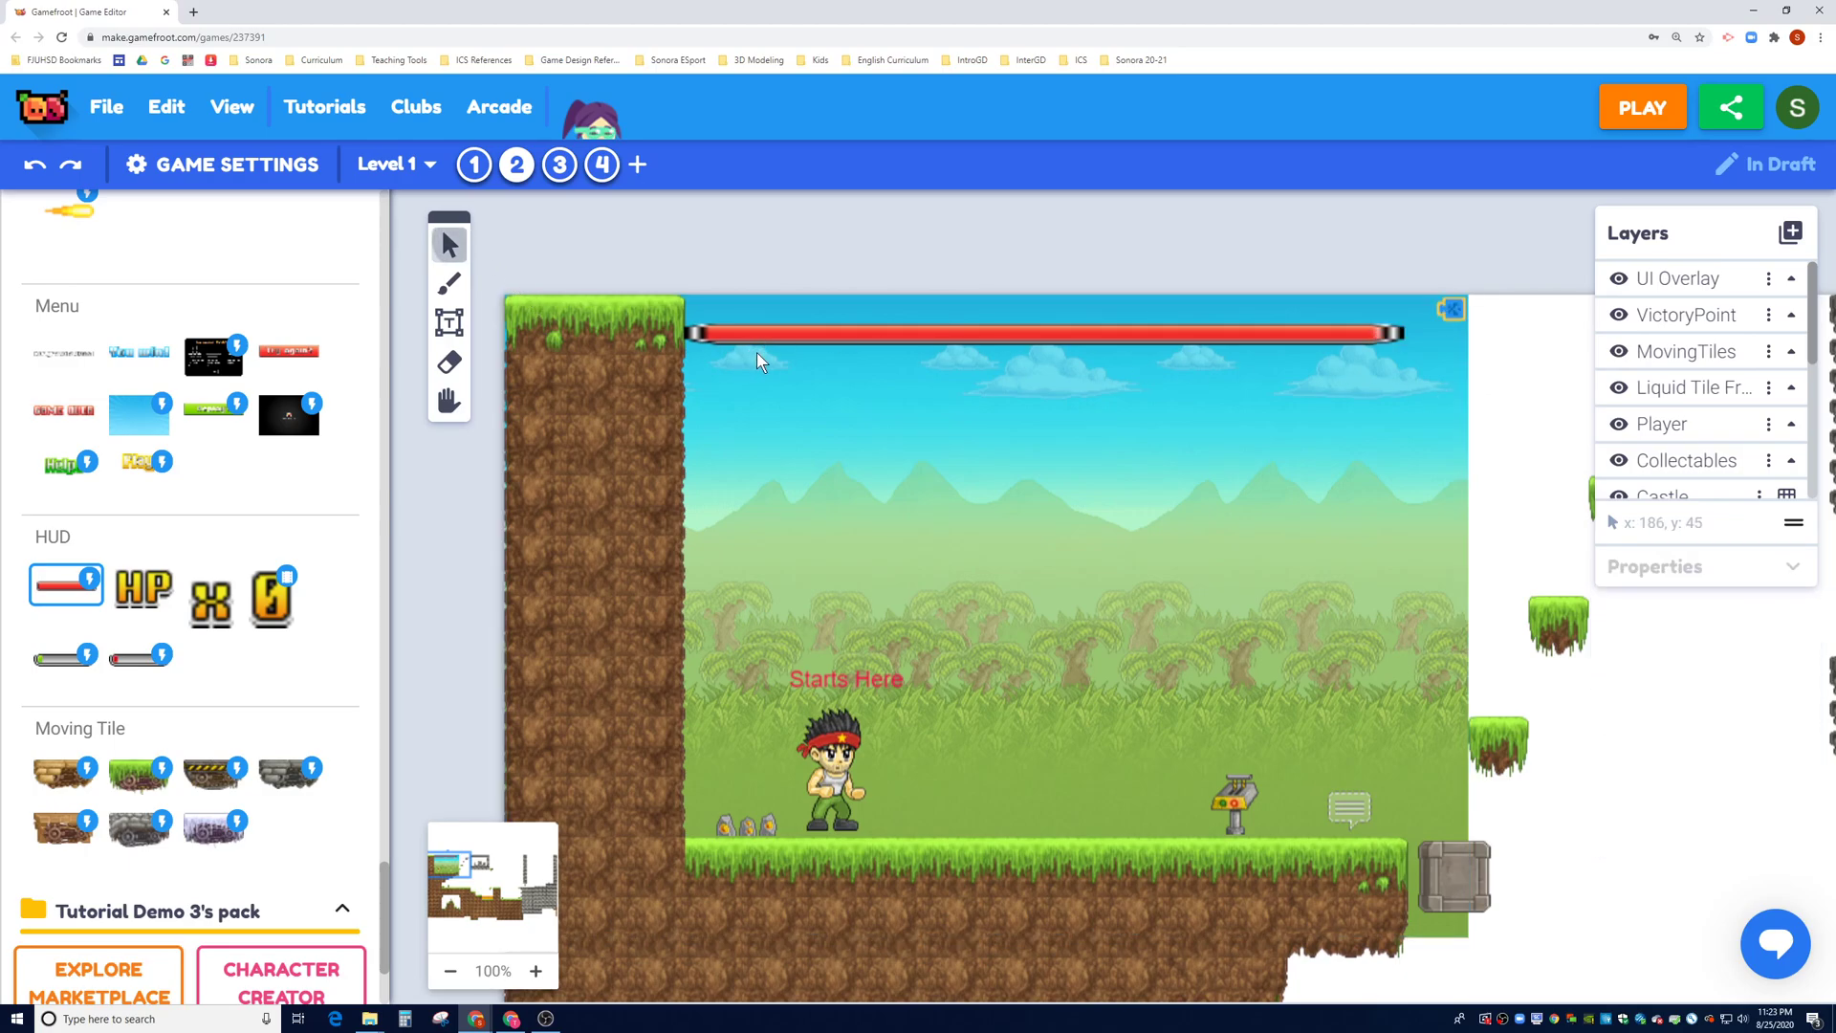
Step: Select the health bar and drag its left side toward the level's left edge
left_click(1042, 334)
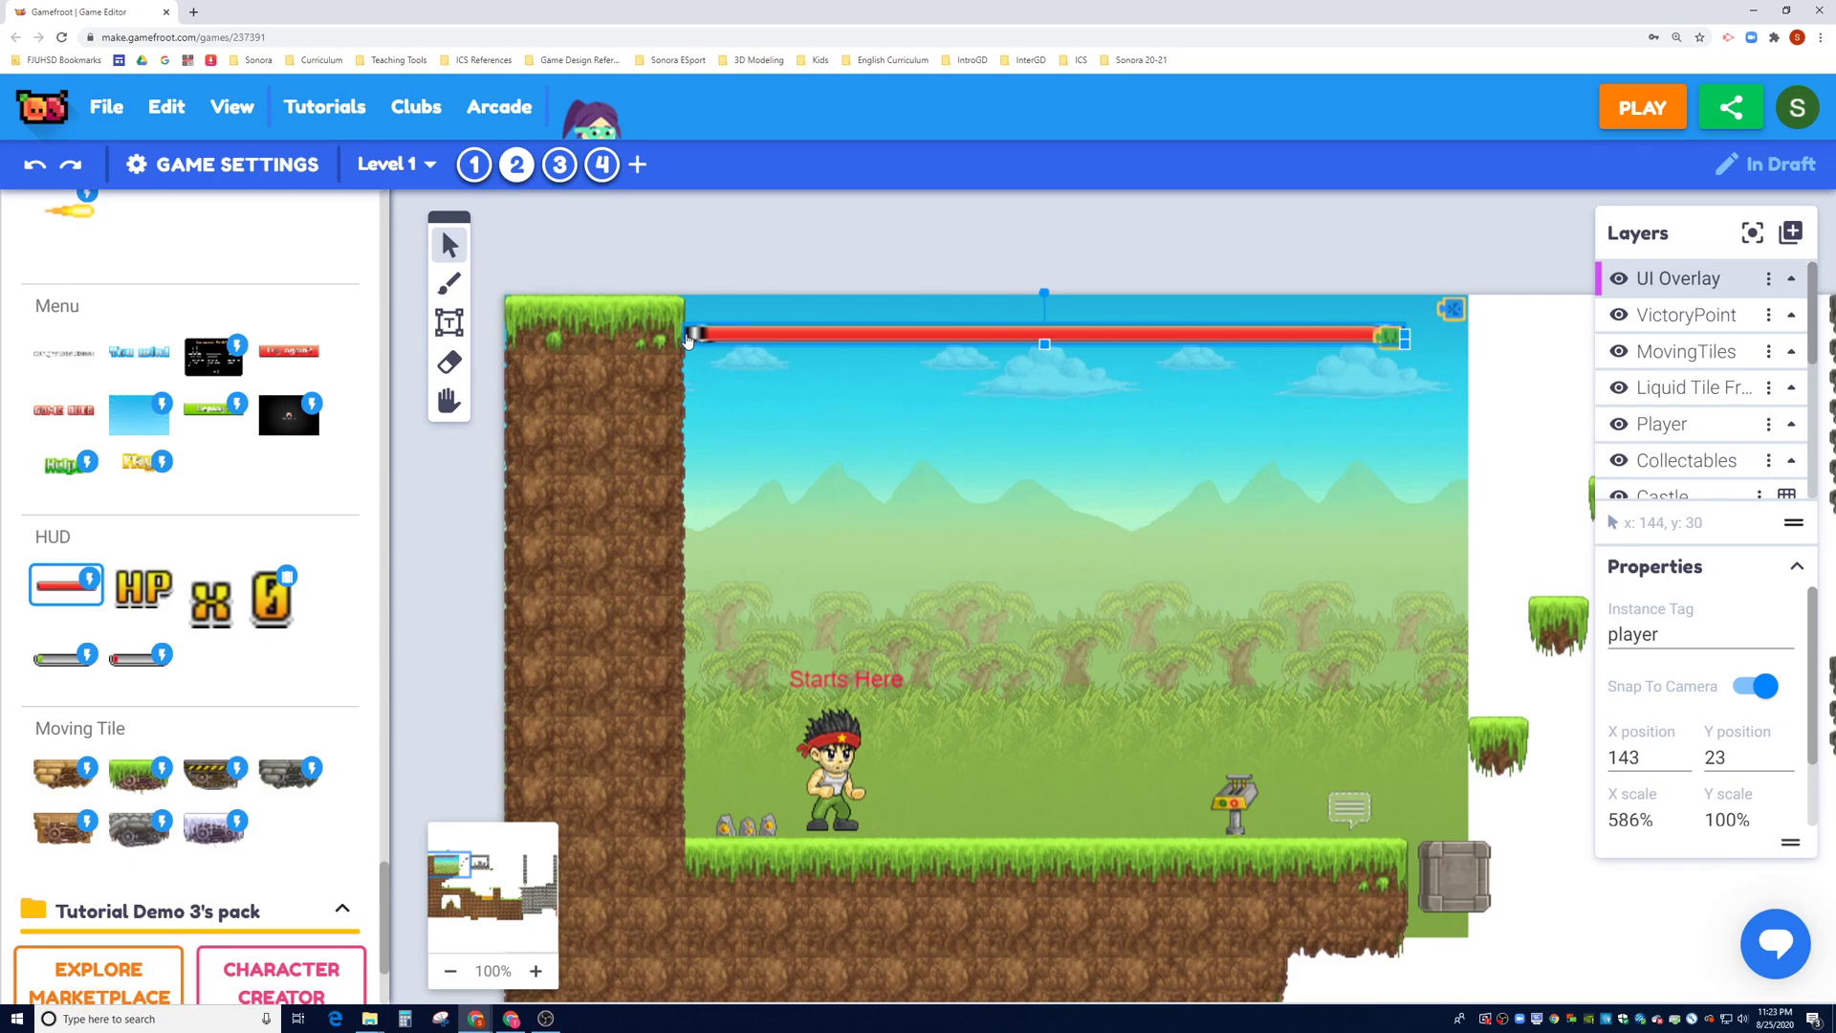
left_click_drag(690, 338, 604, 337)
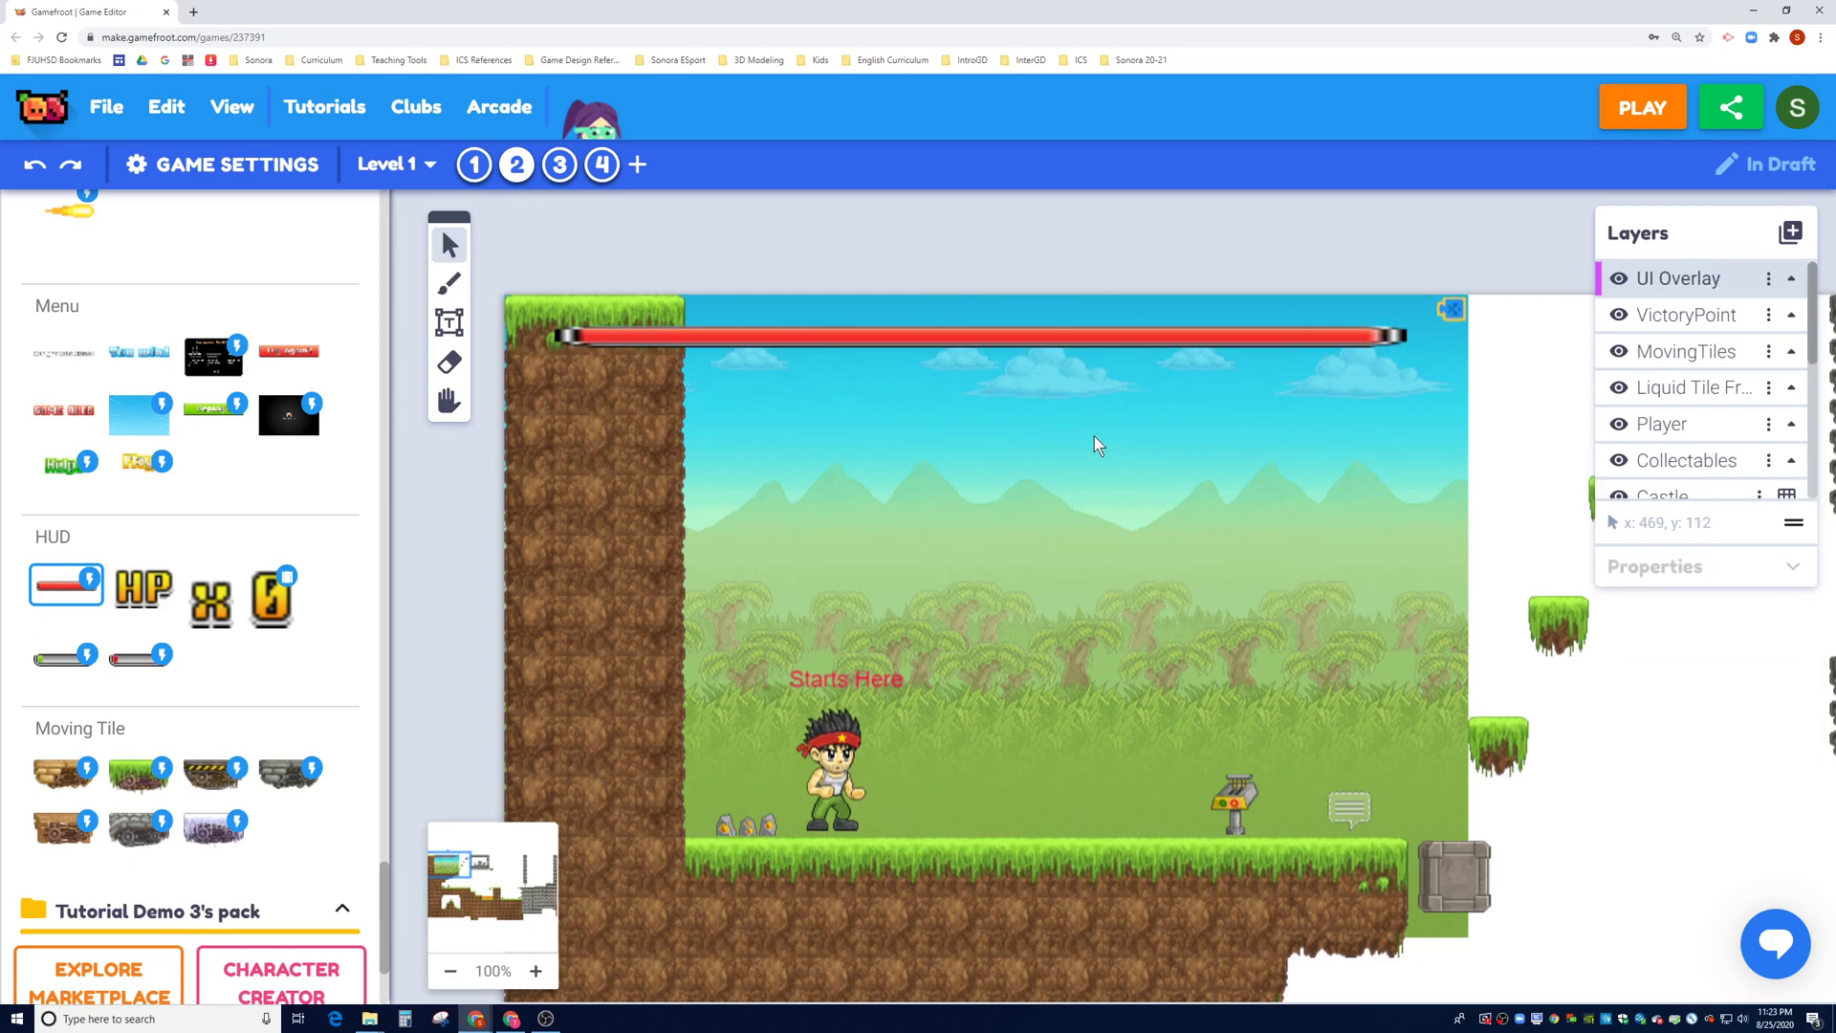
mouse_move(949, 460)
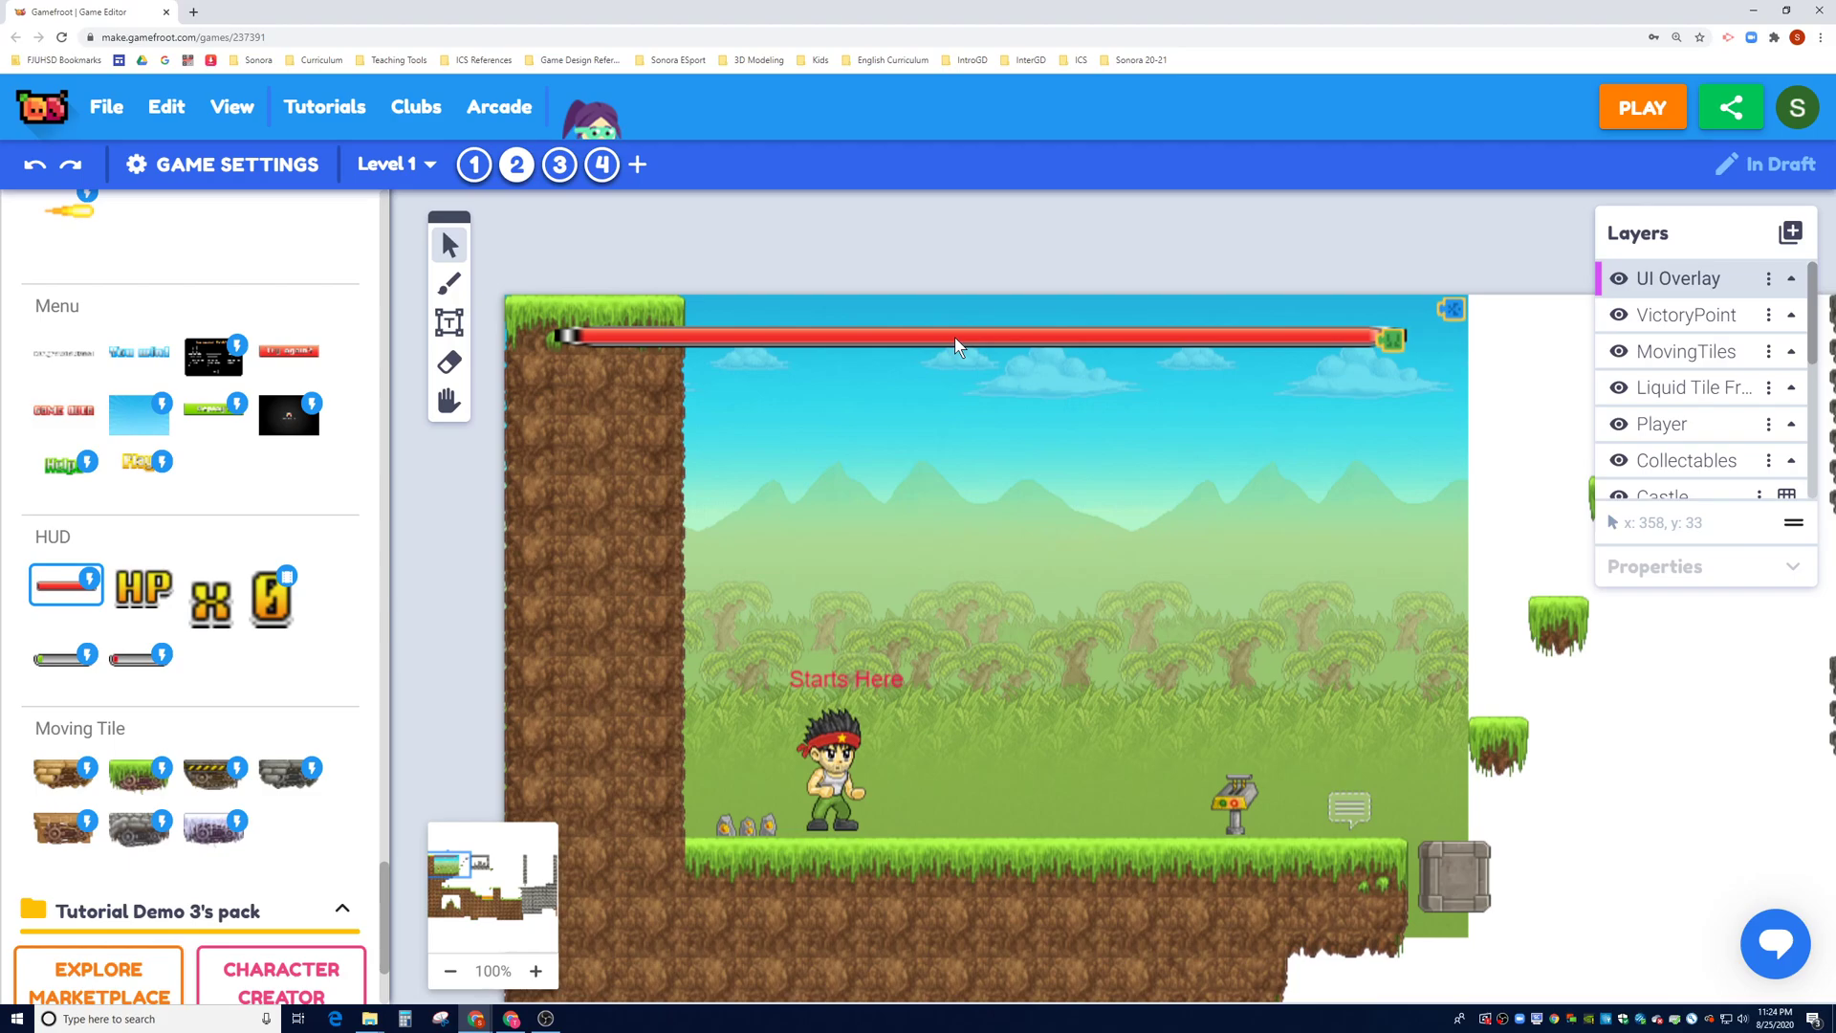
mouse_move(647, 351)
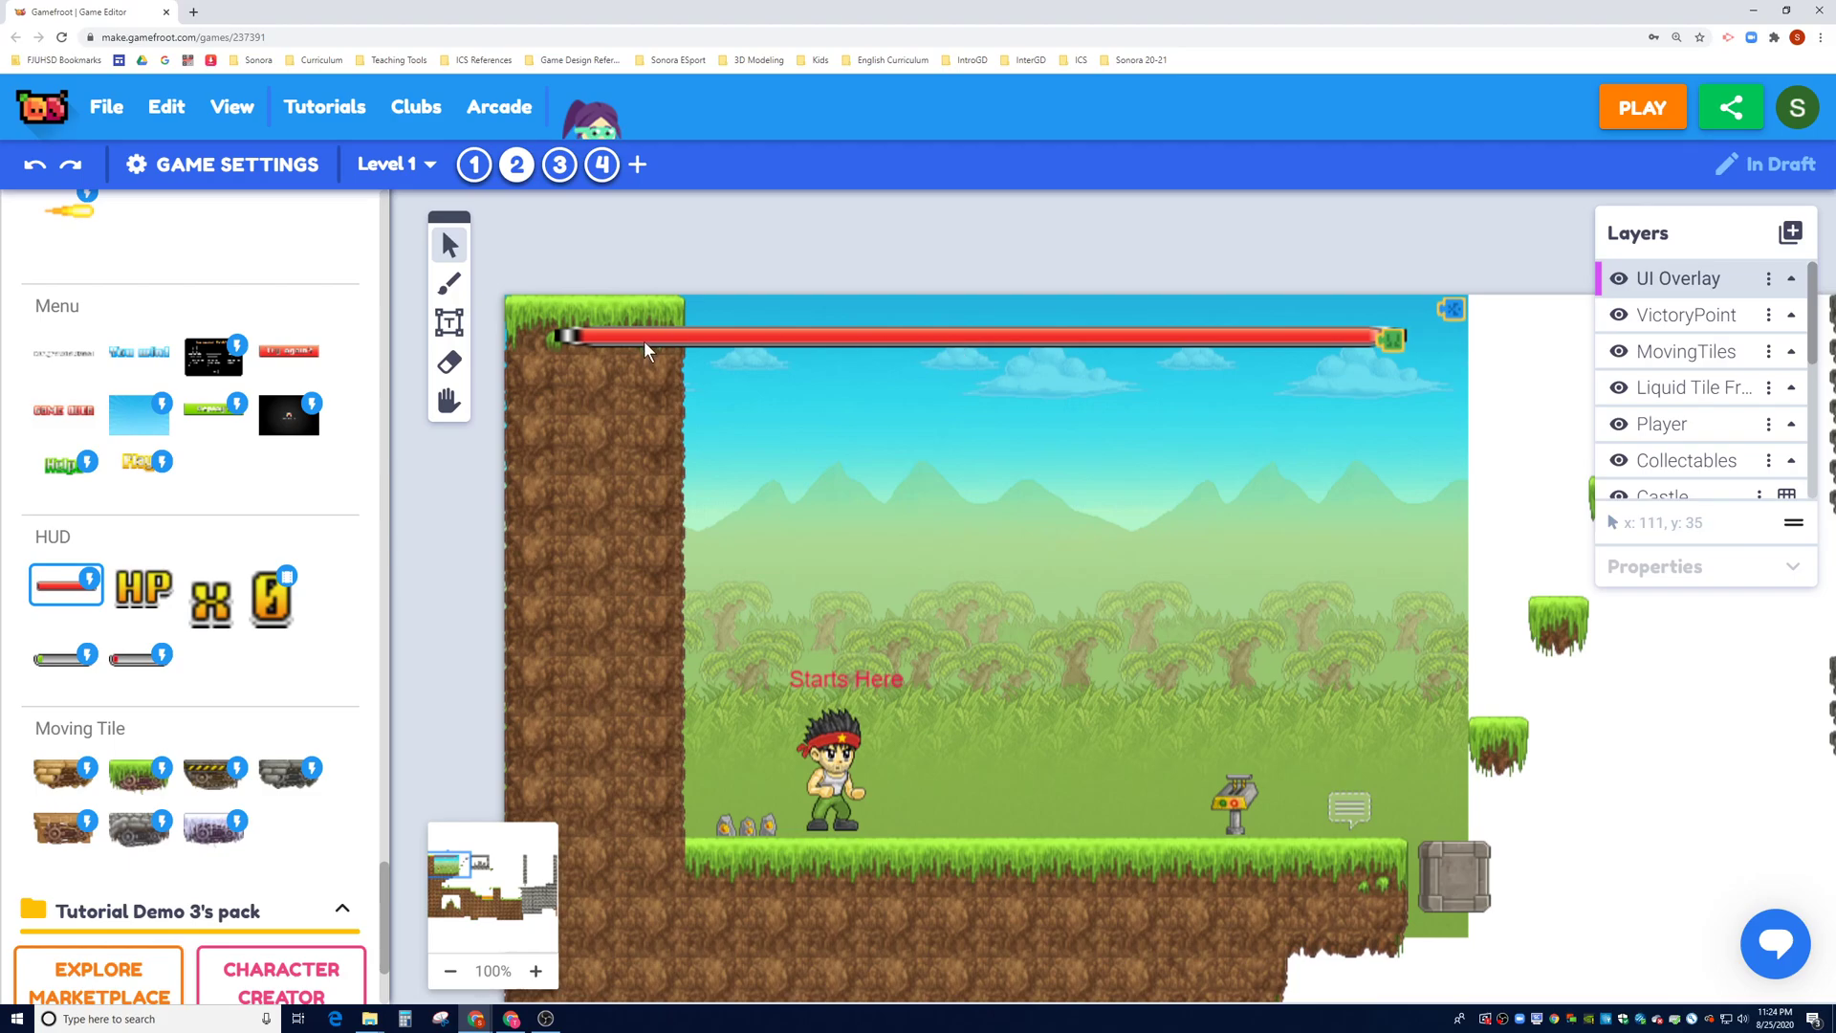
mouse_move(984, 338)
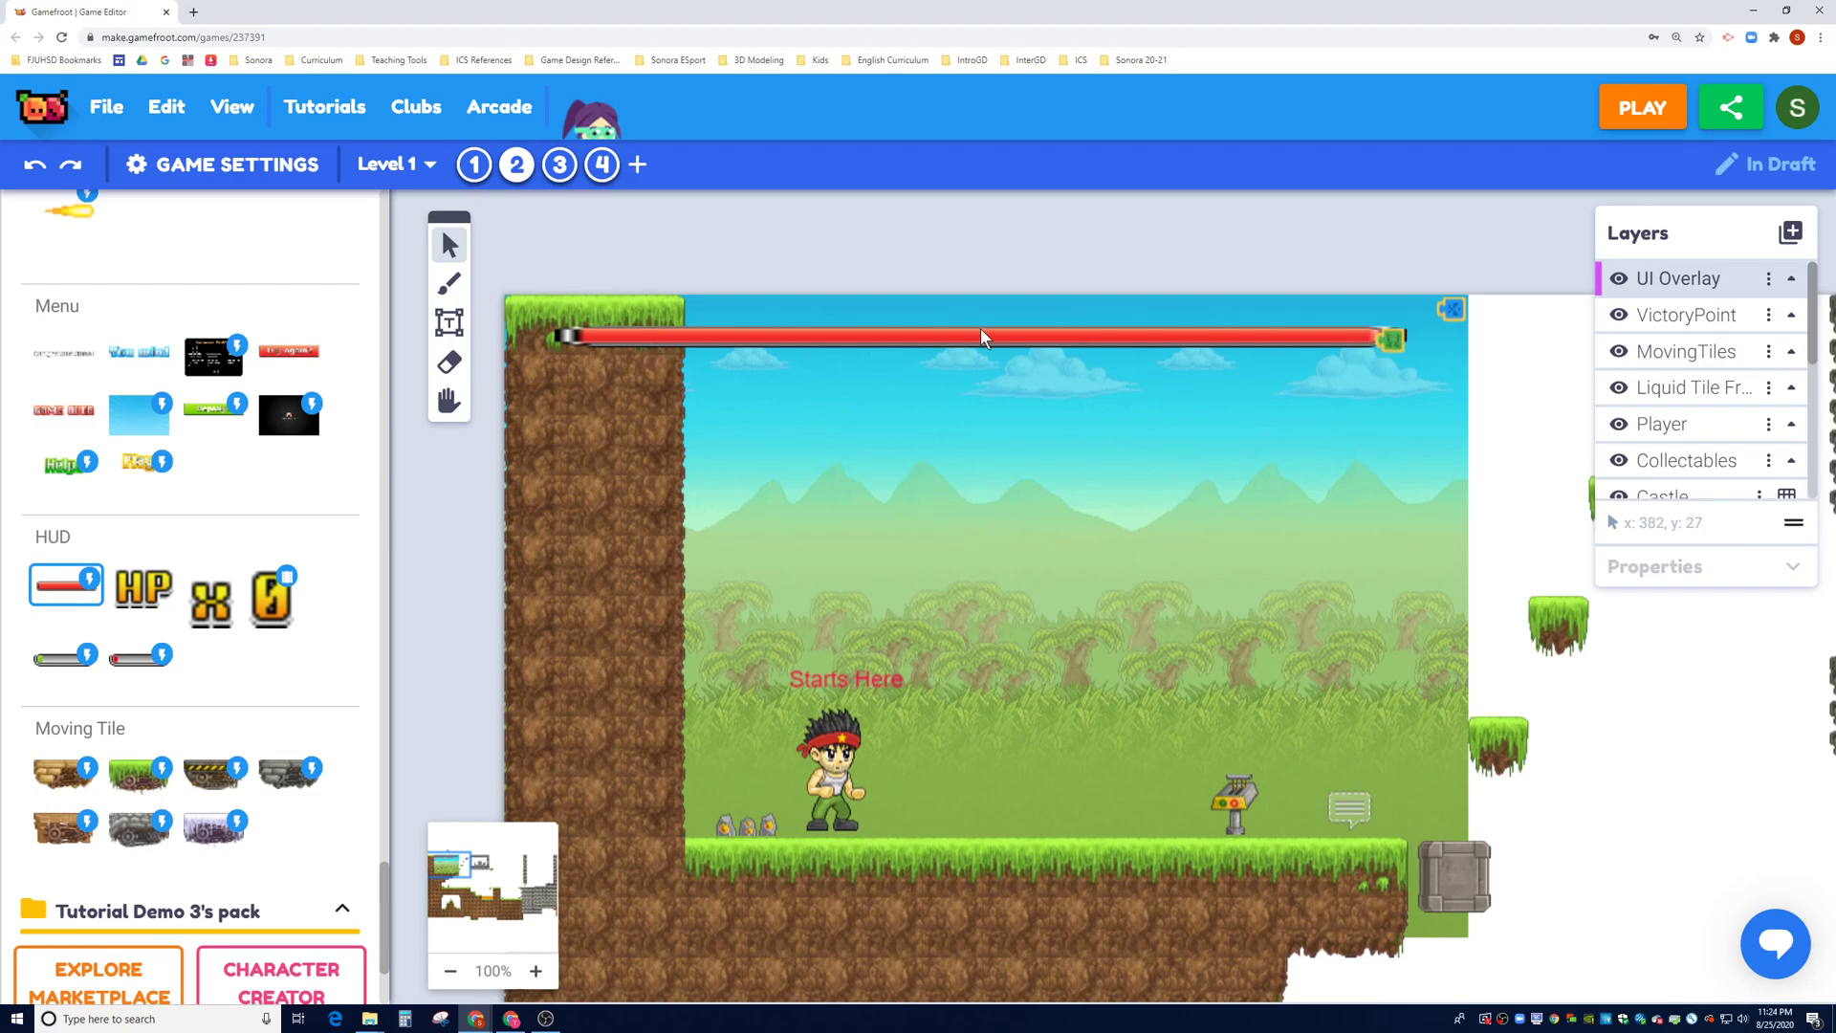
Step: Shrink the health bar and move it just above the player near Starts Here
left_click(981, 338)
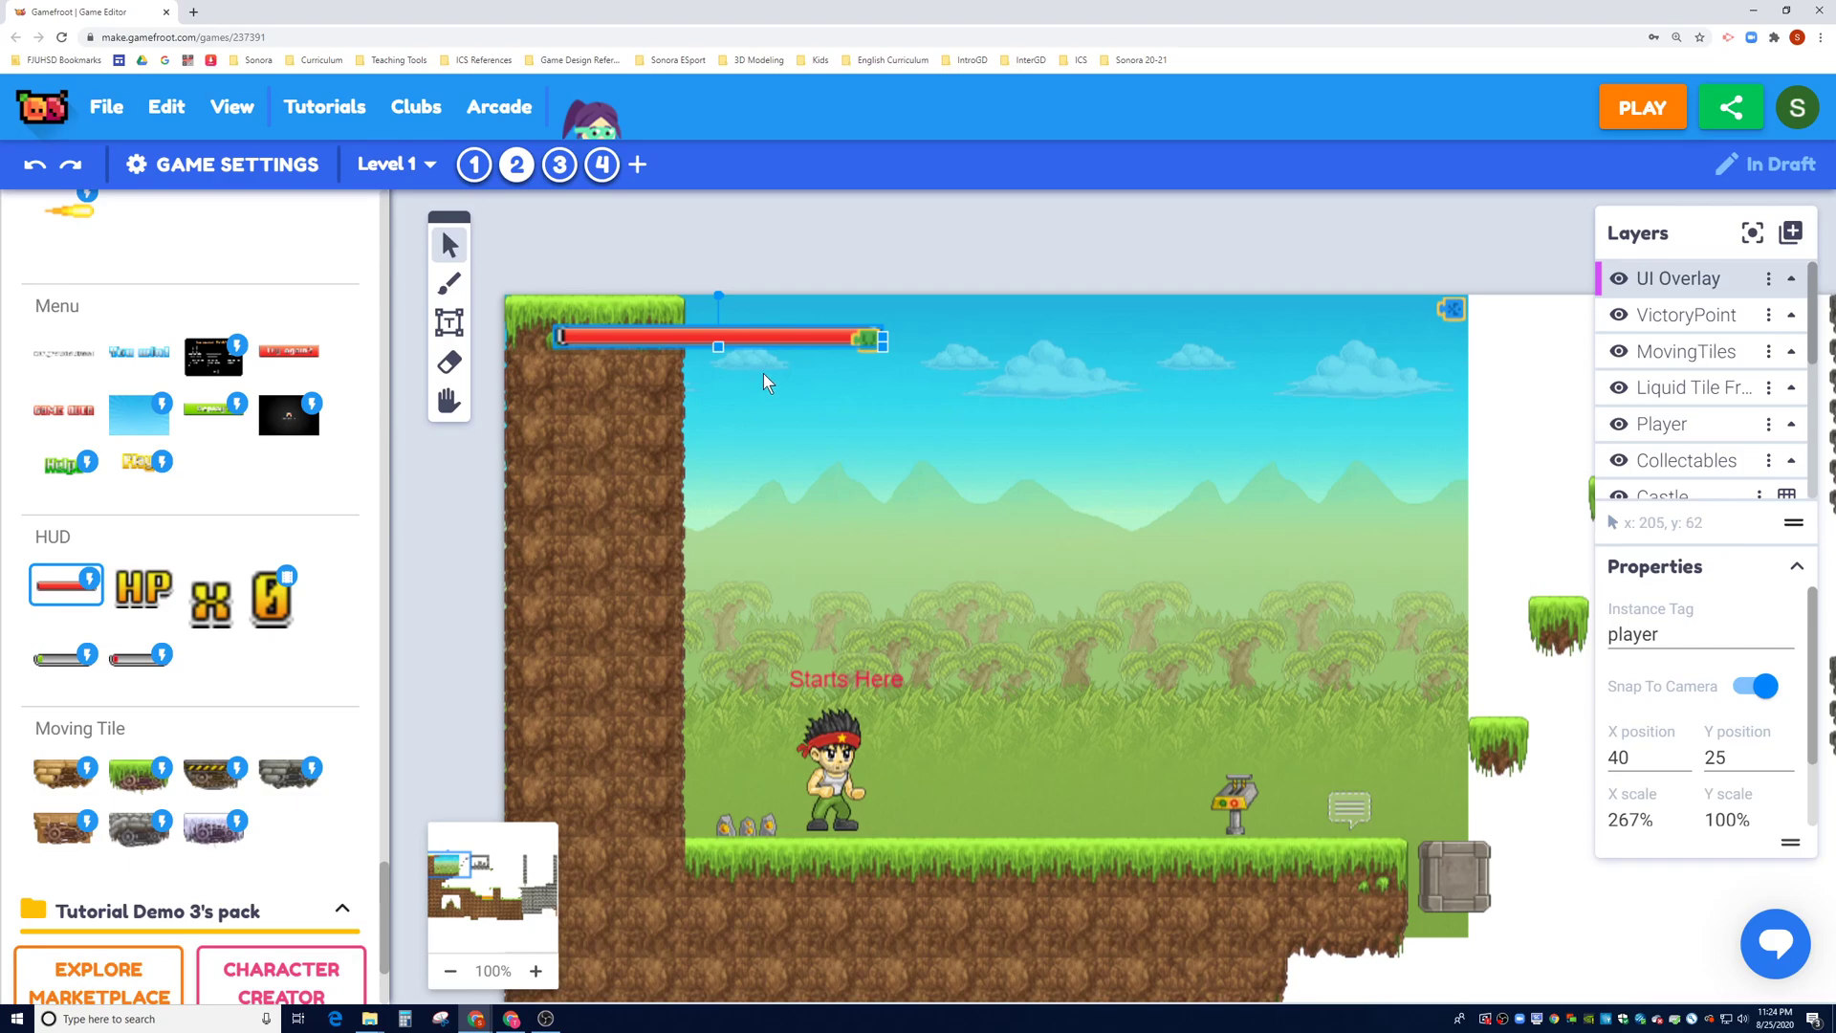
mouse_move(899, 382)
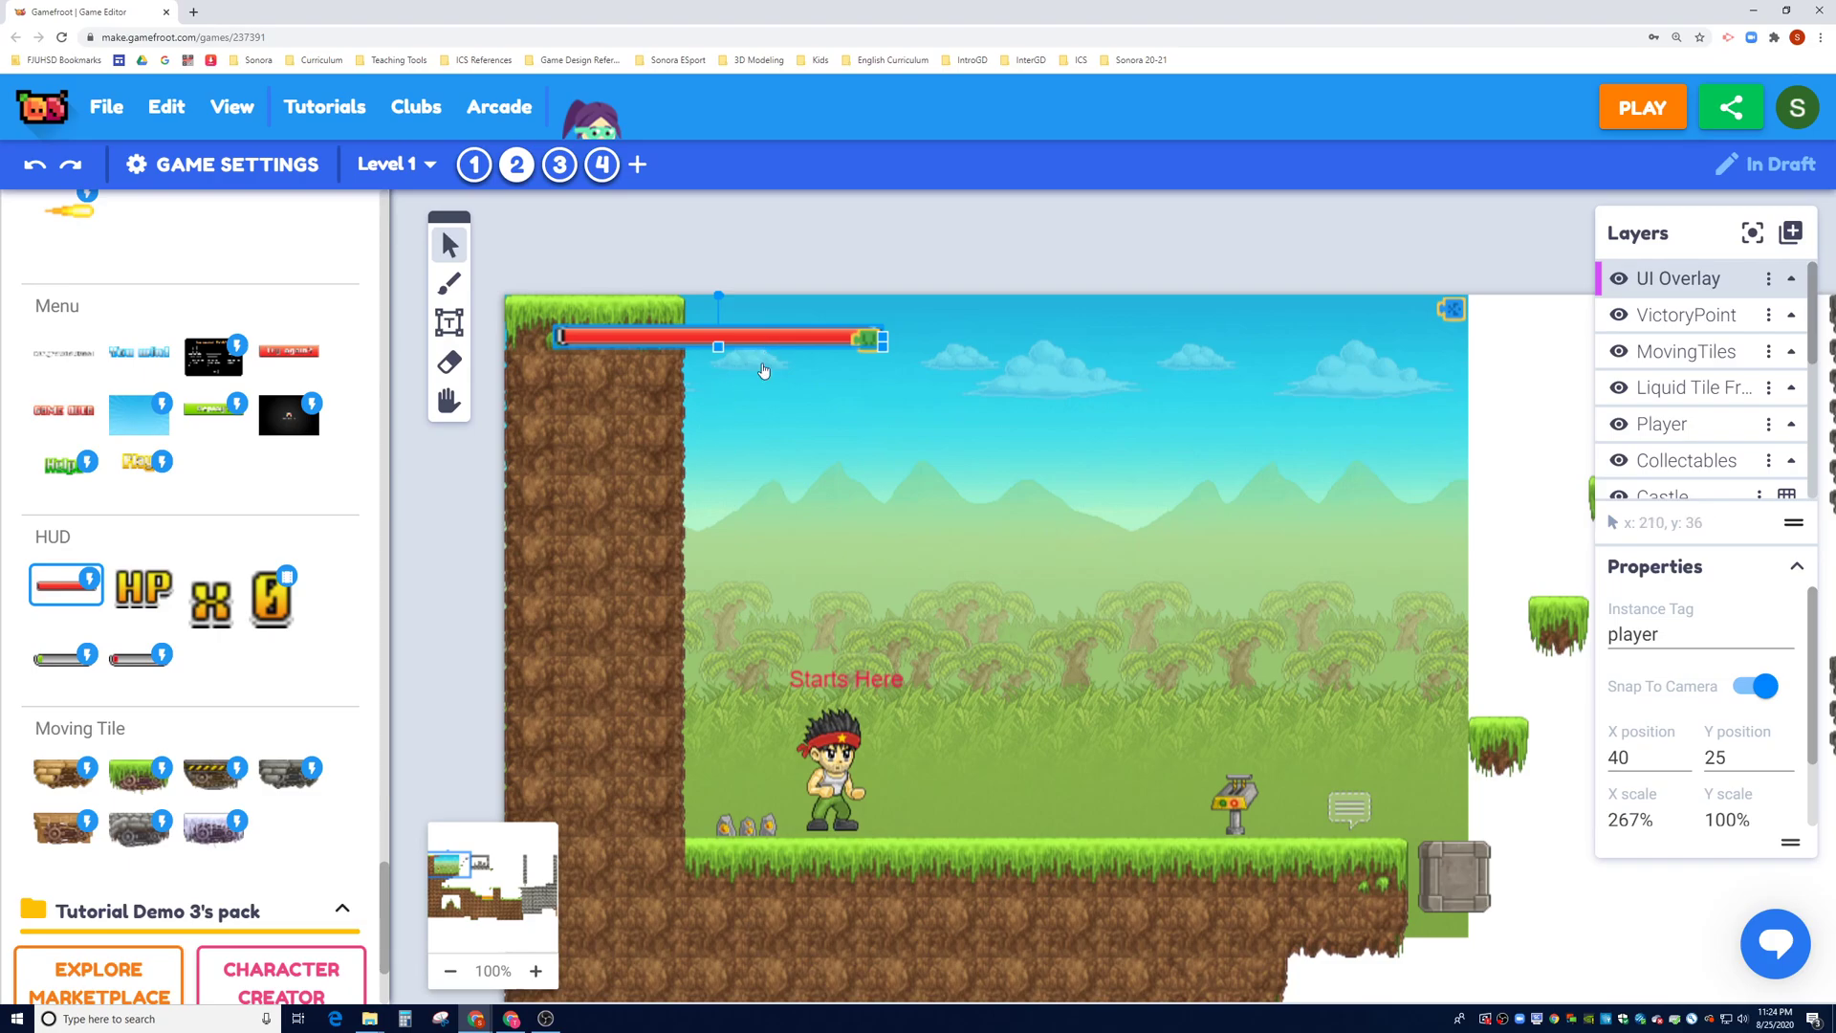
left_click_drag(720, 339, 852, 690)
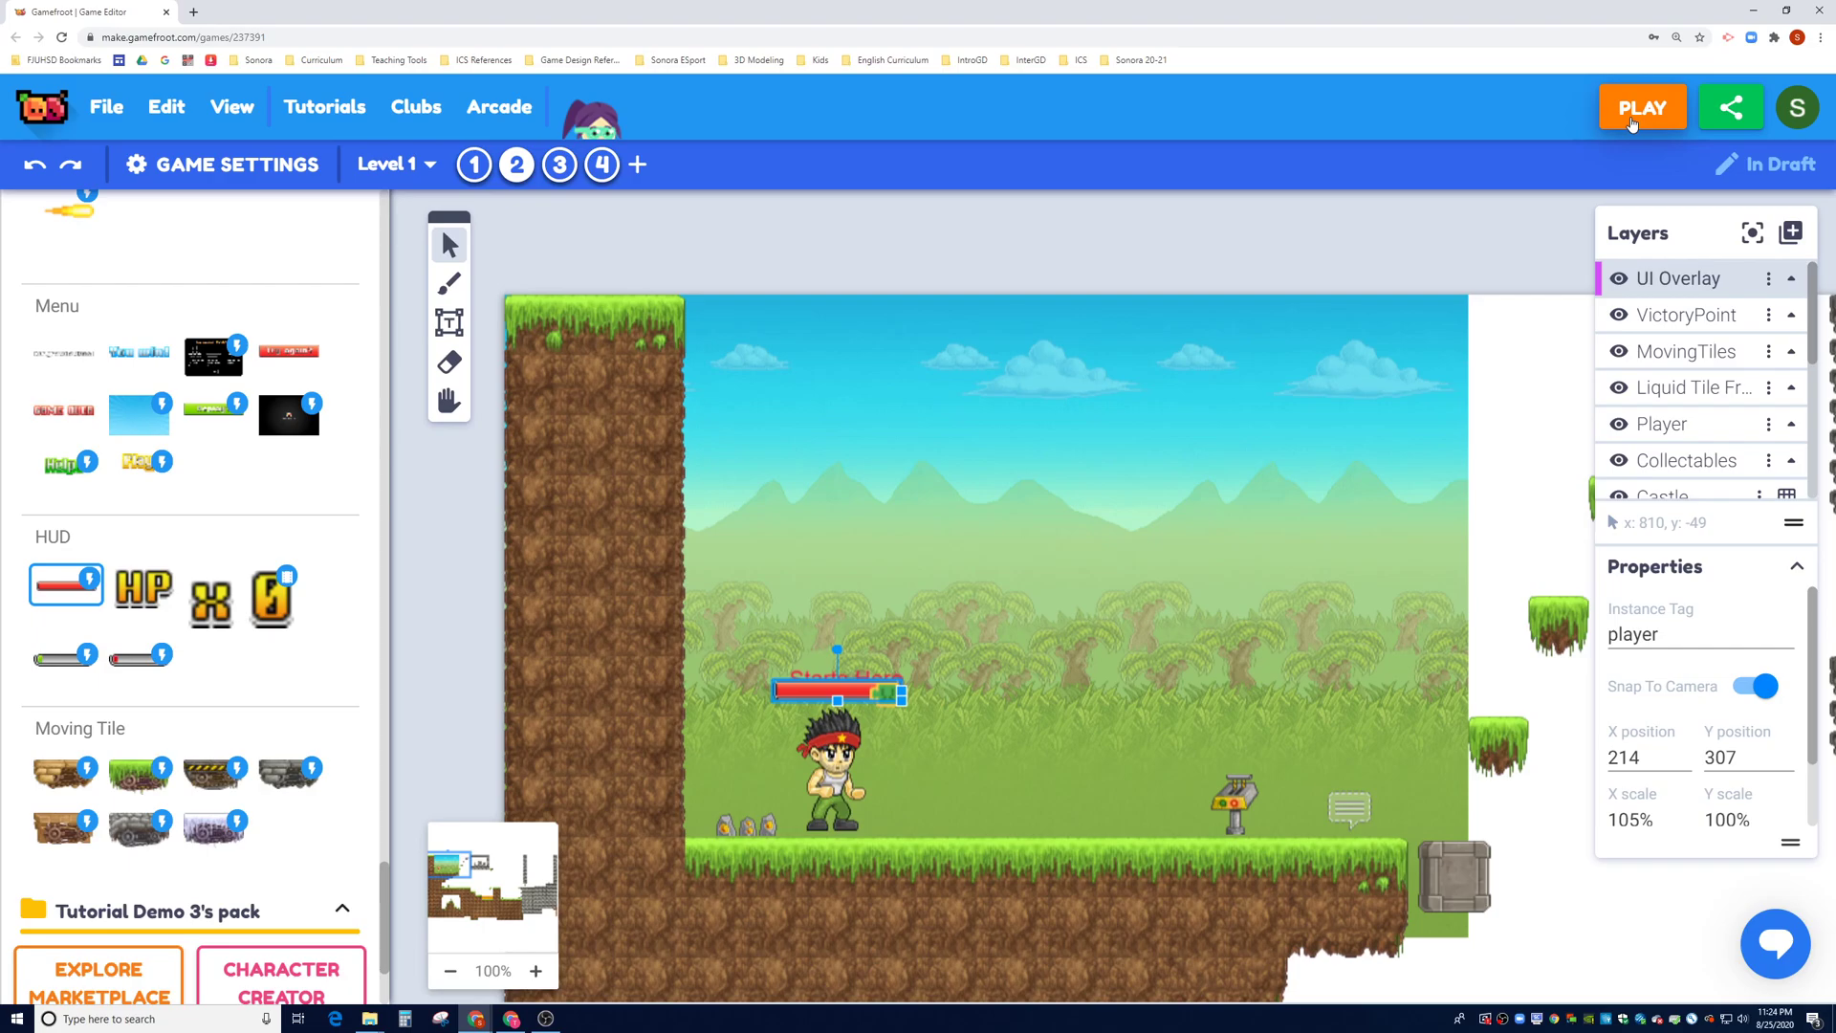
Step: Test-play the level with the short health bar beside the player, then close it
left_click(1642, 106)
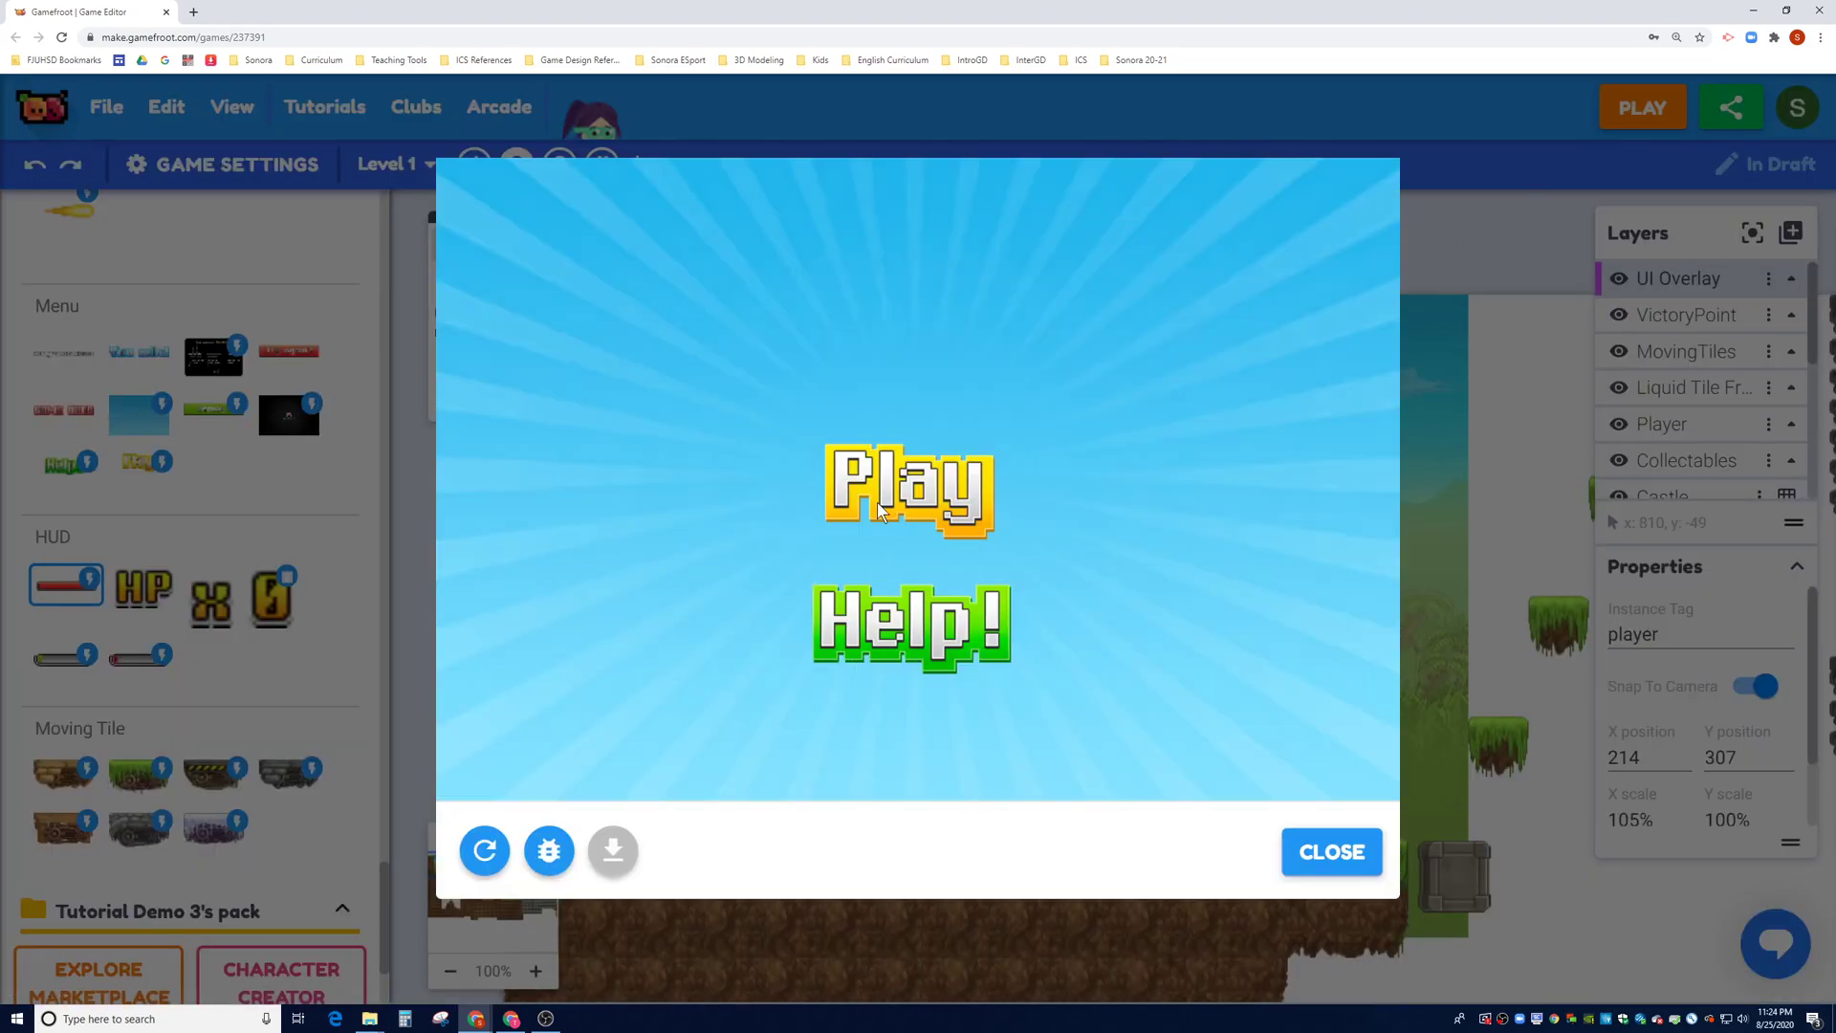
left_click(912, 489)
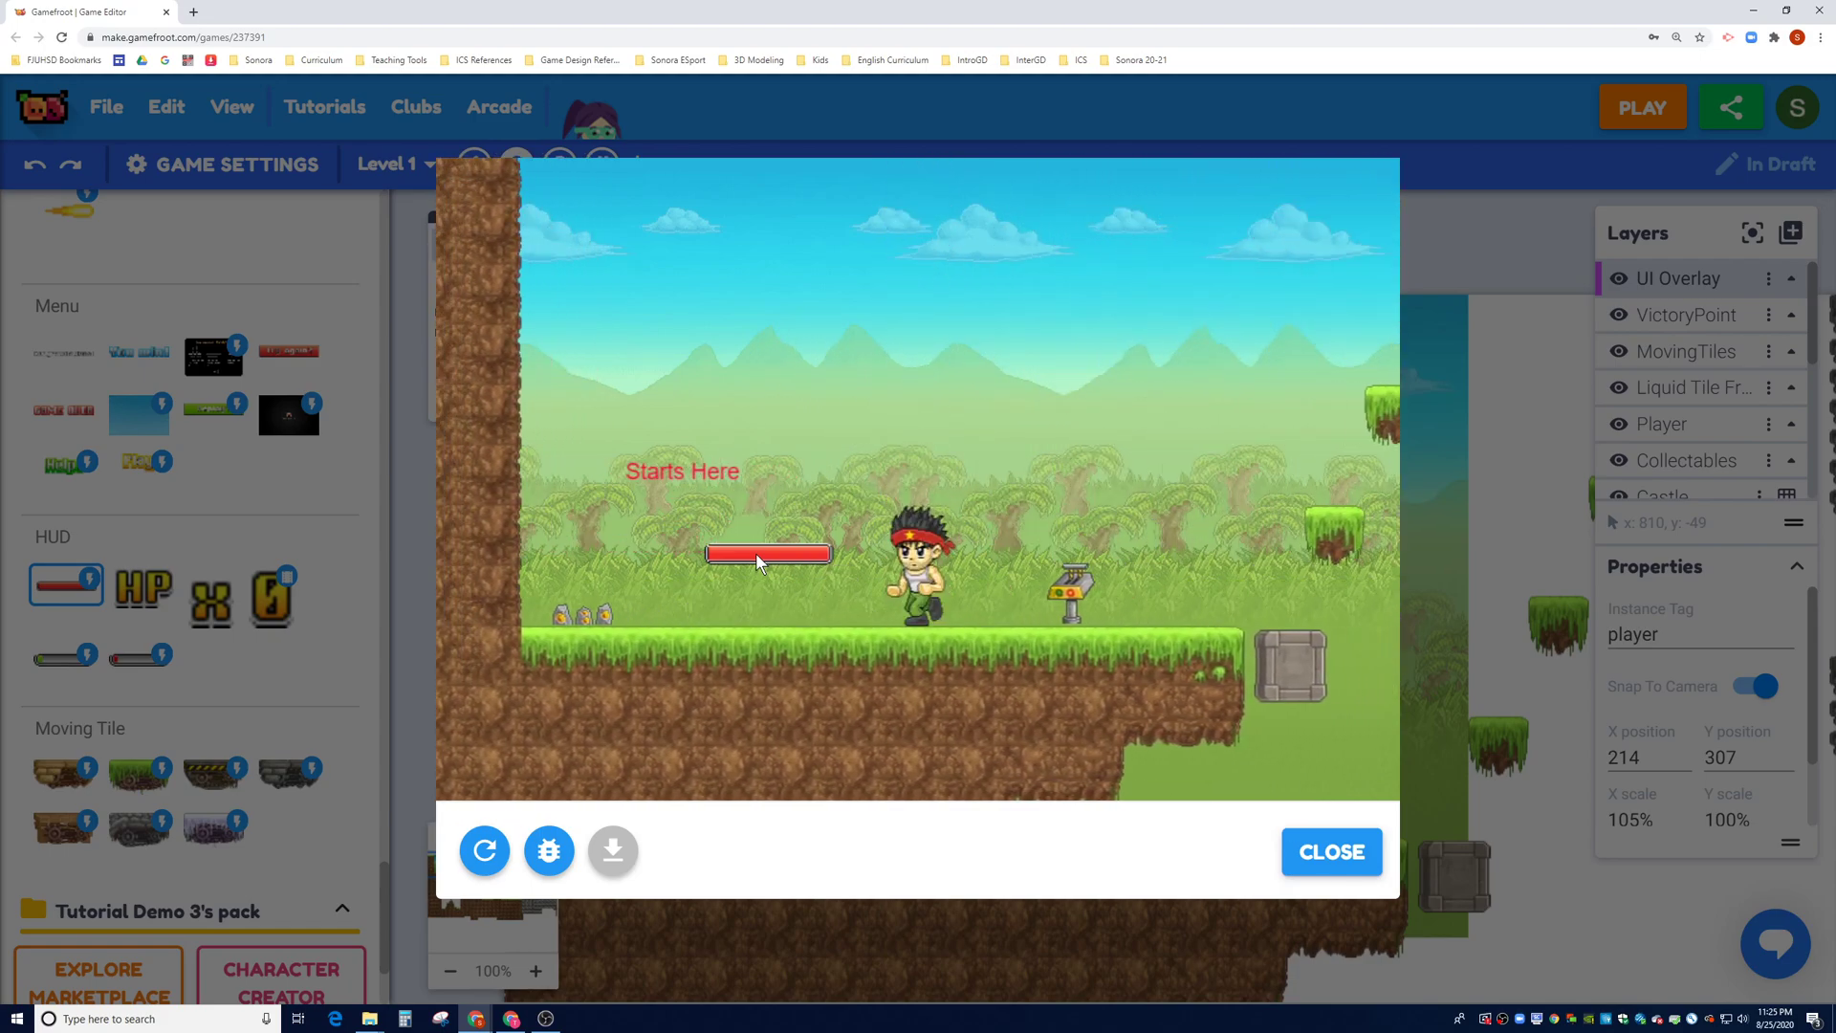
left_click(1331, 851)
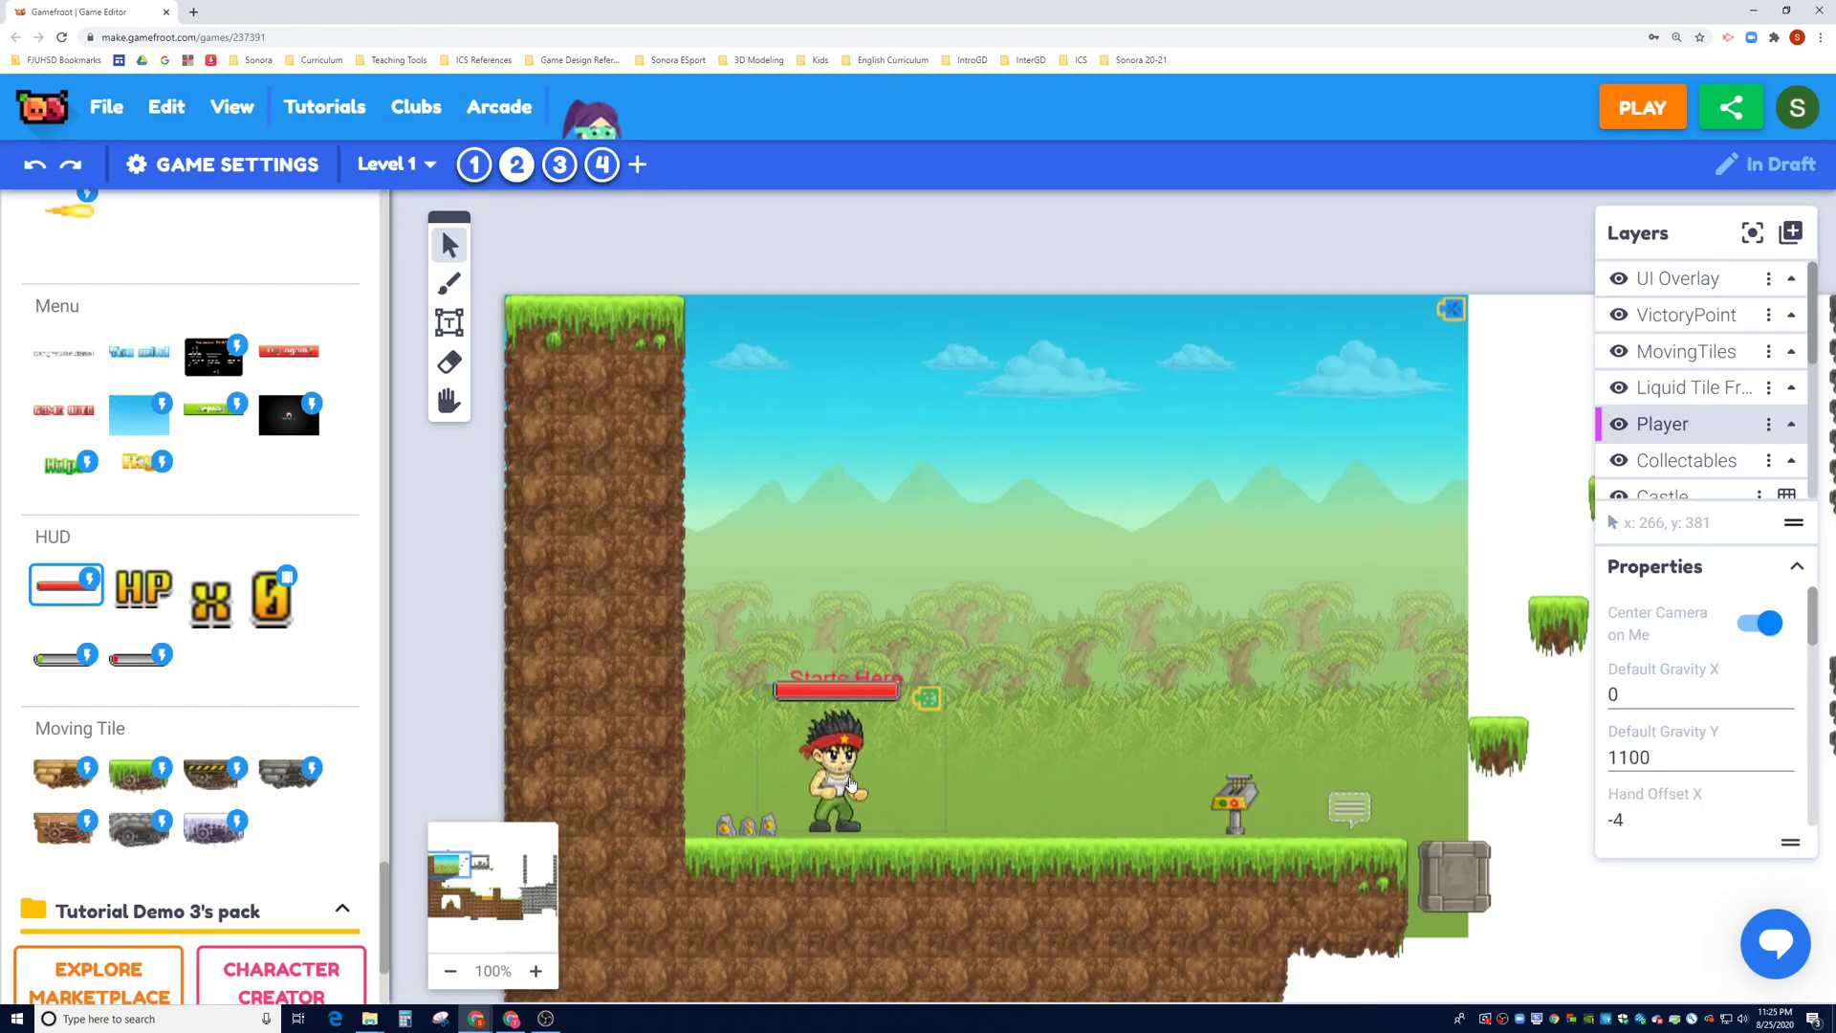
Step: Move the player right, centre the health bar above him, and launch a test play
left_click_drag(838, 773, 1078, 773)
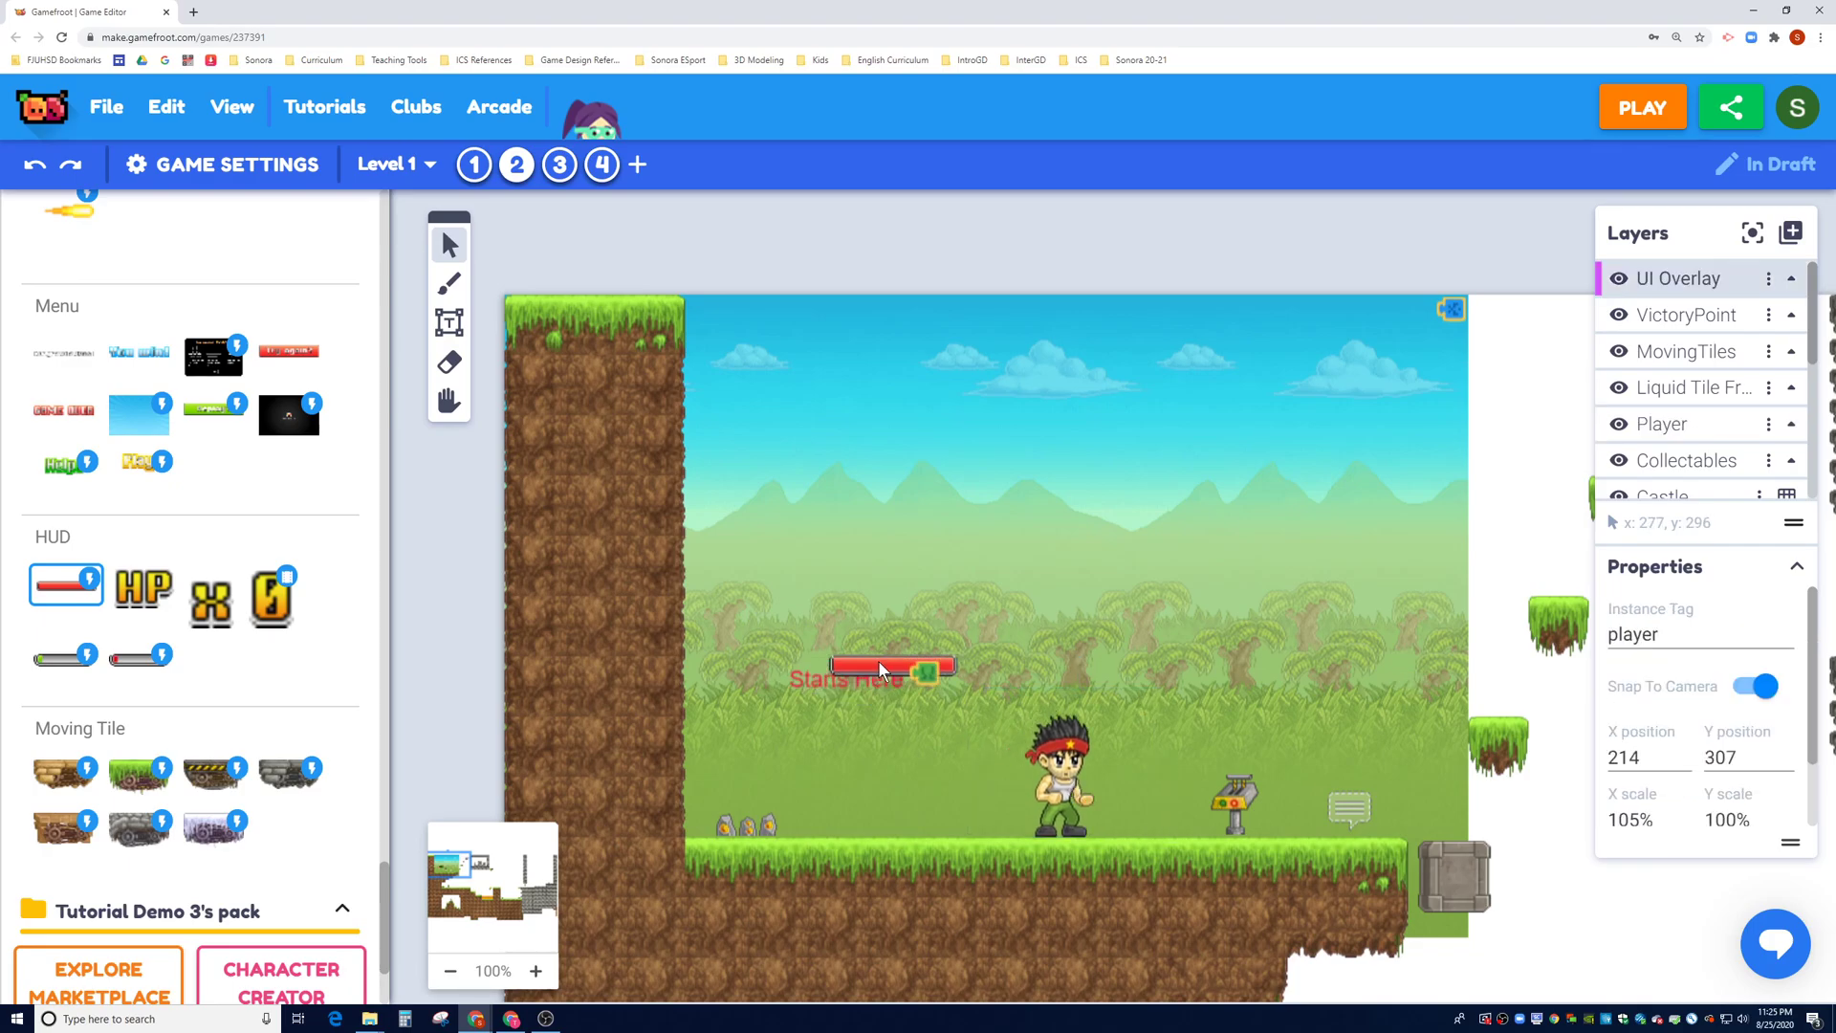
left_click_drag(873, 669, 1064, 676)
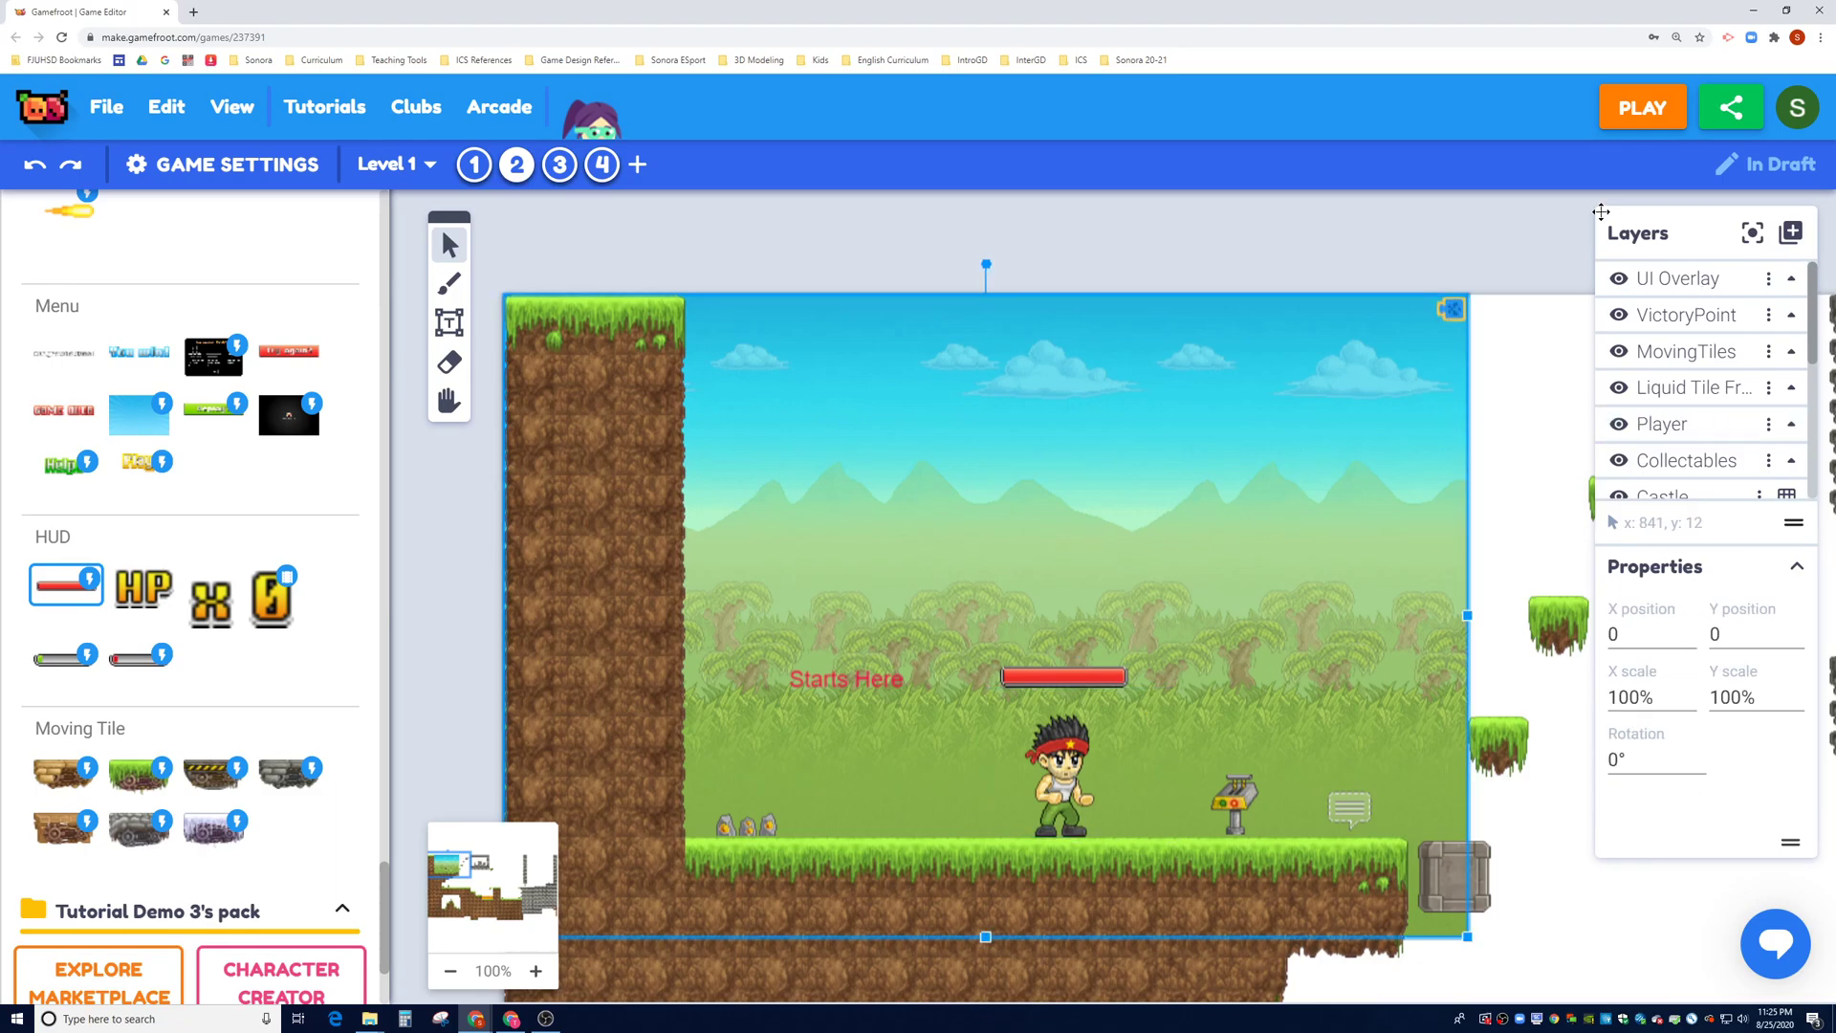
left_click(1642, 107)
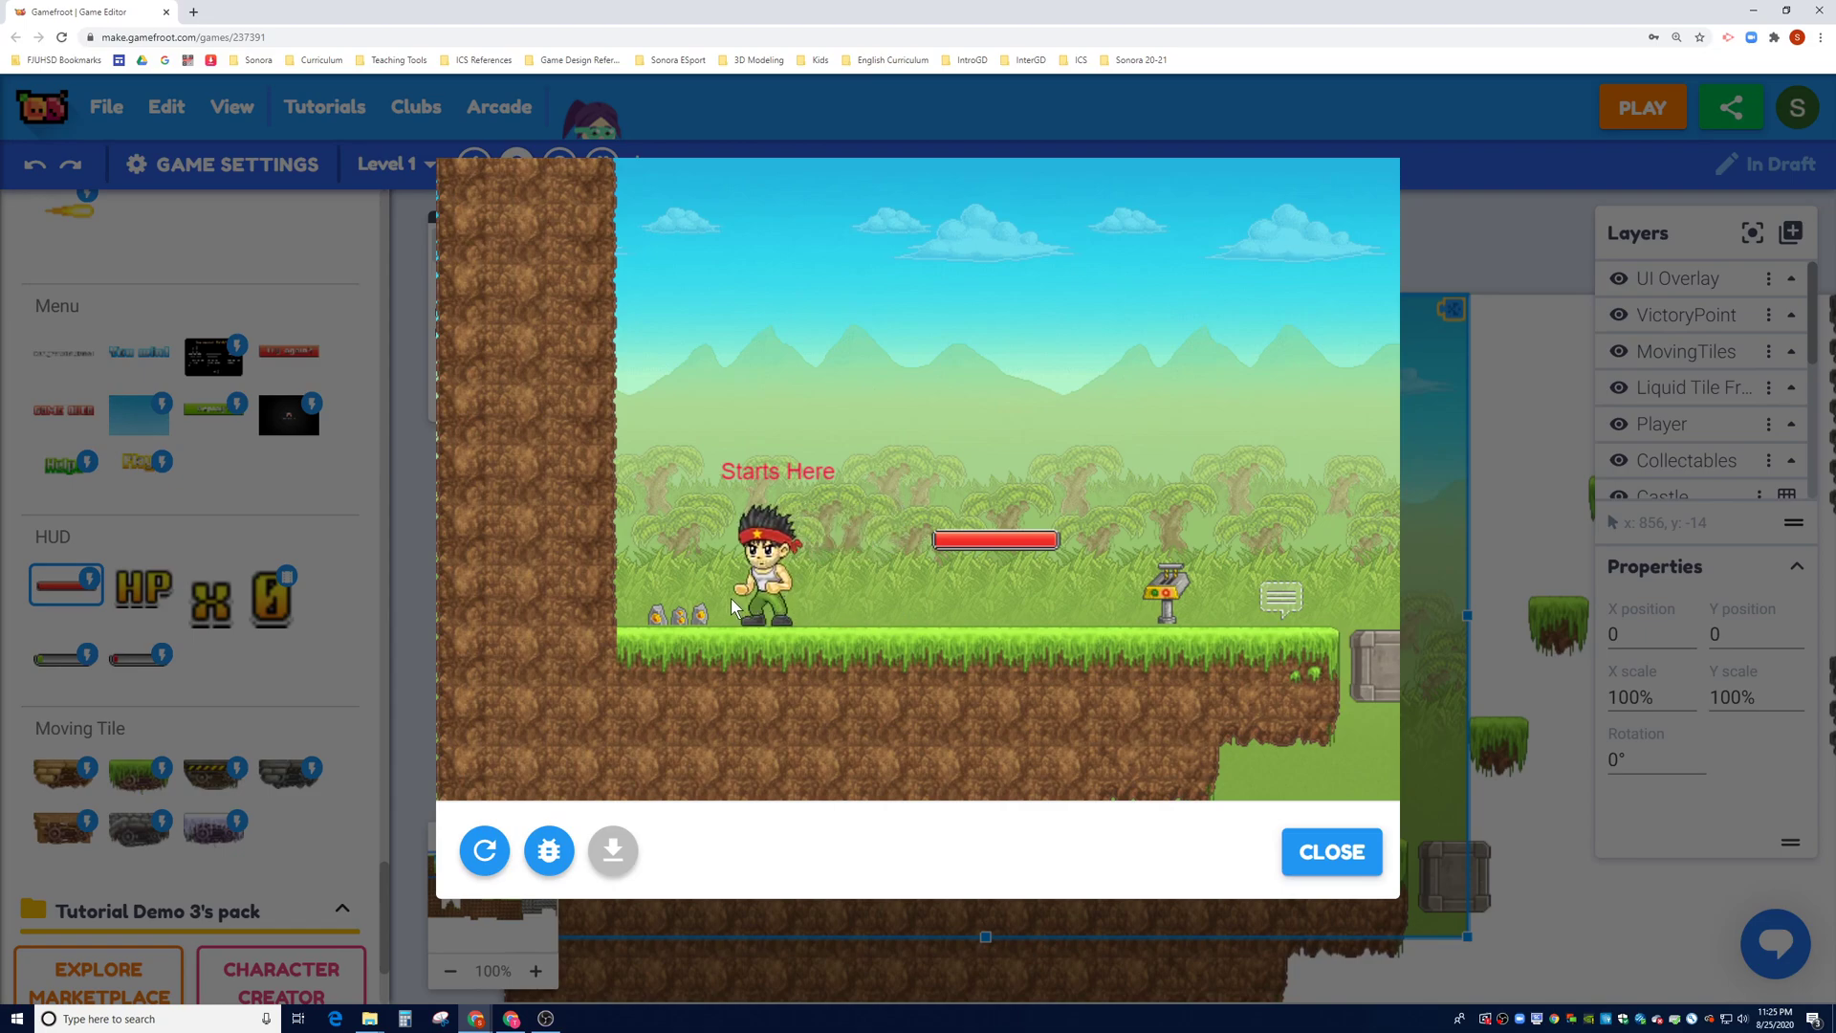
mouse_move(706, 622)
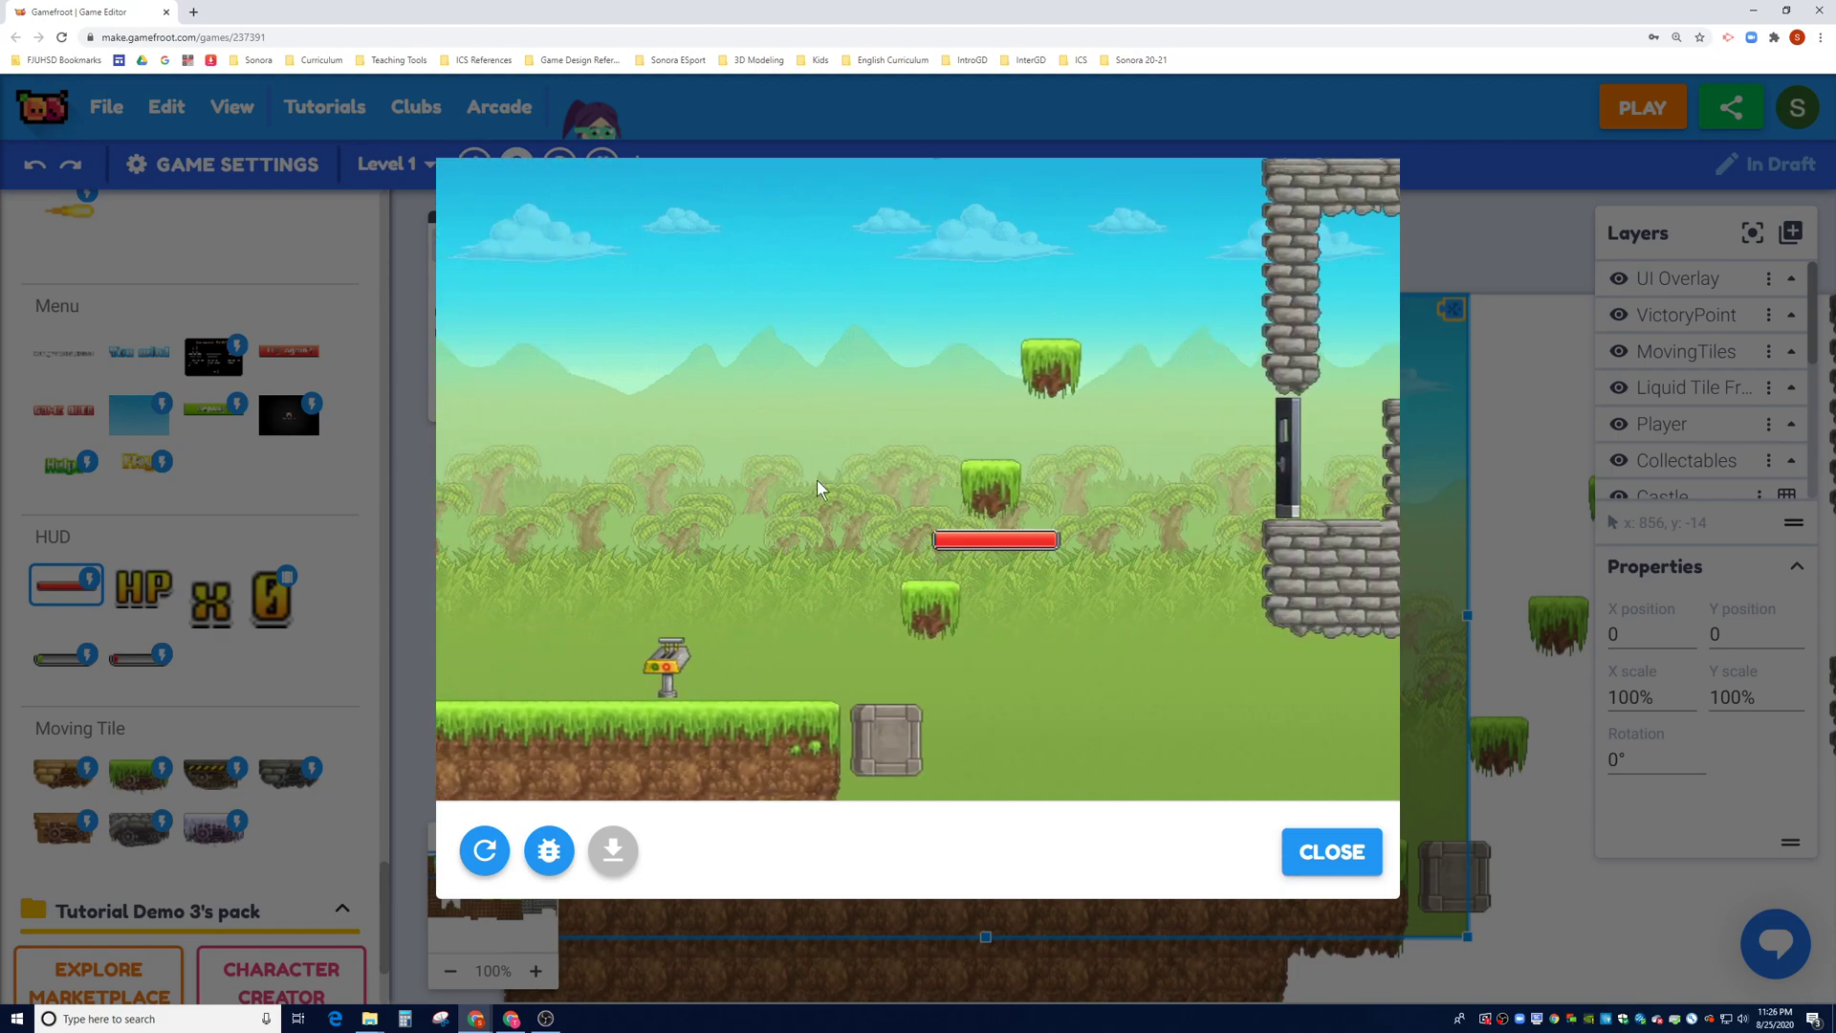
Step: Close the test run and stretch the health bar back across the screen top
left_click(1331, 851)
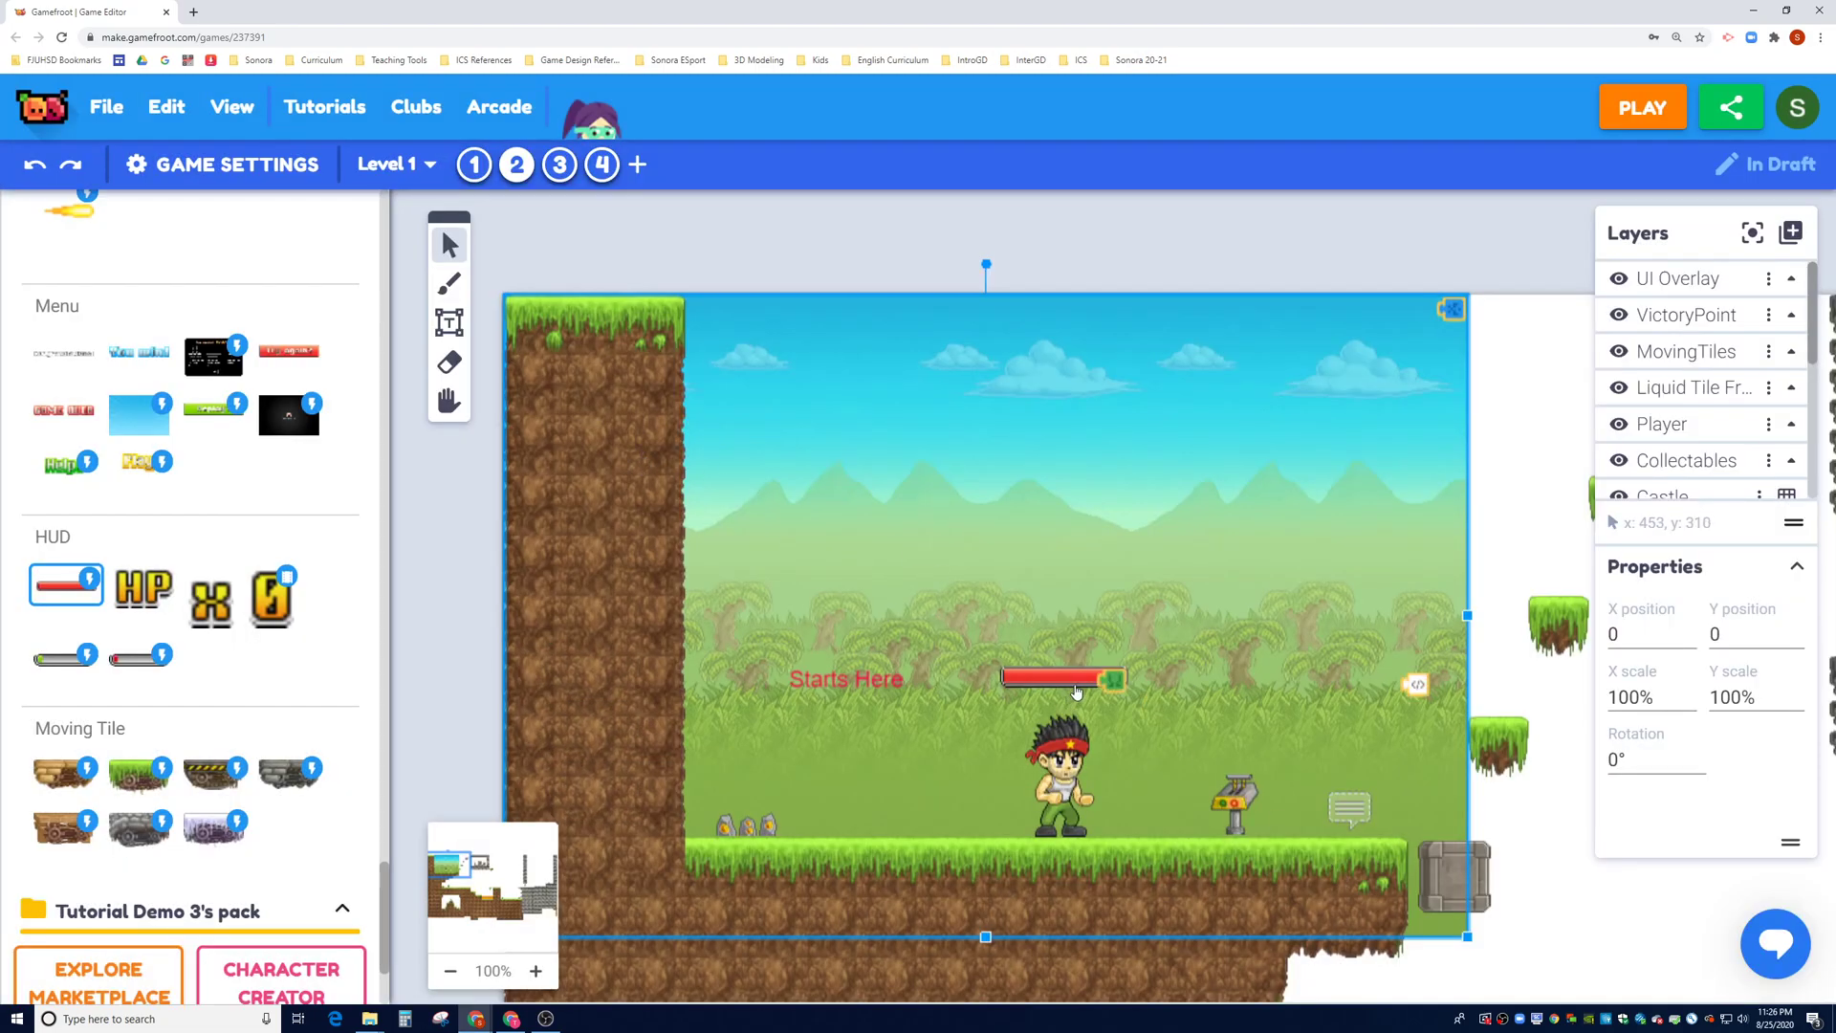
mouse_move(1069, 690)
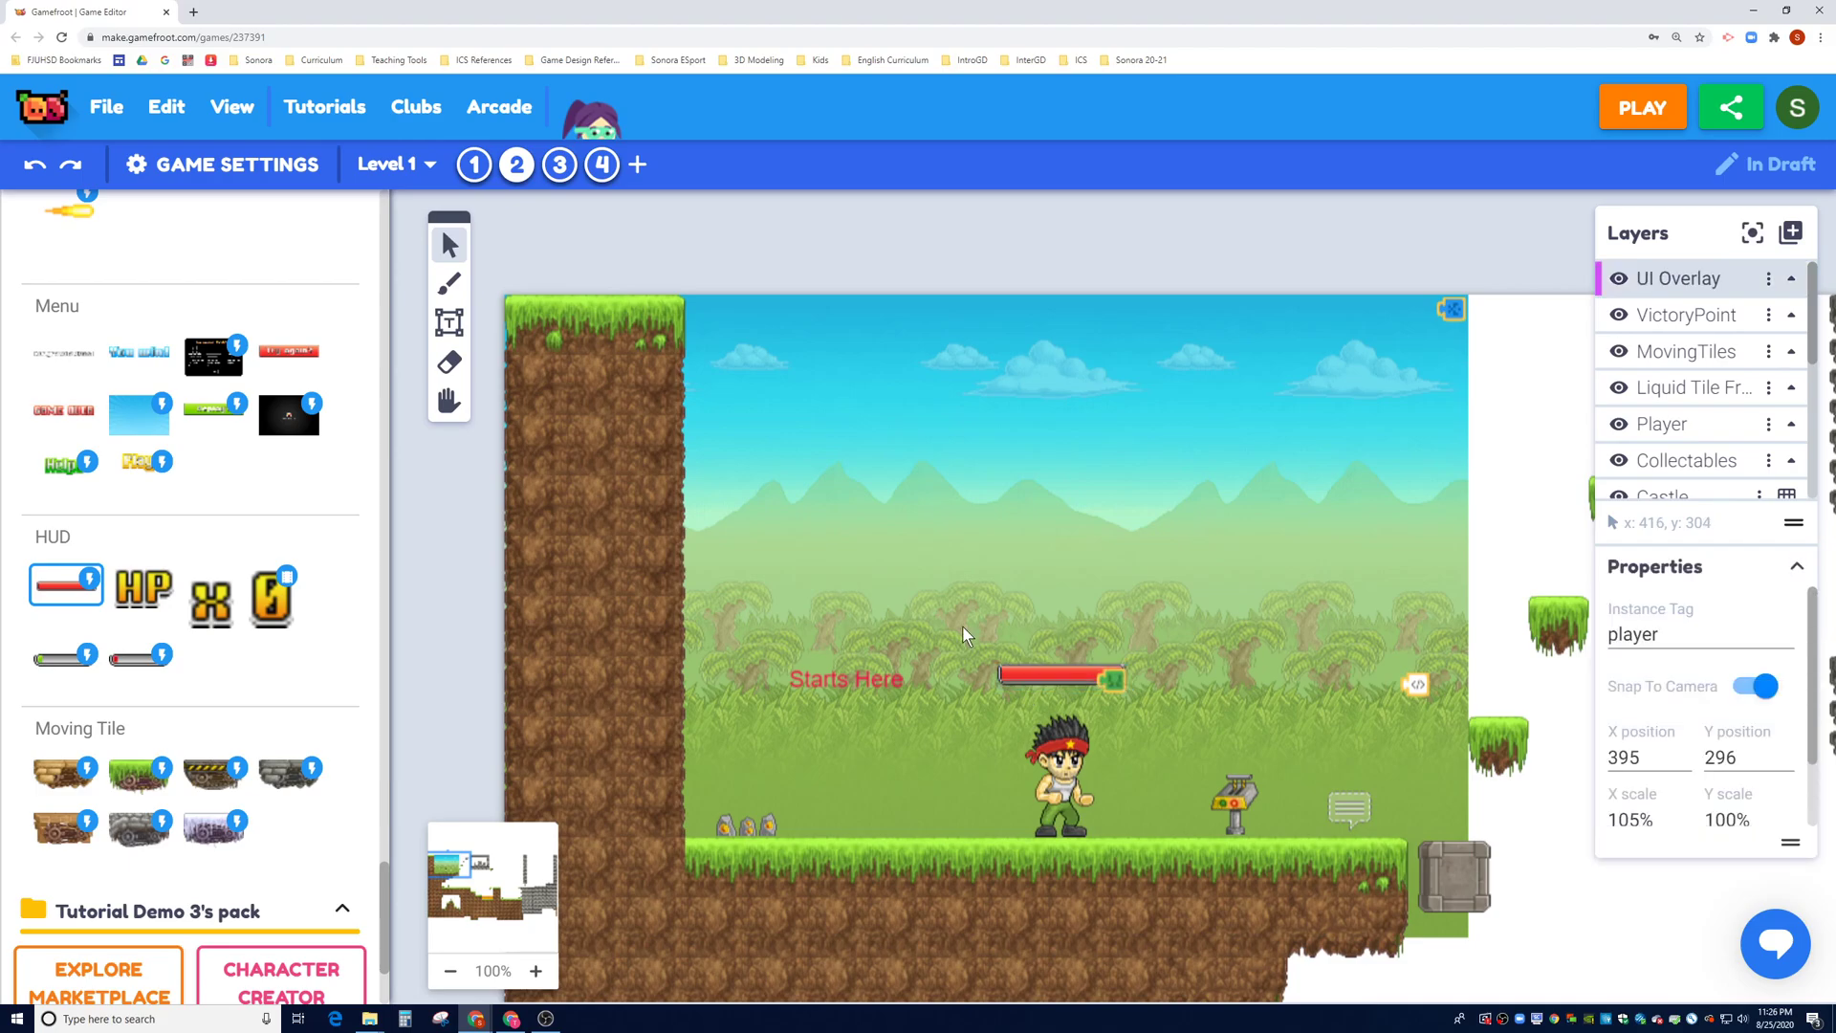
left_click_drag(1060, 677, 610, 349)
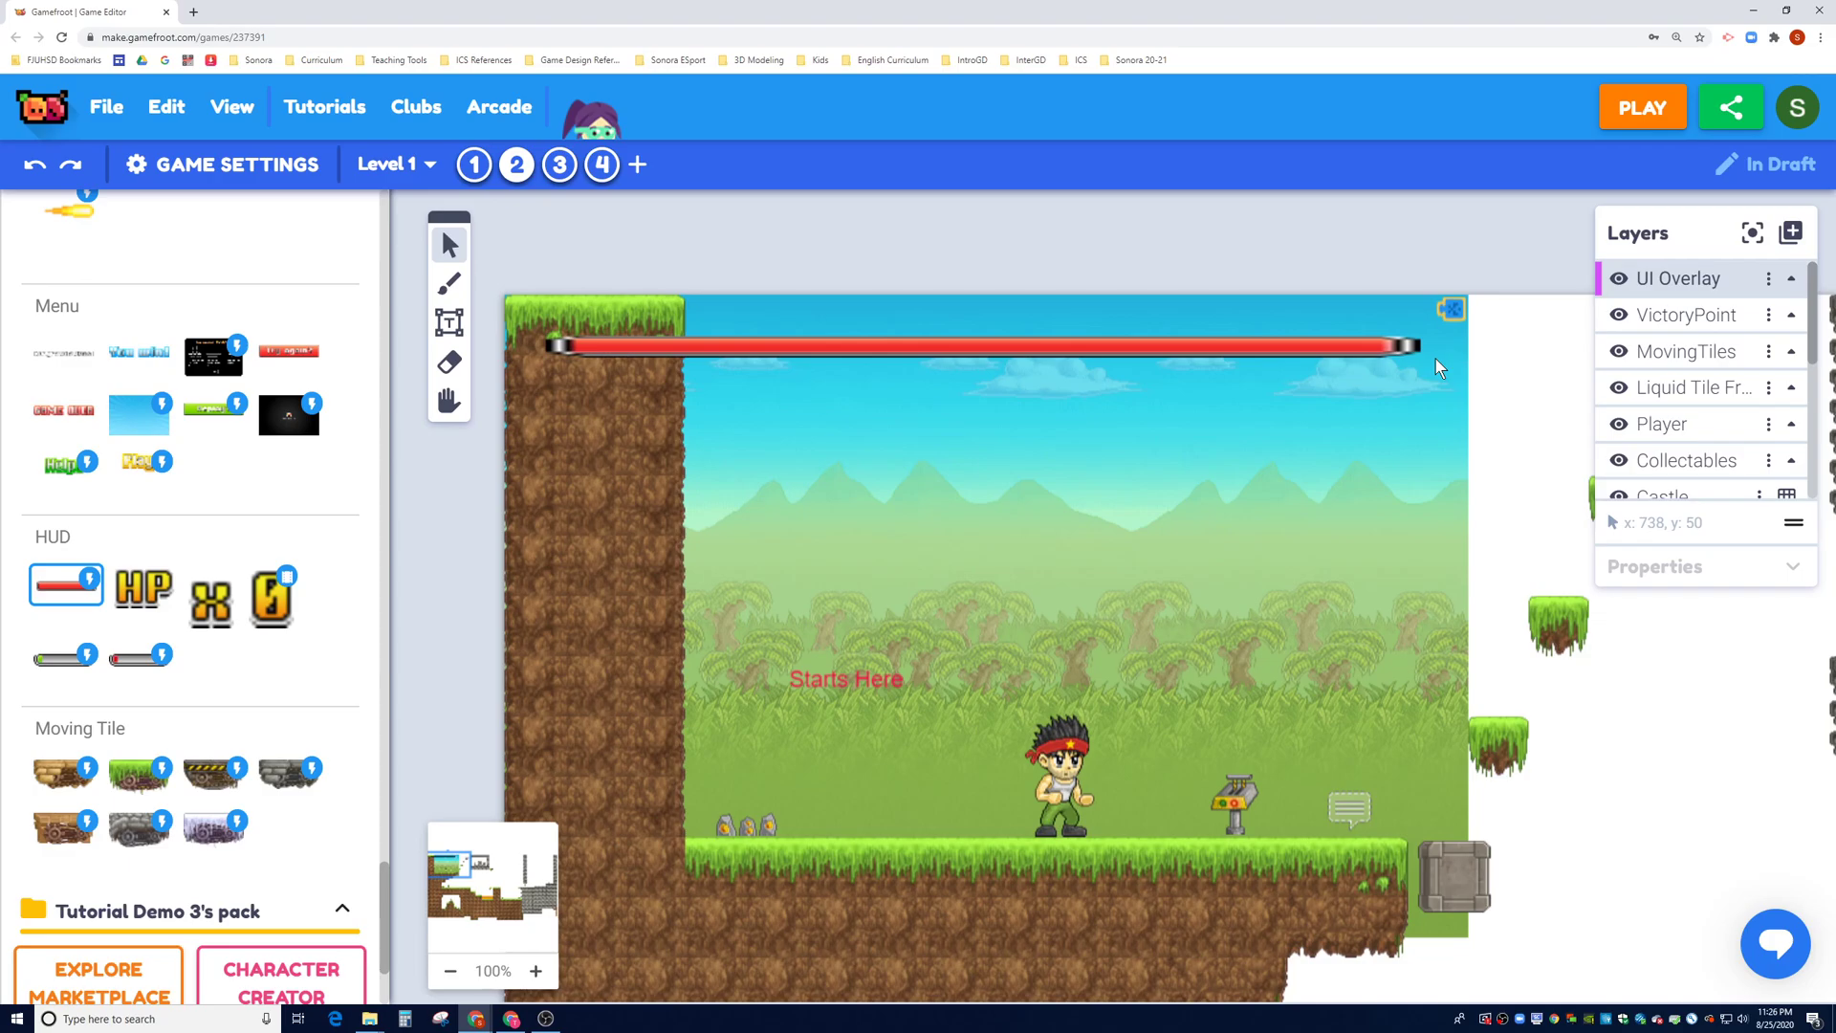
mouse_move(1452, 527)
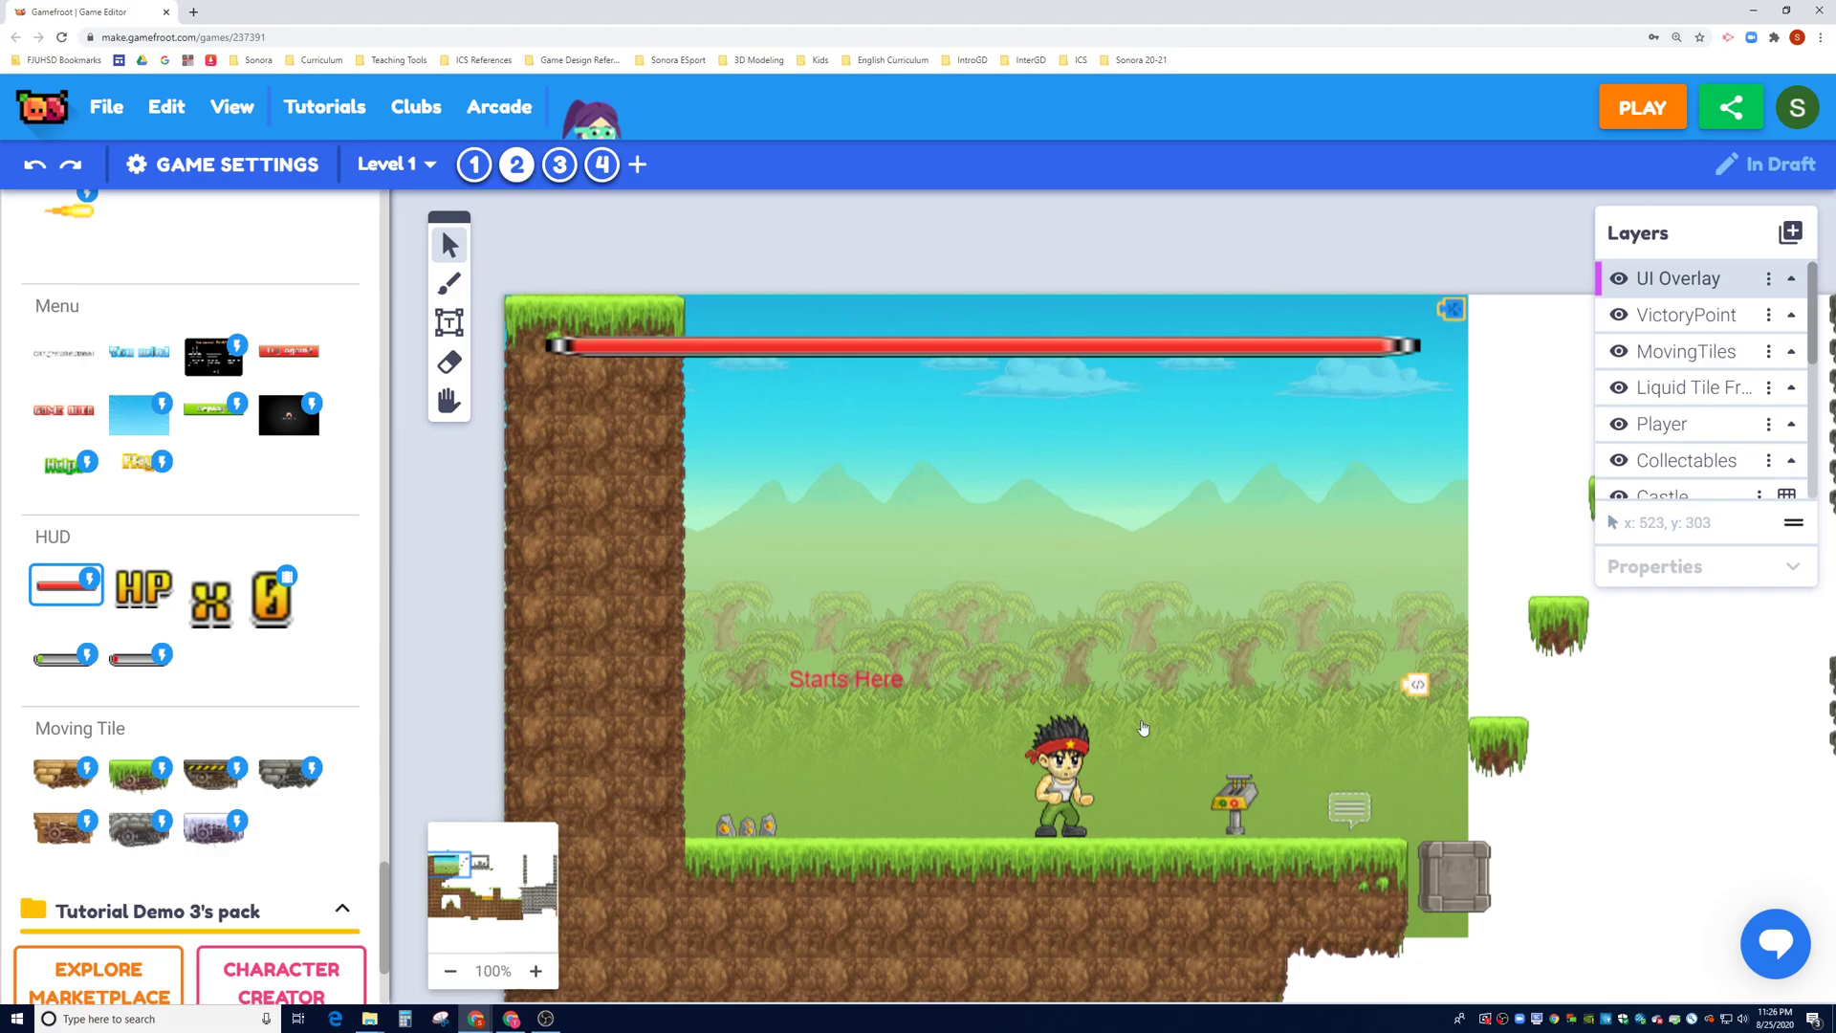
Step: Scroll the asset panel down to the Health Collectable items
scroll("down", 3)
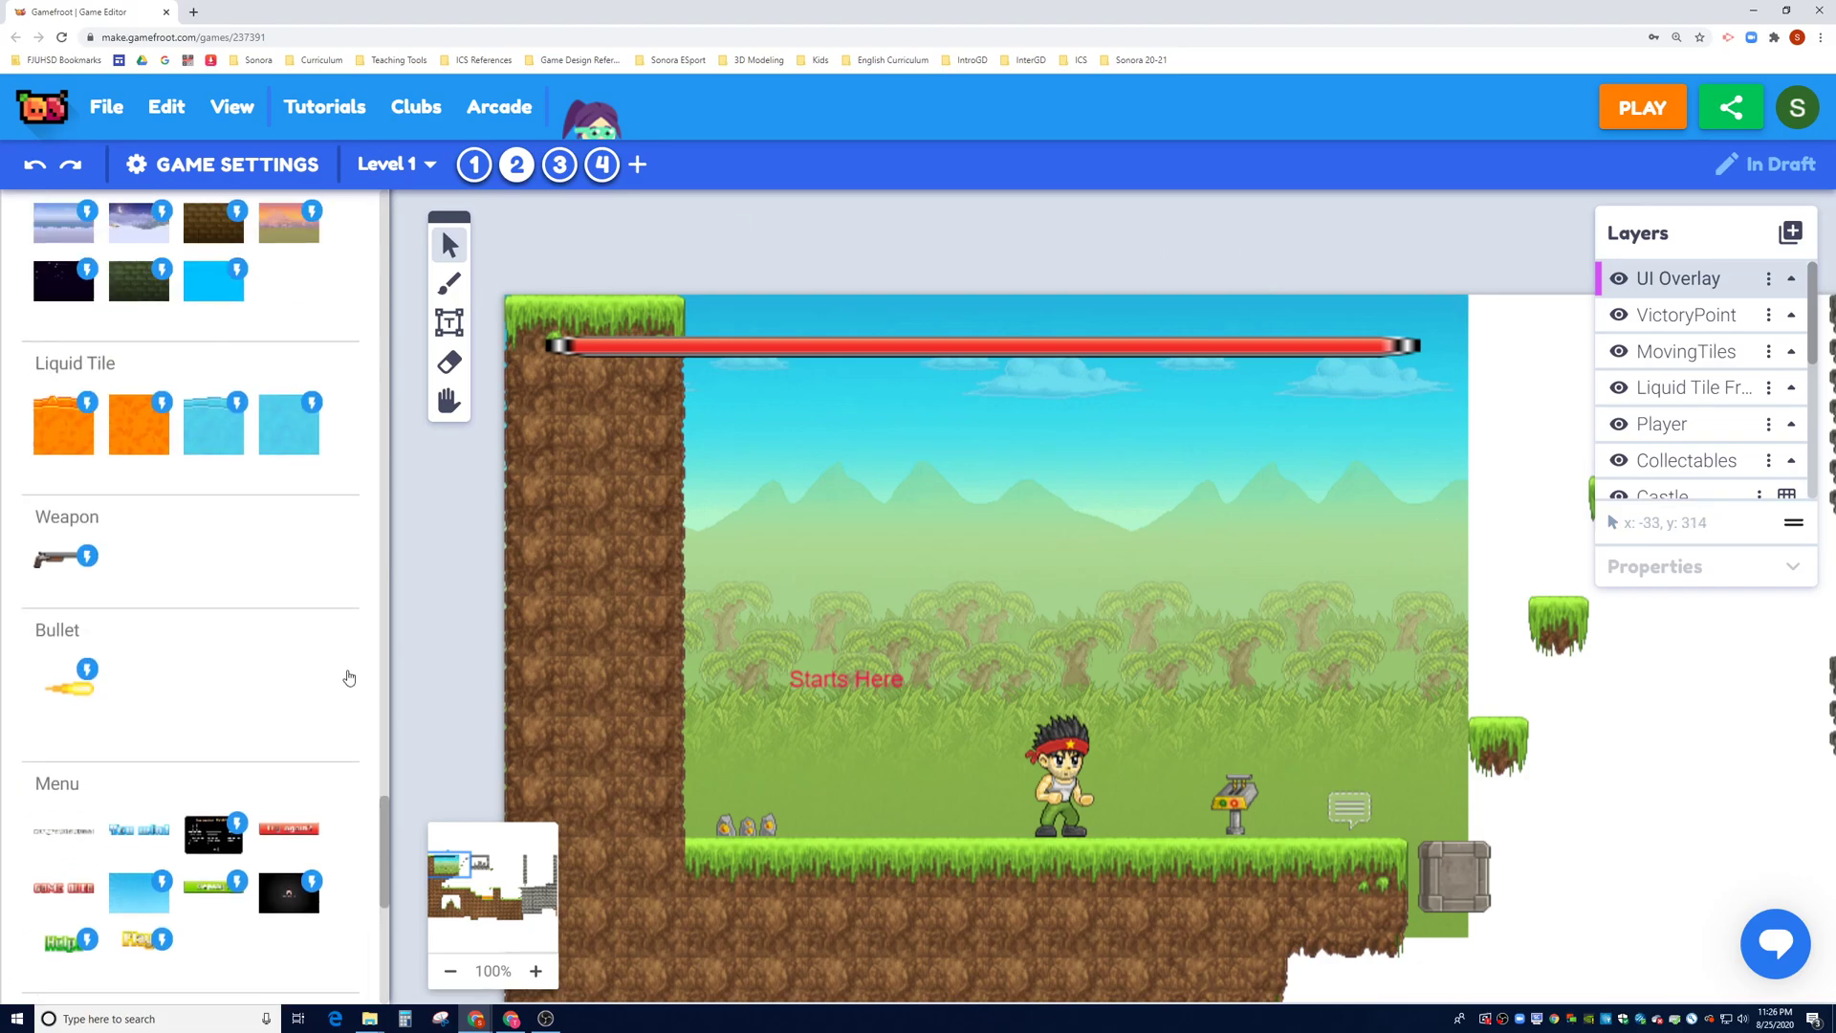
scroll("down", 3)
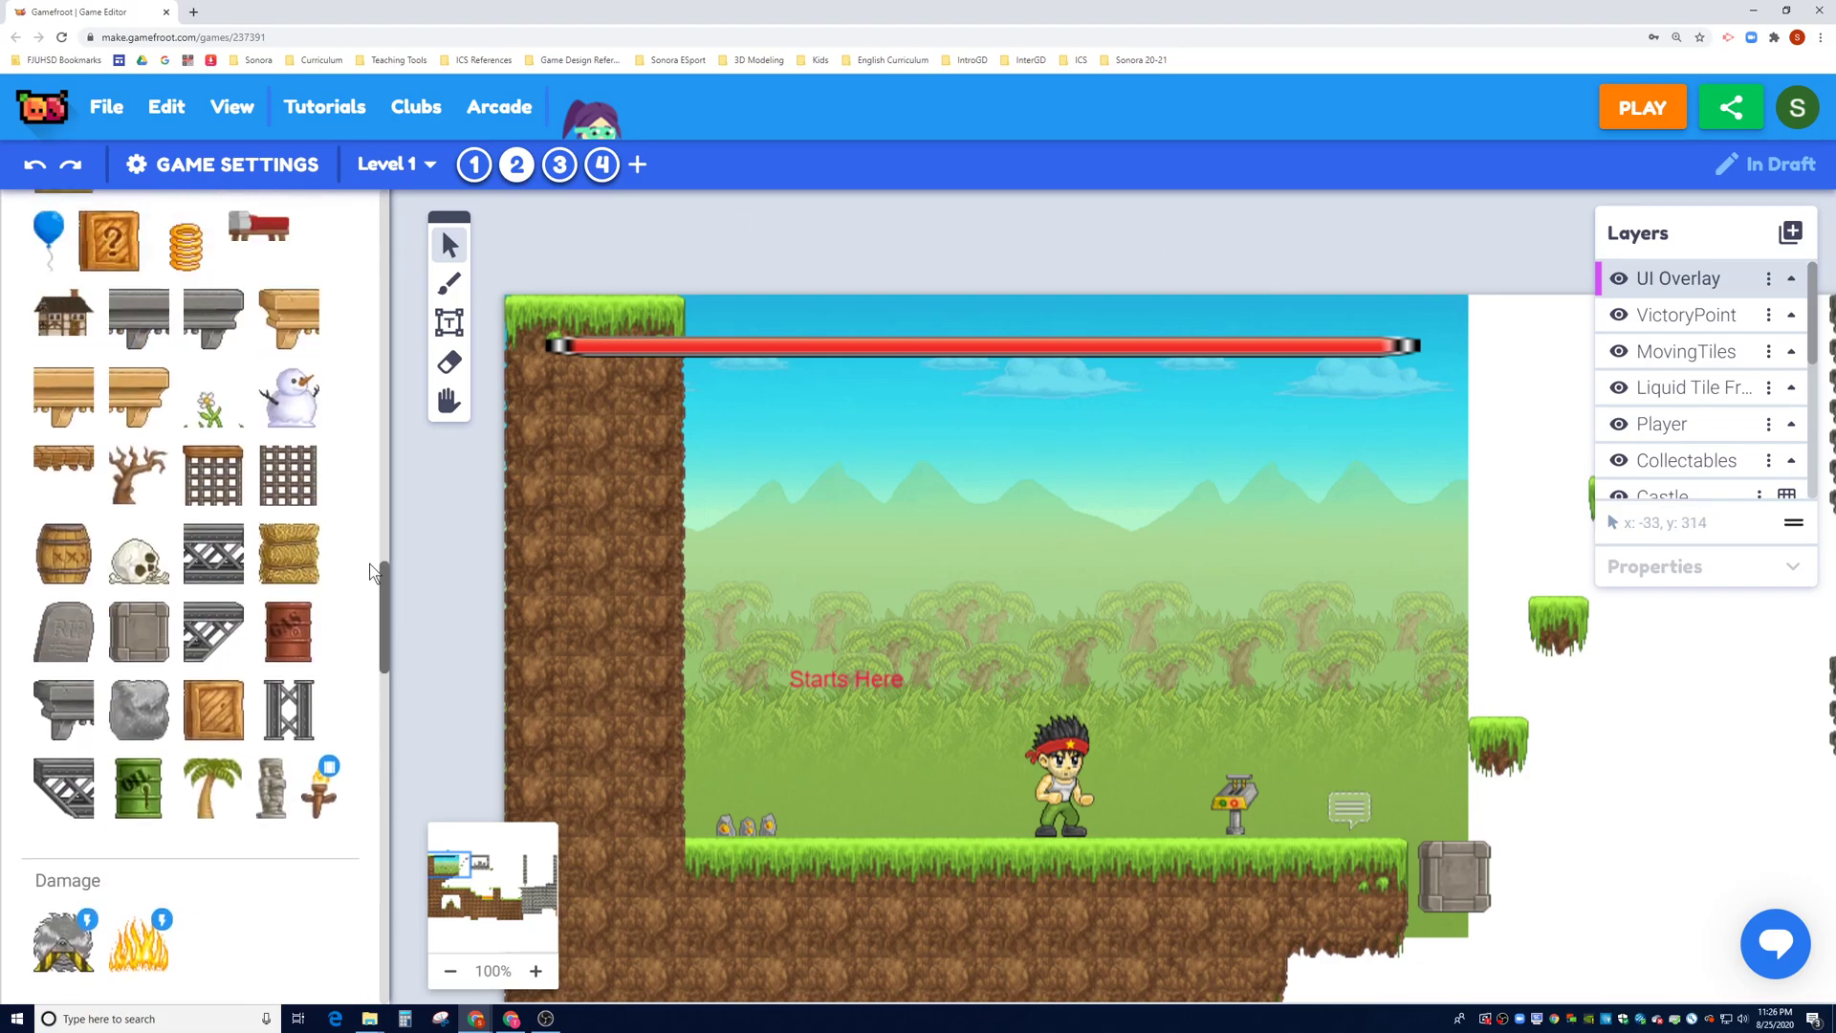
scroll("down", 3)
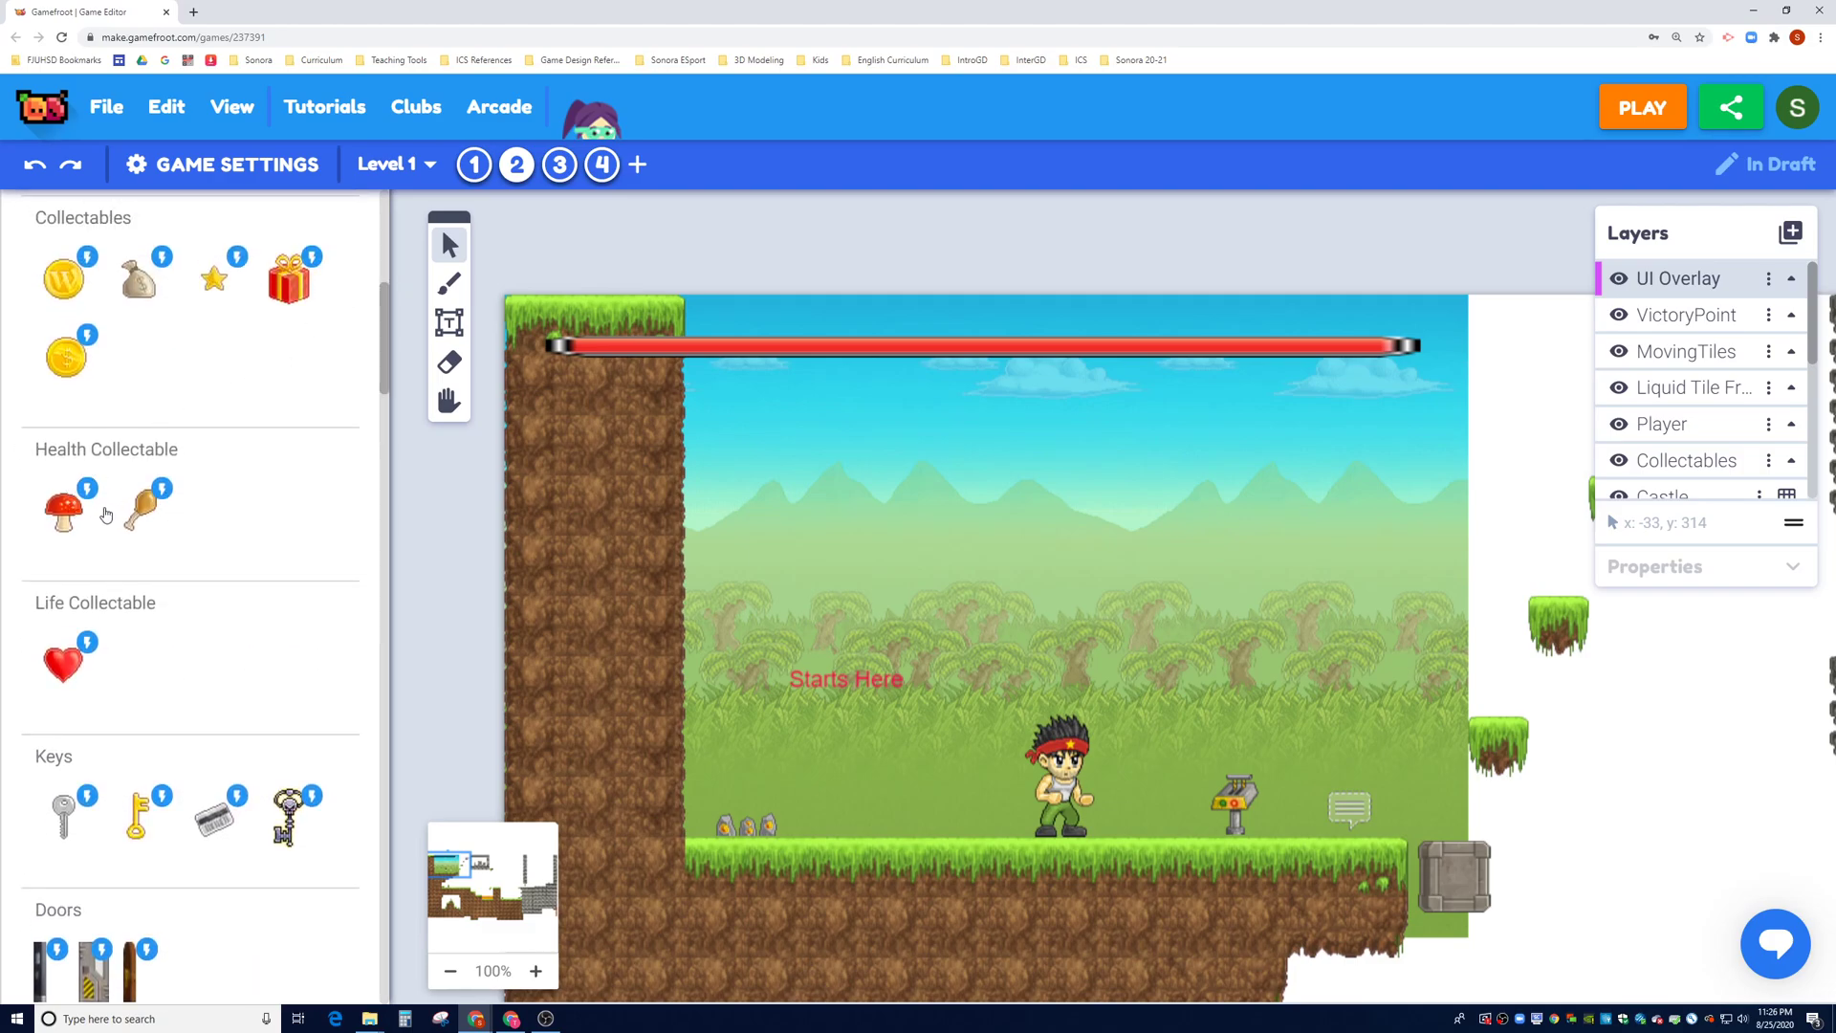
Step: Pan to the dirt pillar and try placing a mushroom on top
left_click(449, 402)
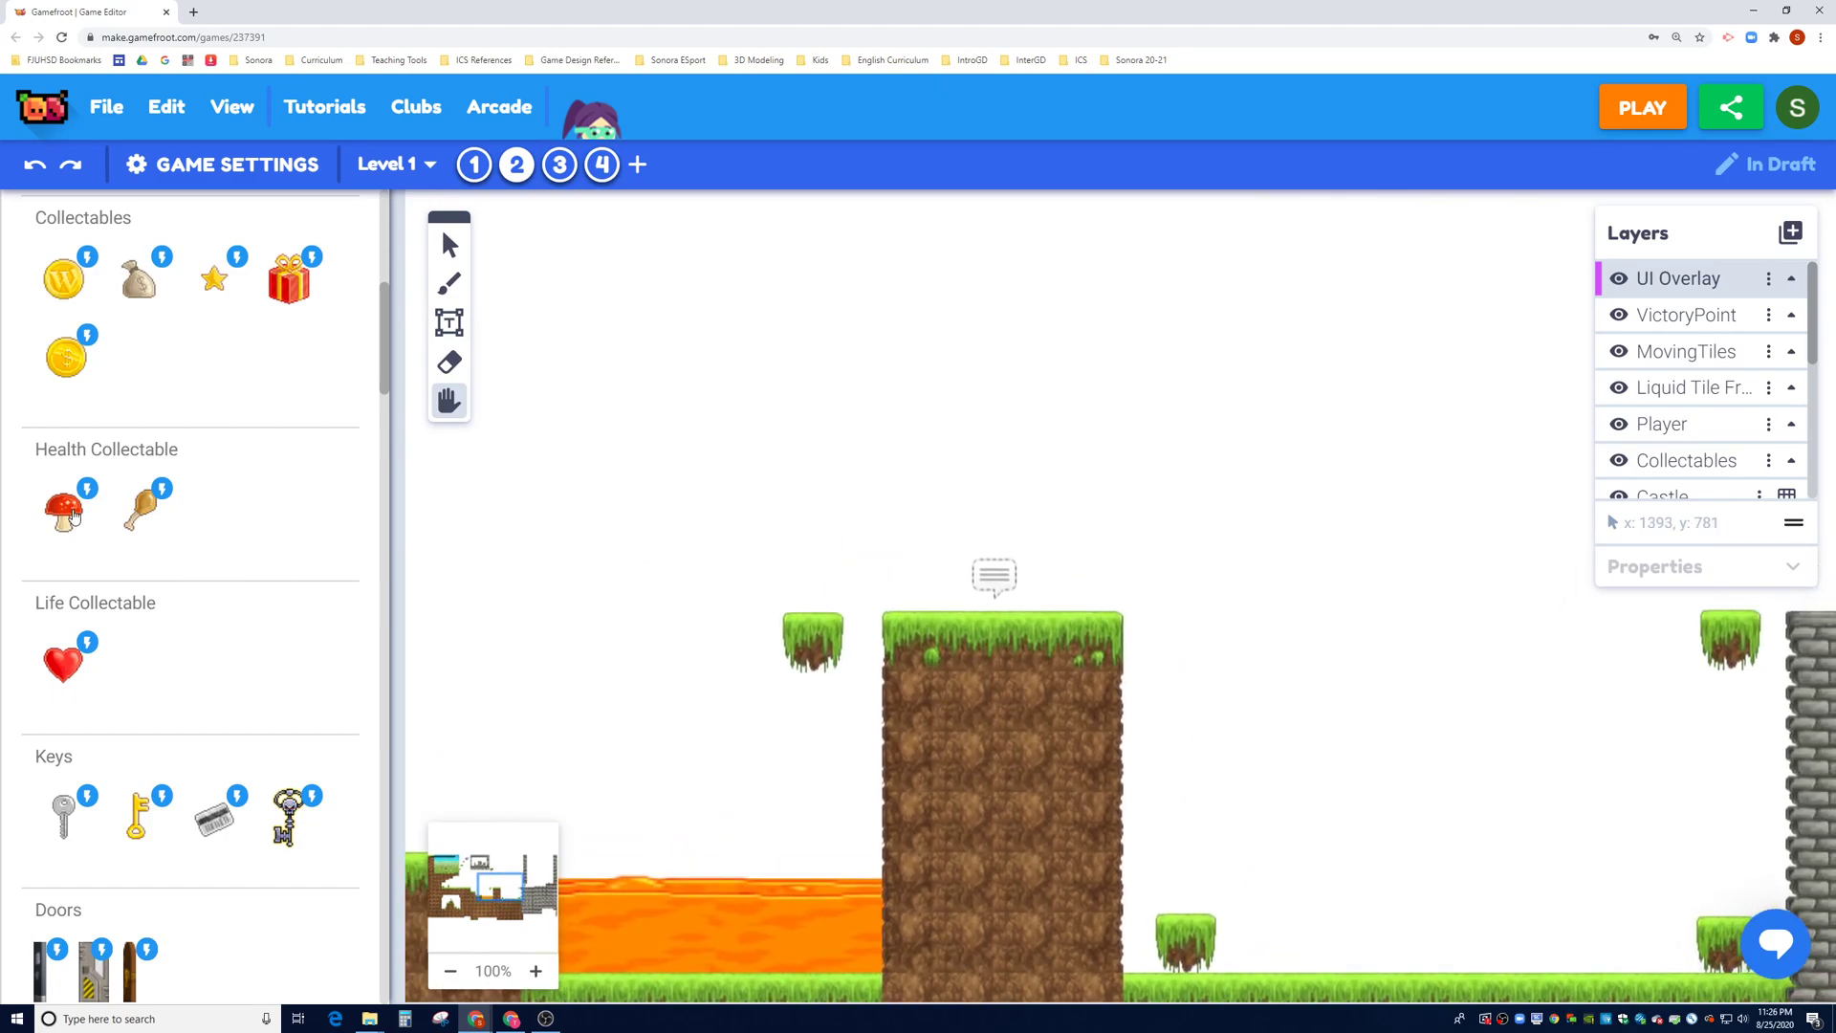
left_click(65, 515)
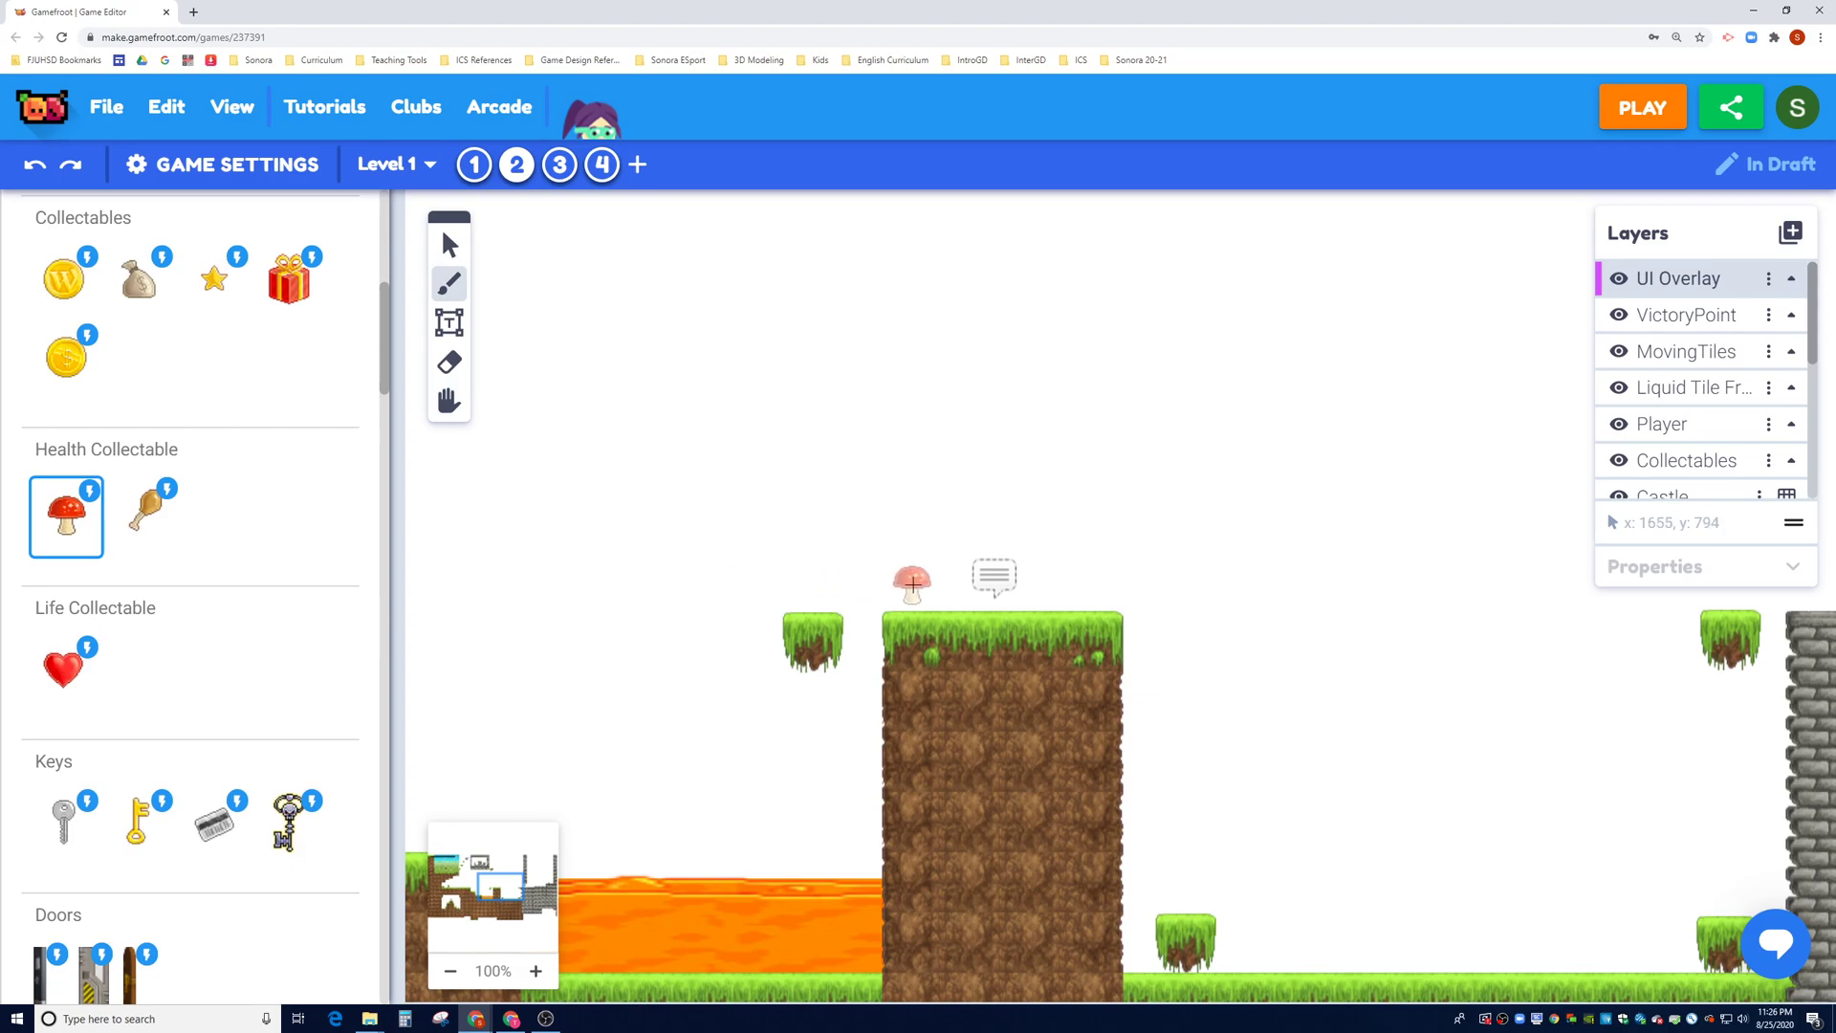
left_click(913, 582)
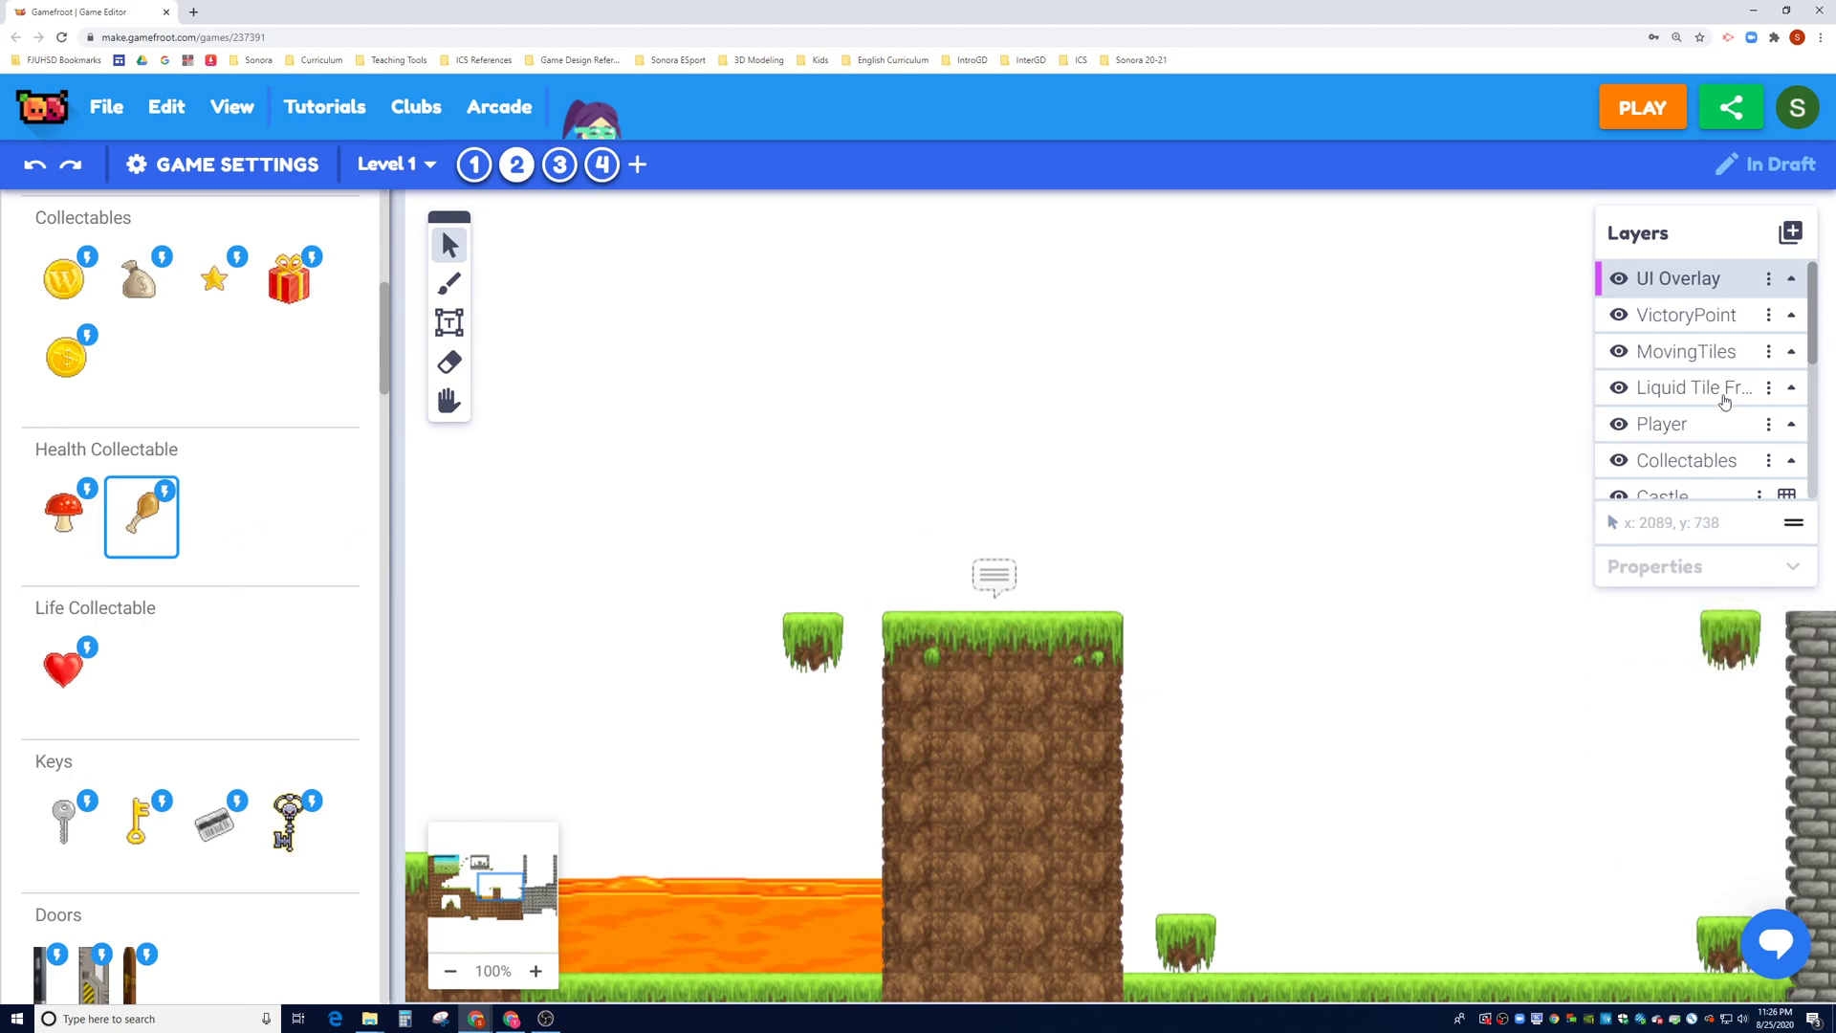
Step: On the Collectables layer, place a mushroom on top of the dirt pillar
left_click(1680, 460)
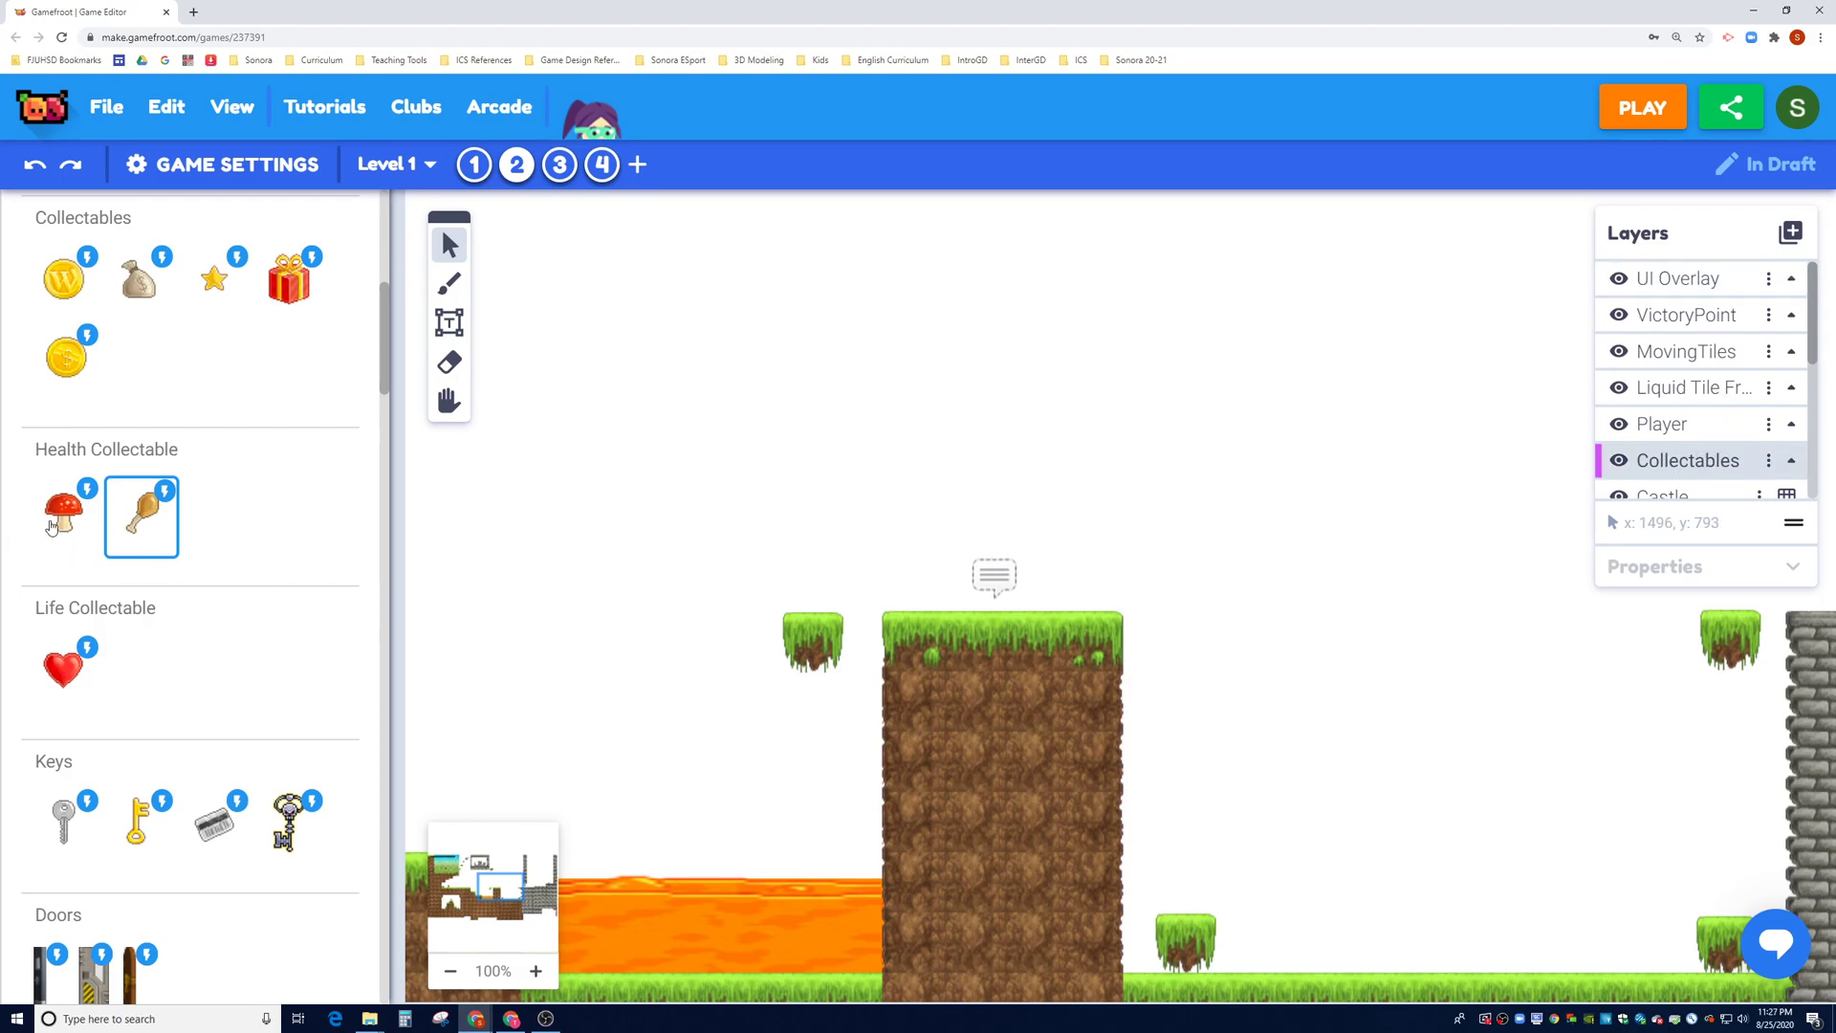
left_click(63, 510)
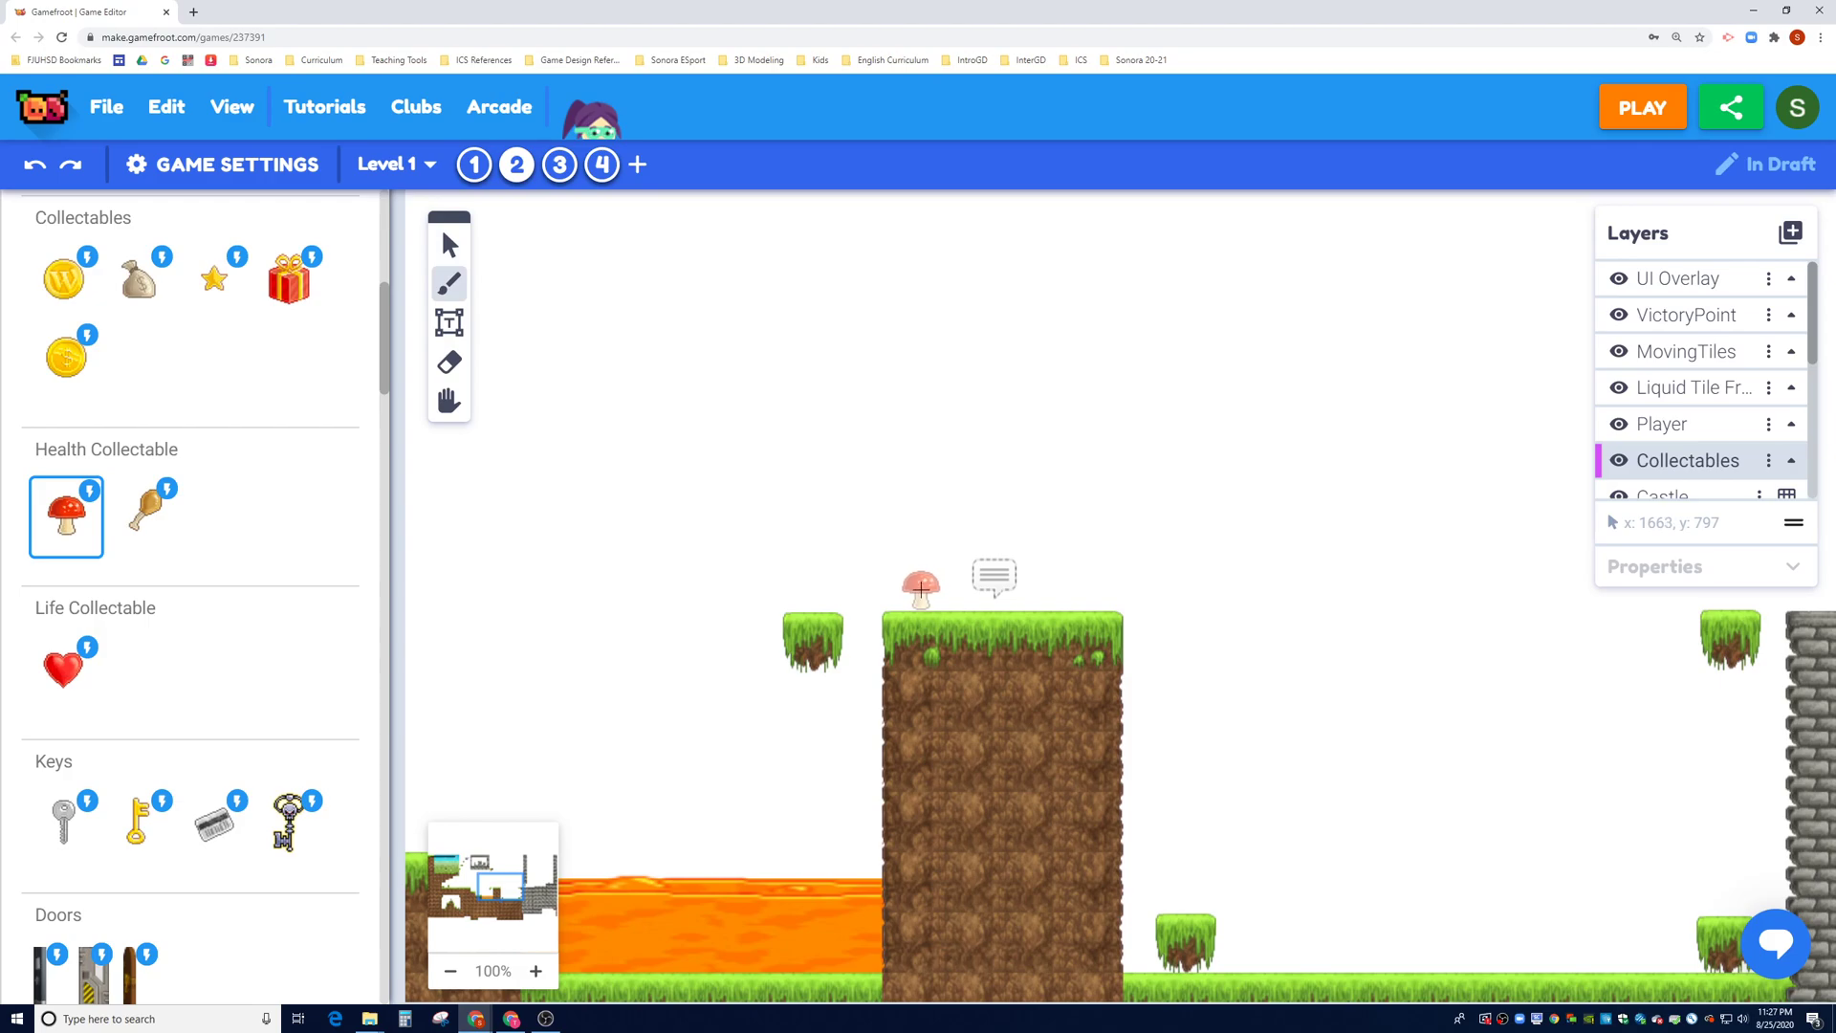
left_click(922, 586)
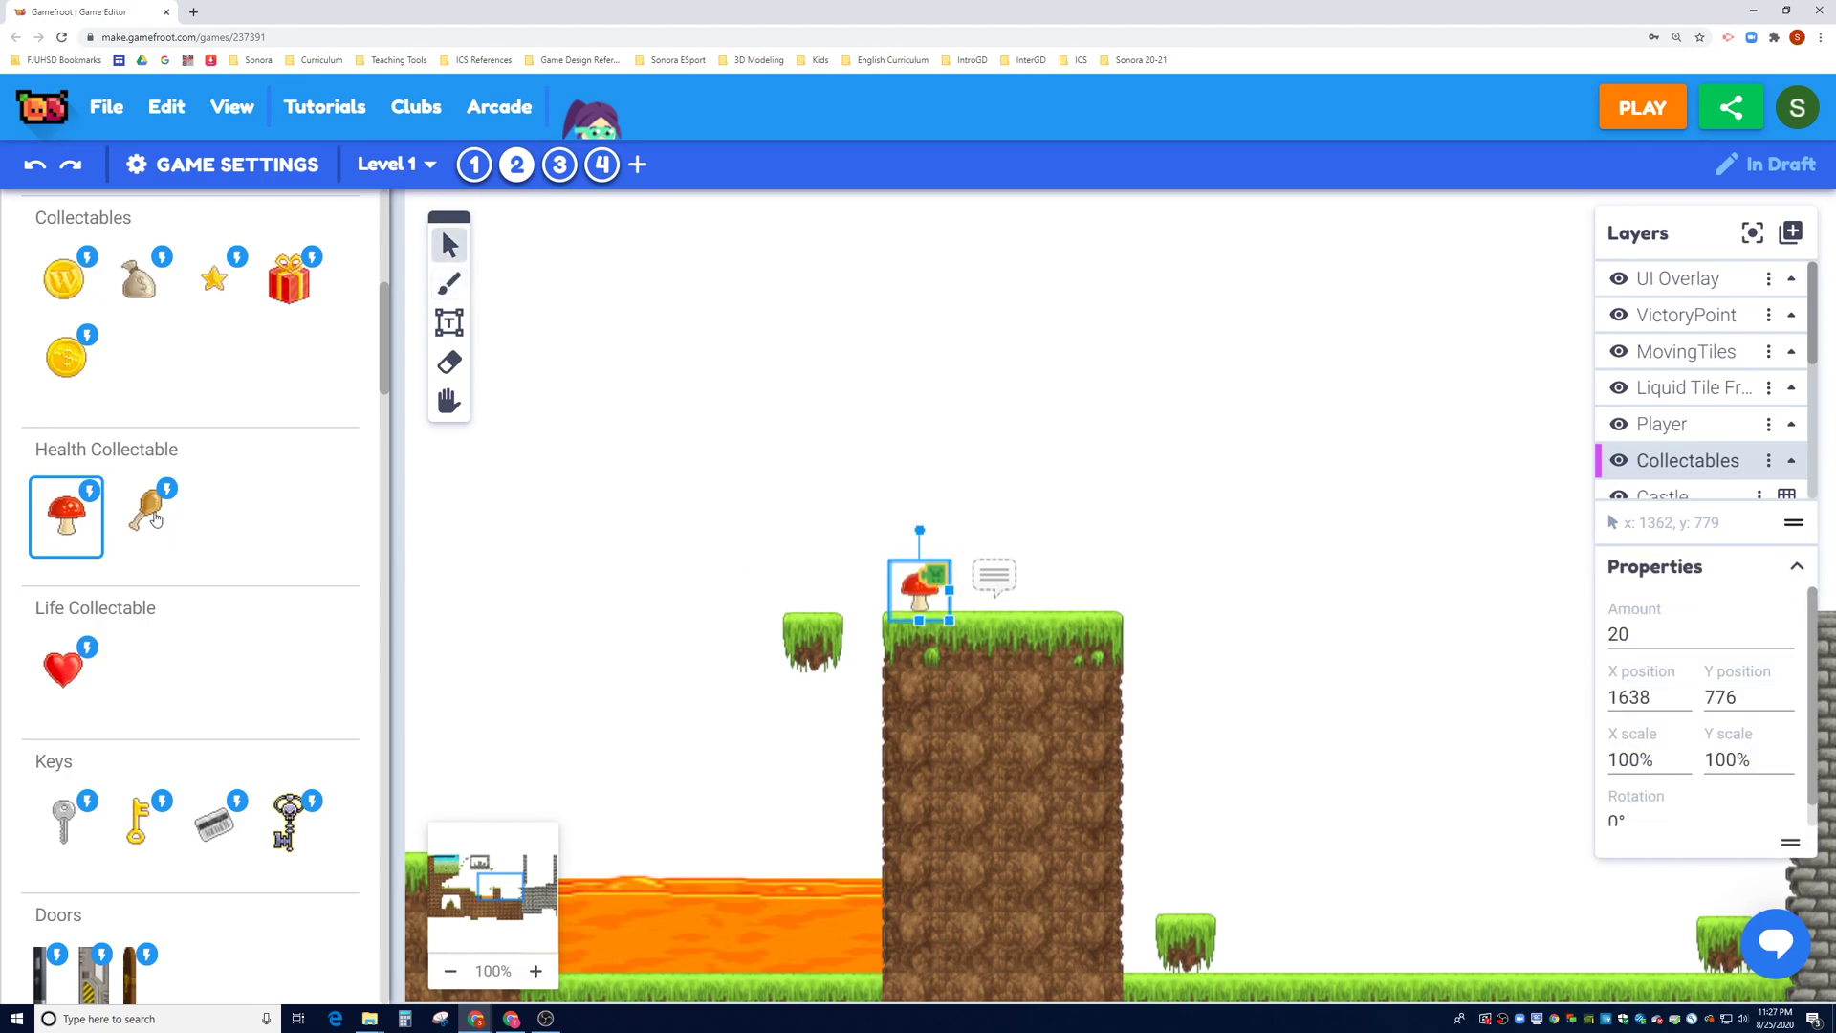
Step: Add a large drumstick beside the mushroom on the pillar and check the mushroom's amount (20)
left_click(141, 515)
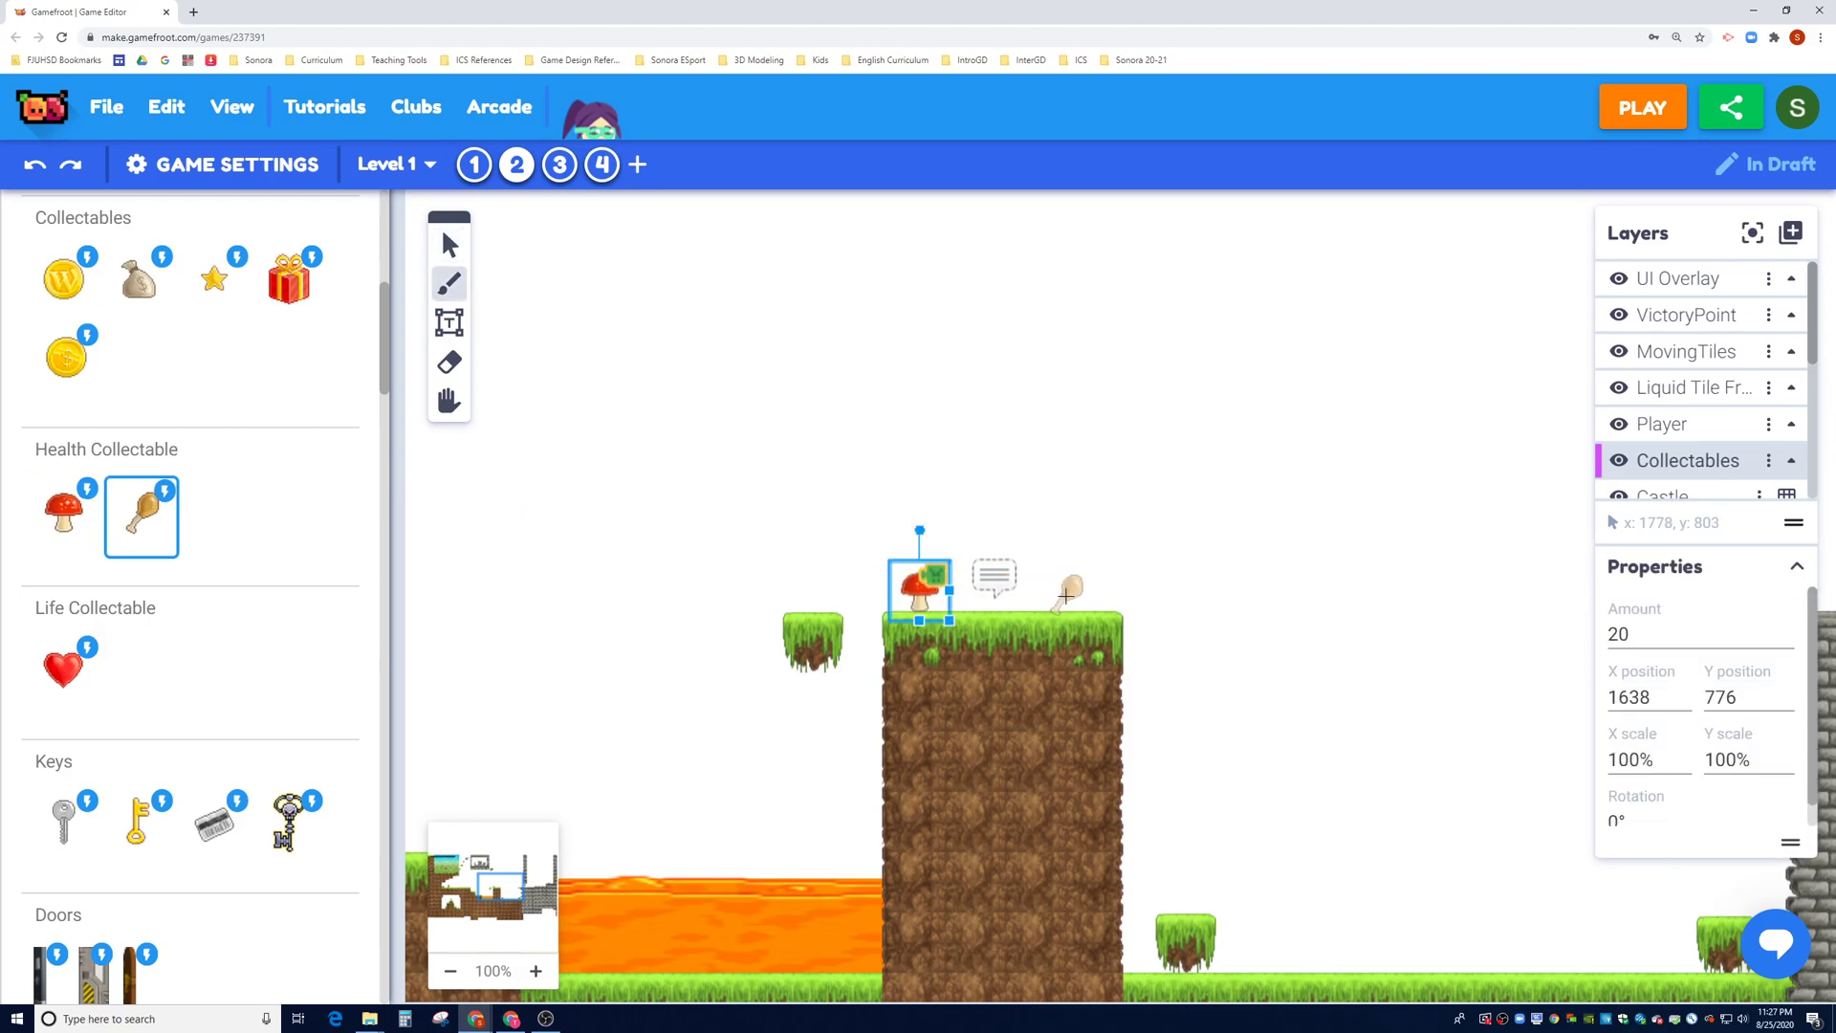
left_click_drag(919, 584, 1063, 591)
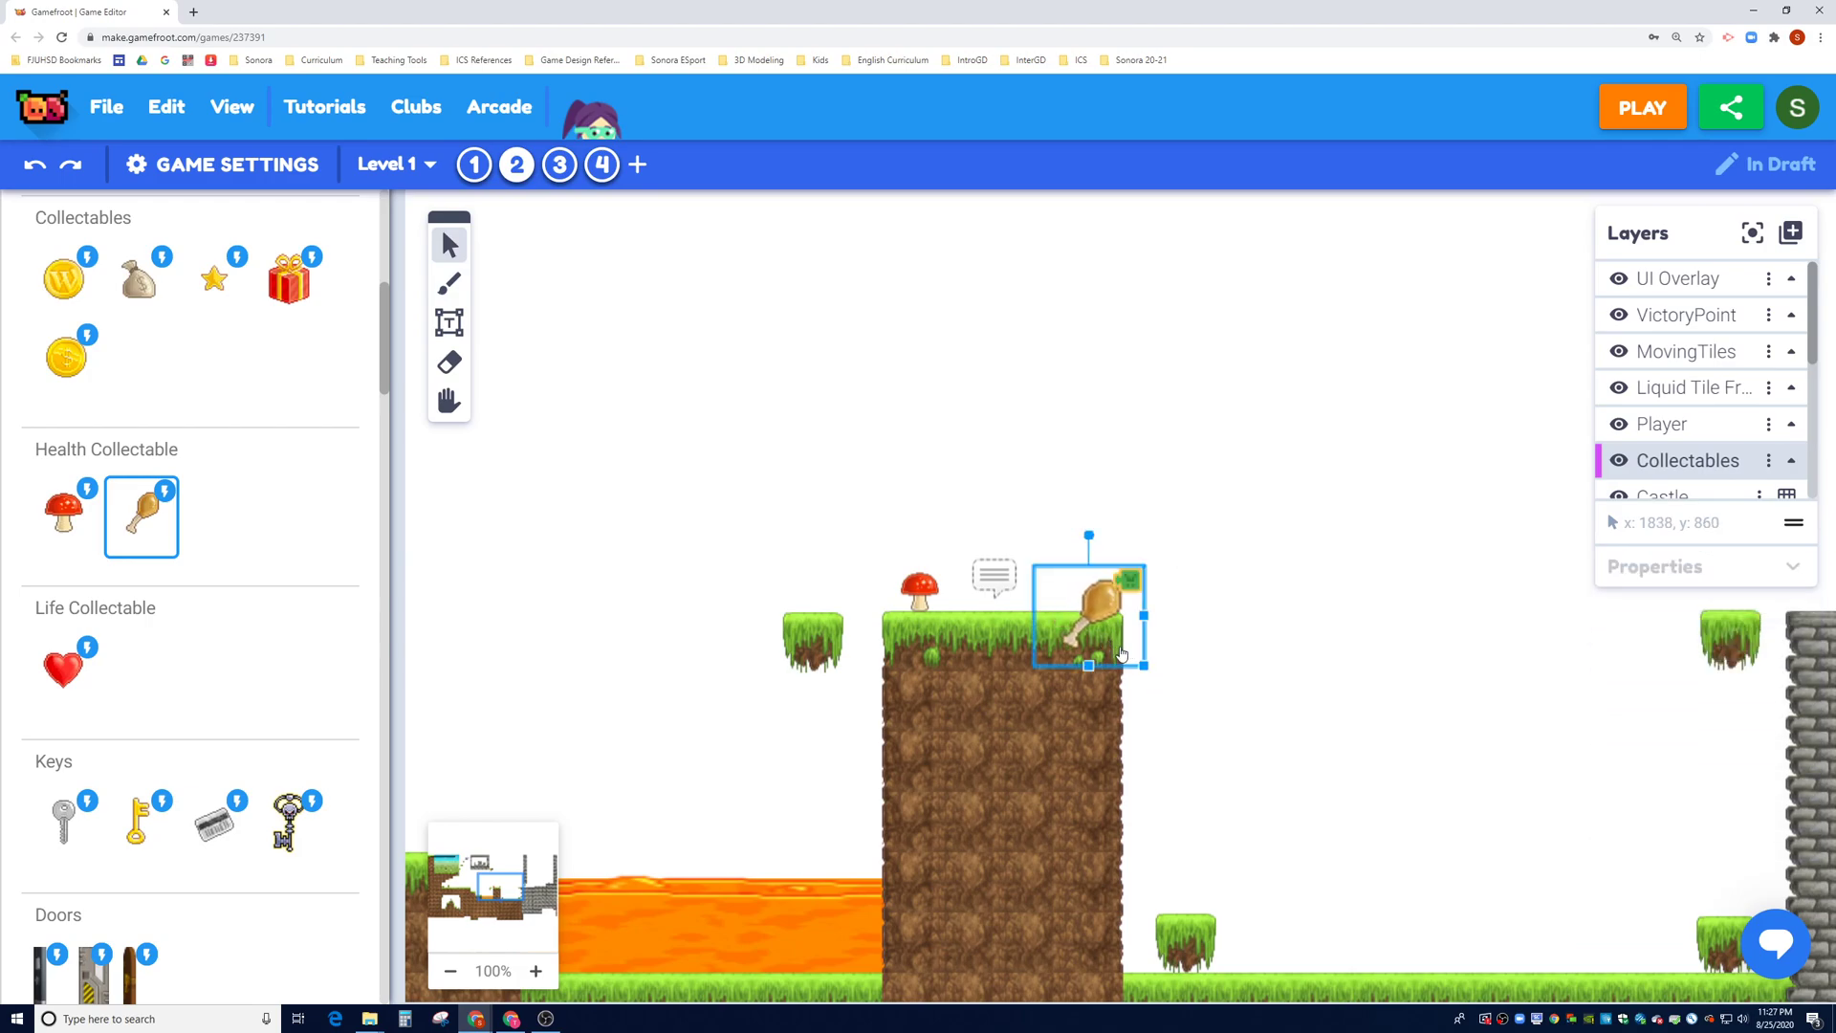
left_click_drag(1086, 615, 1074, 574)
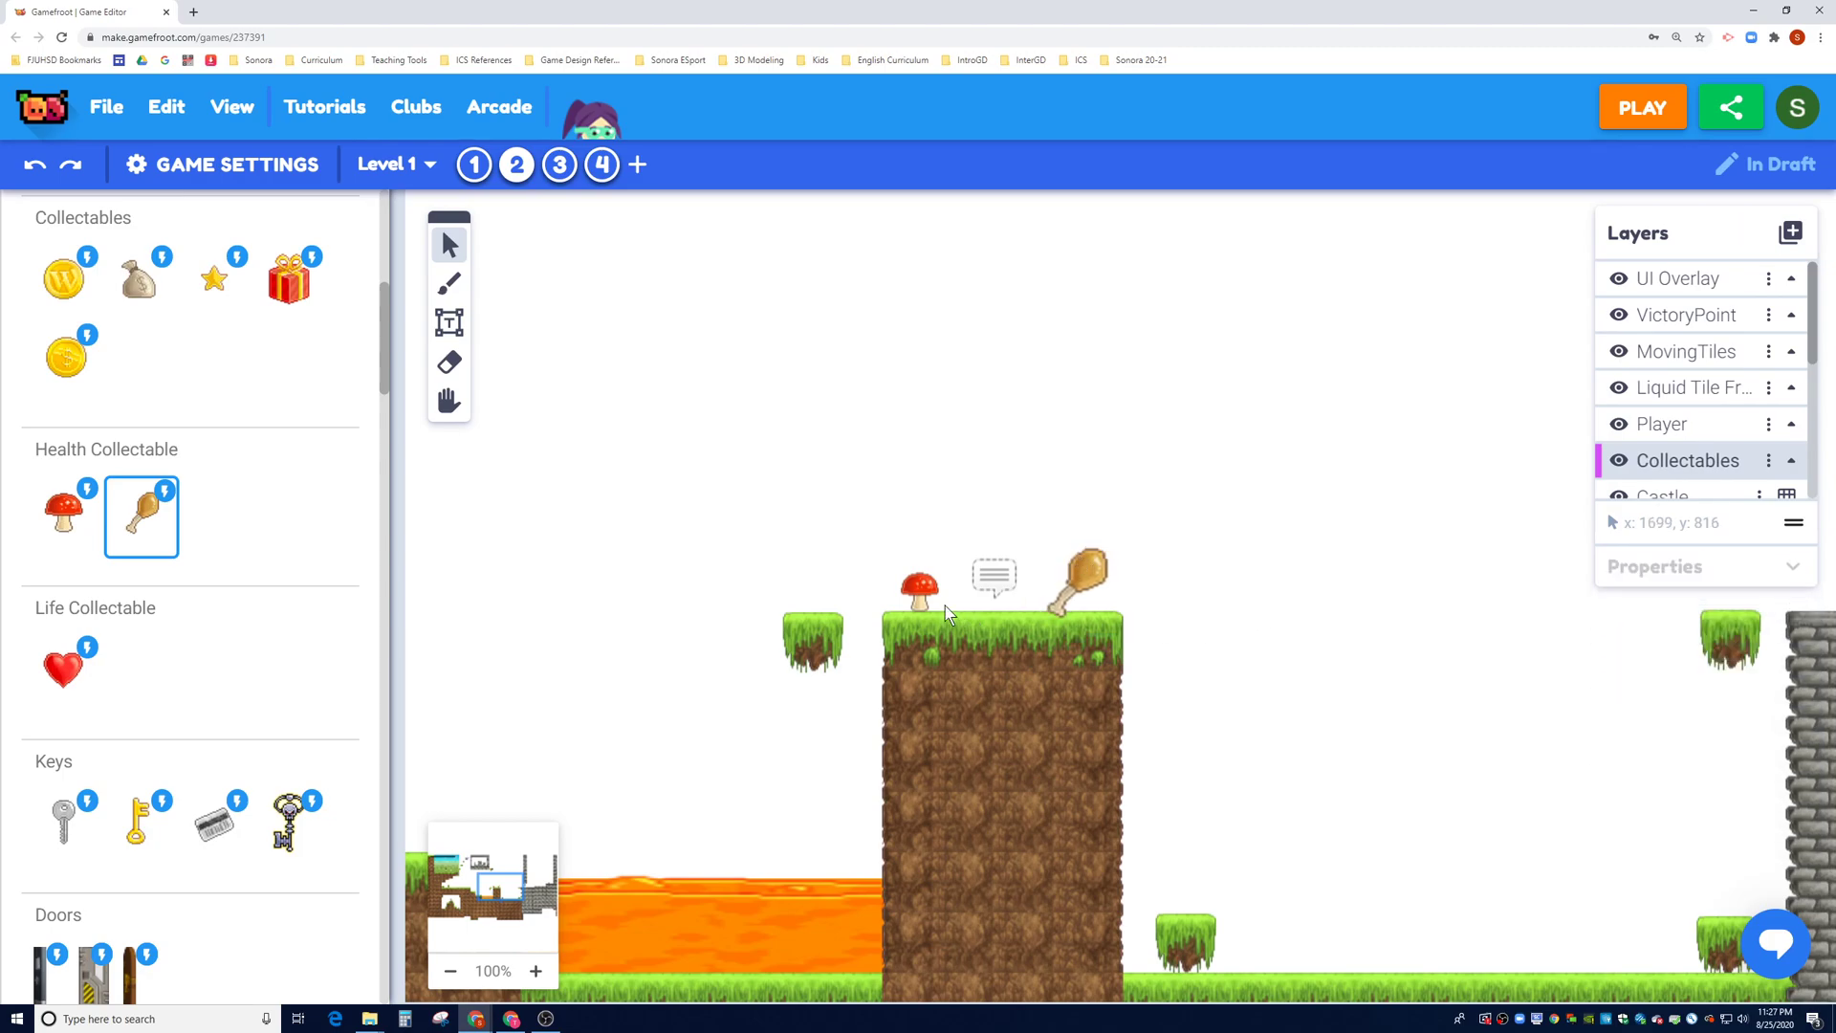
left_click(918, 585)
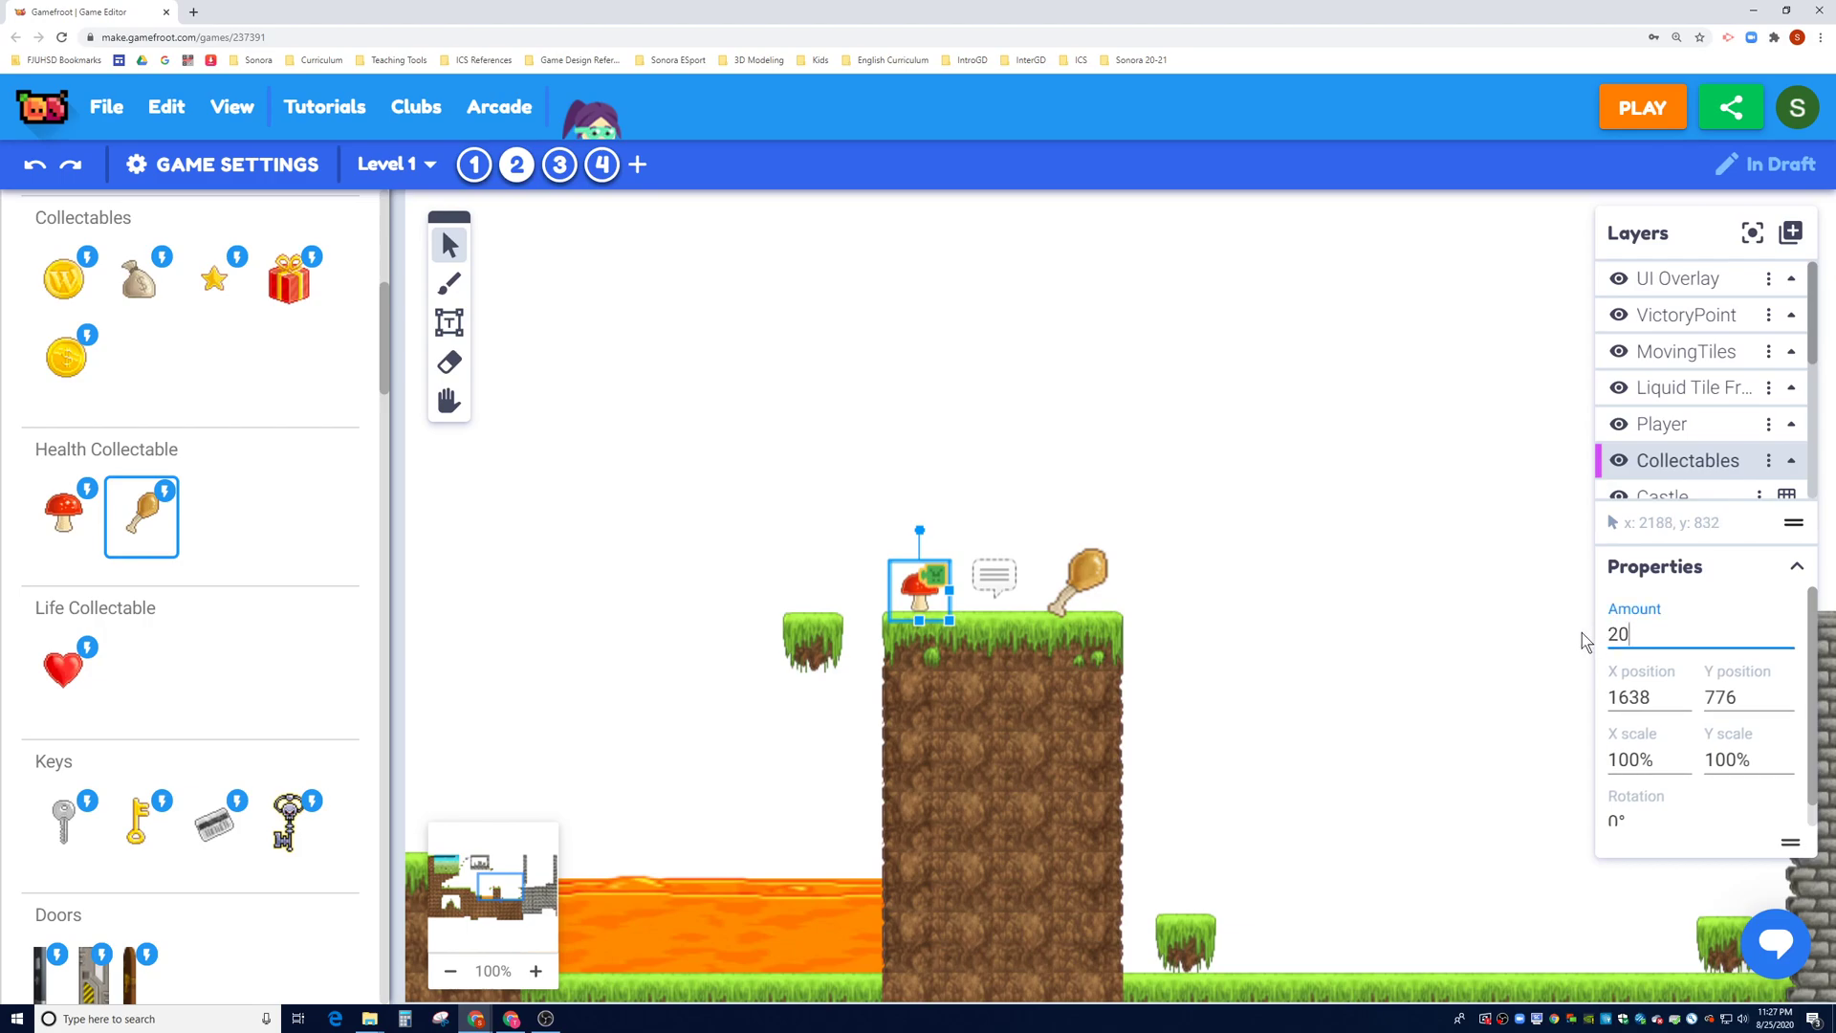
Step: Select the drumstick collectable and set its health Amount to 100
left_click(1652, 633)
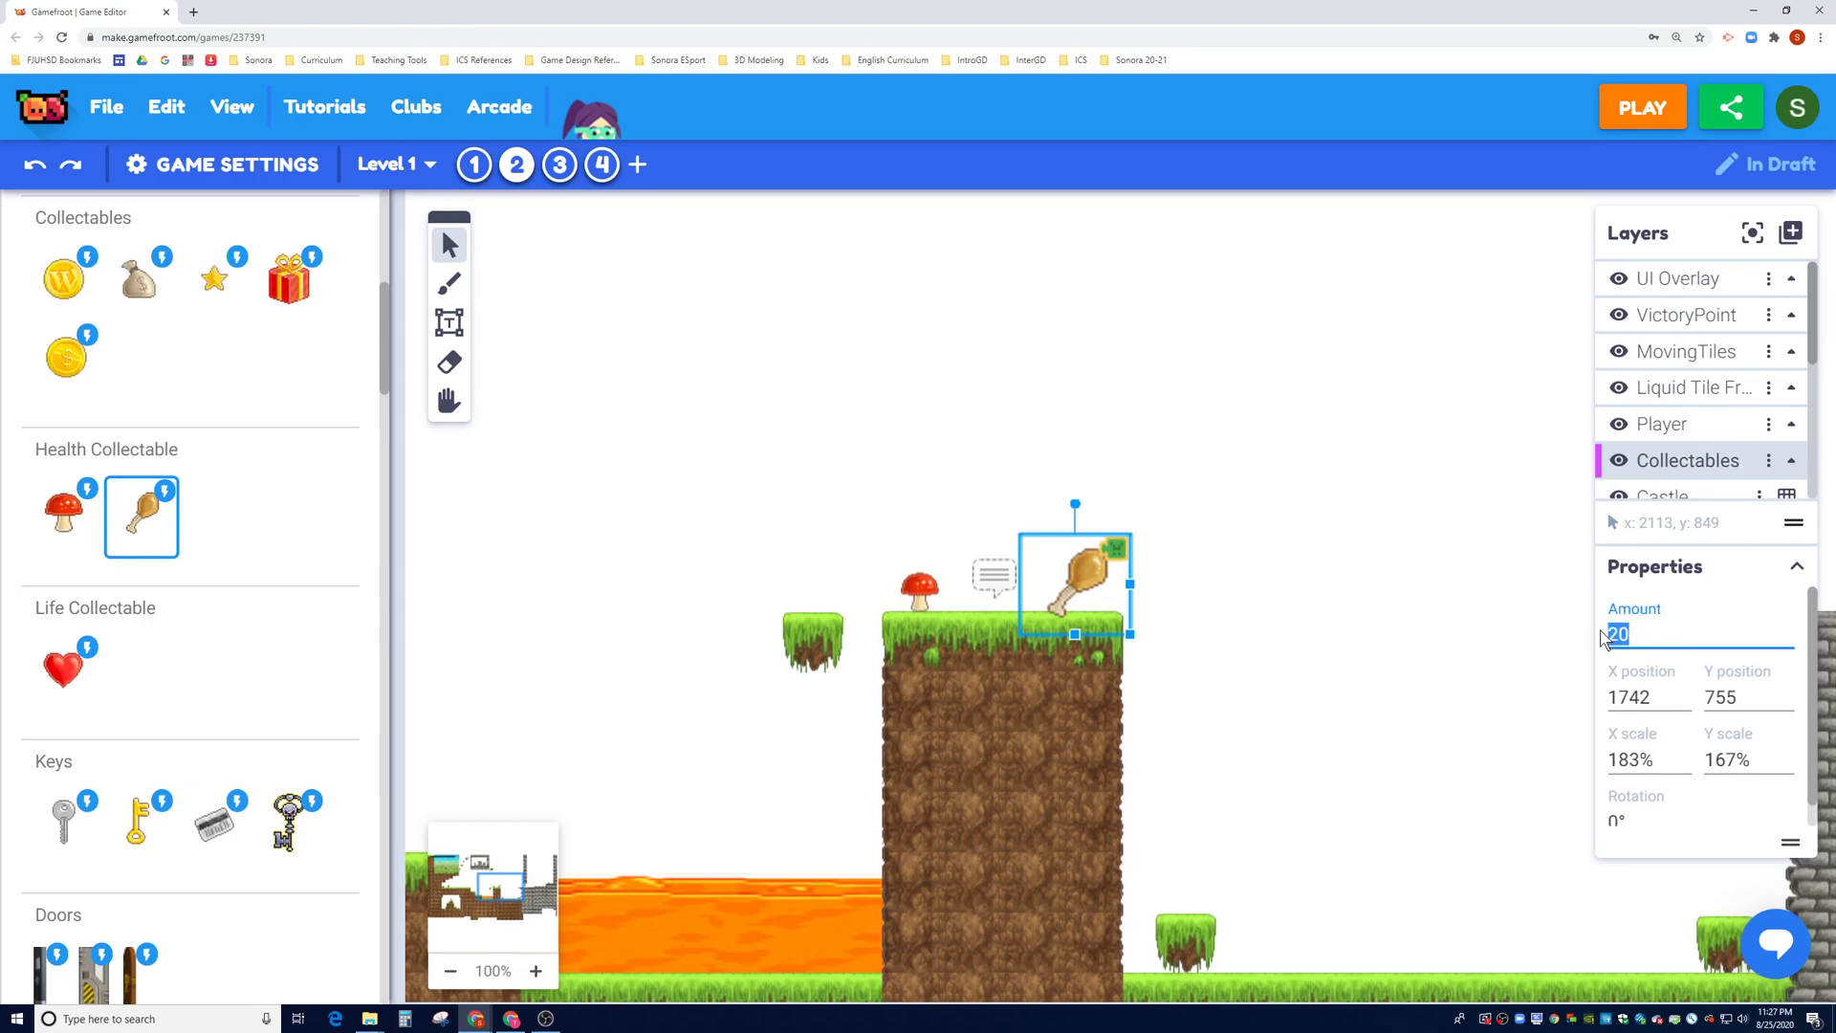
type("100")
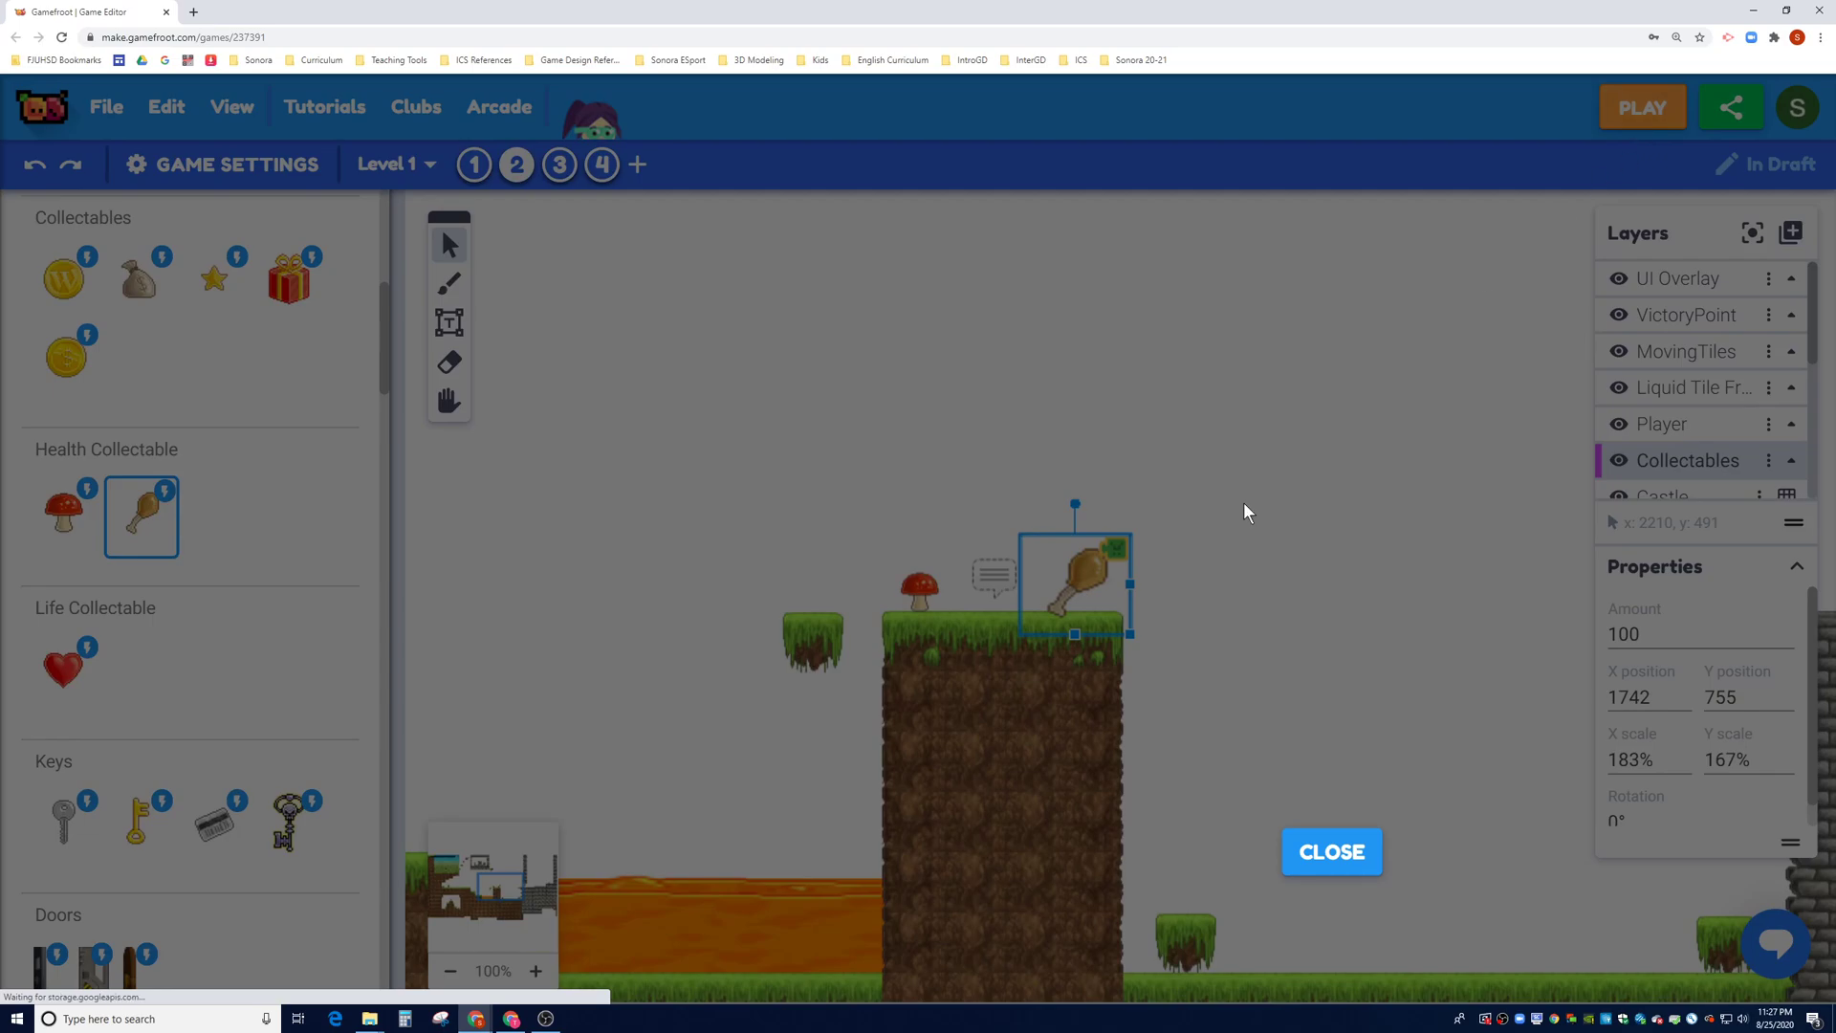
left_click(1642, 106)
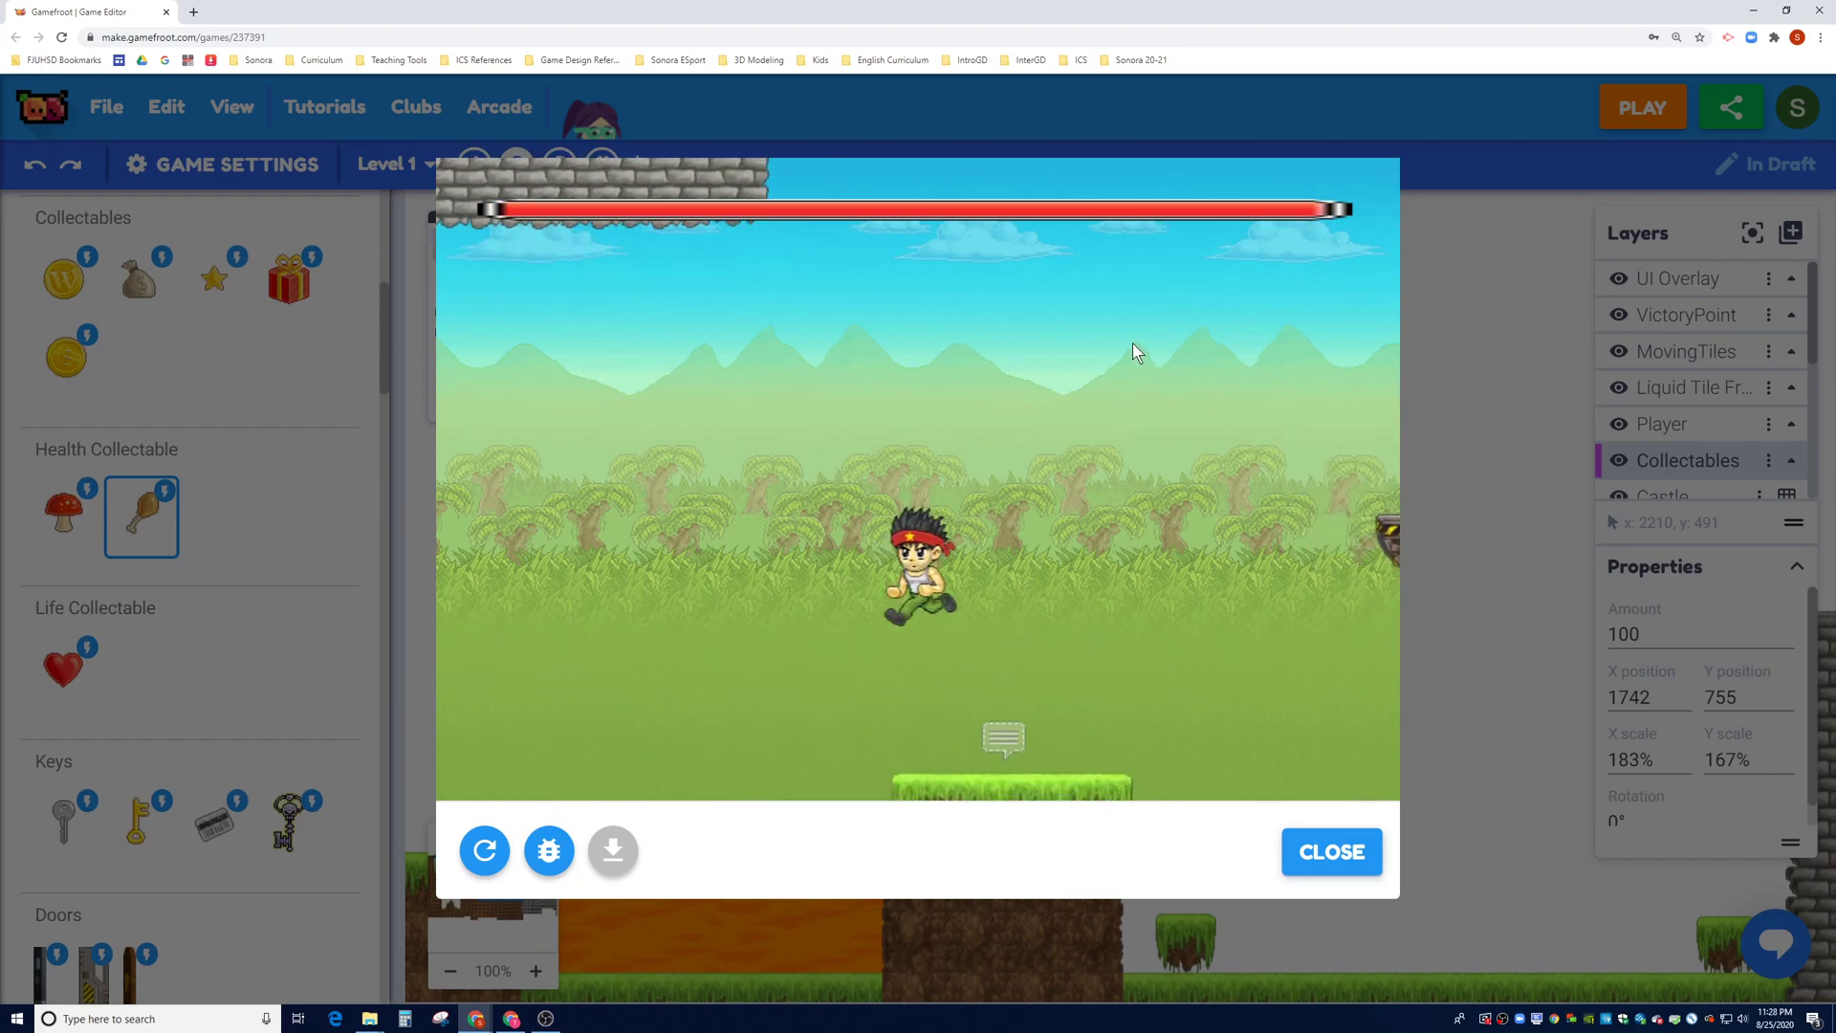
left_click(1330, 851)
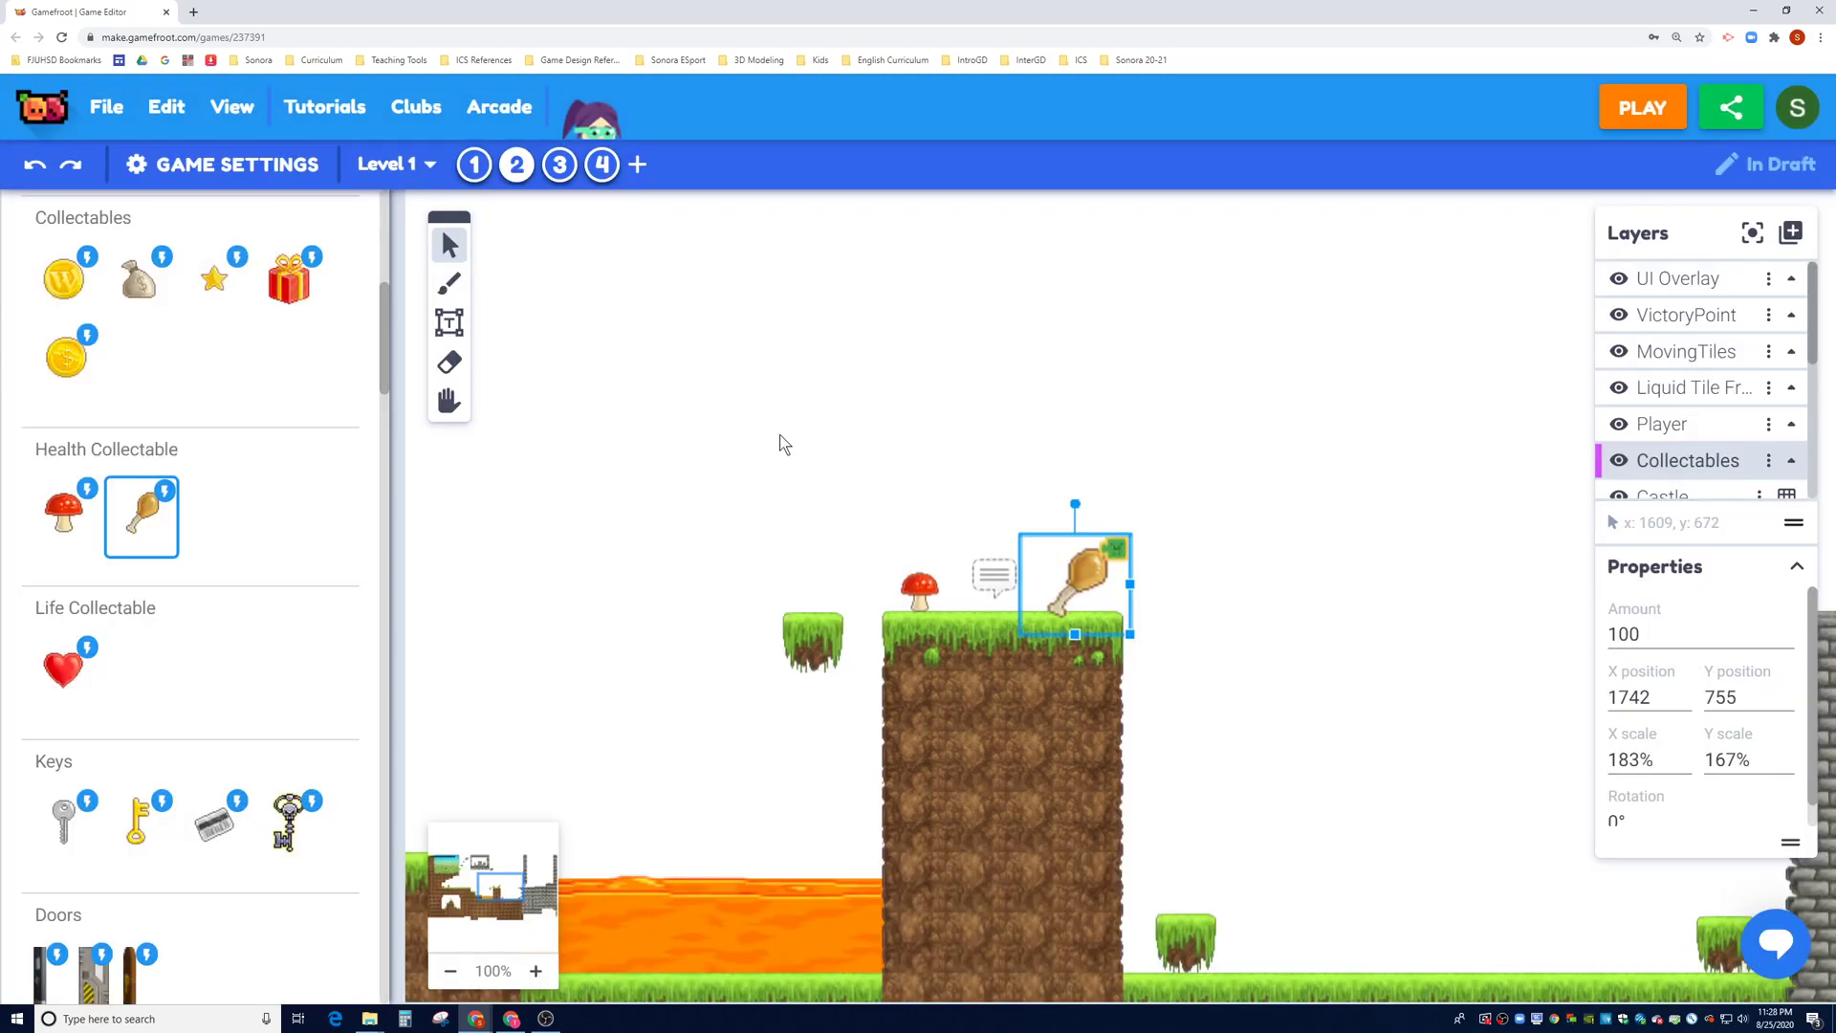
Step: Zoom out to 50% to view the whole level, then save the game from the File menu
left_click(449, 401)
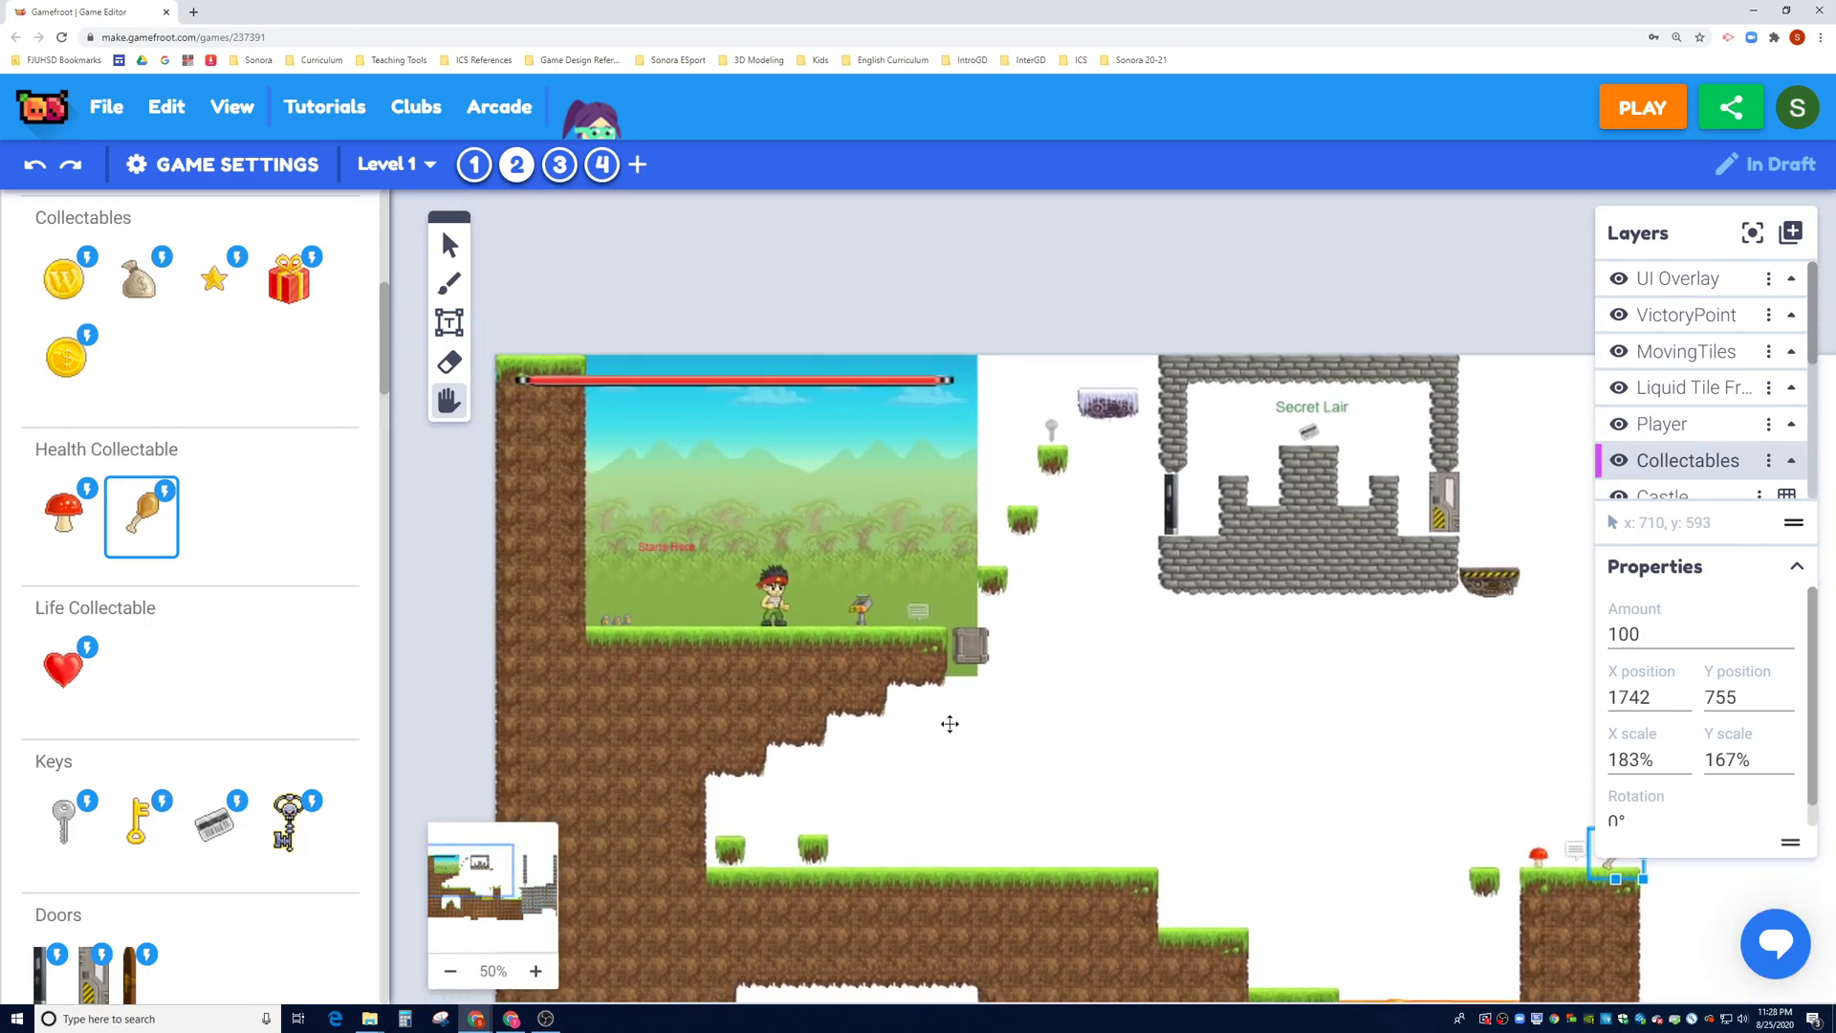
left_click(106, 106)
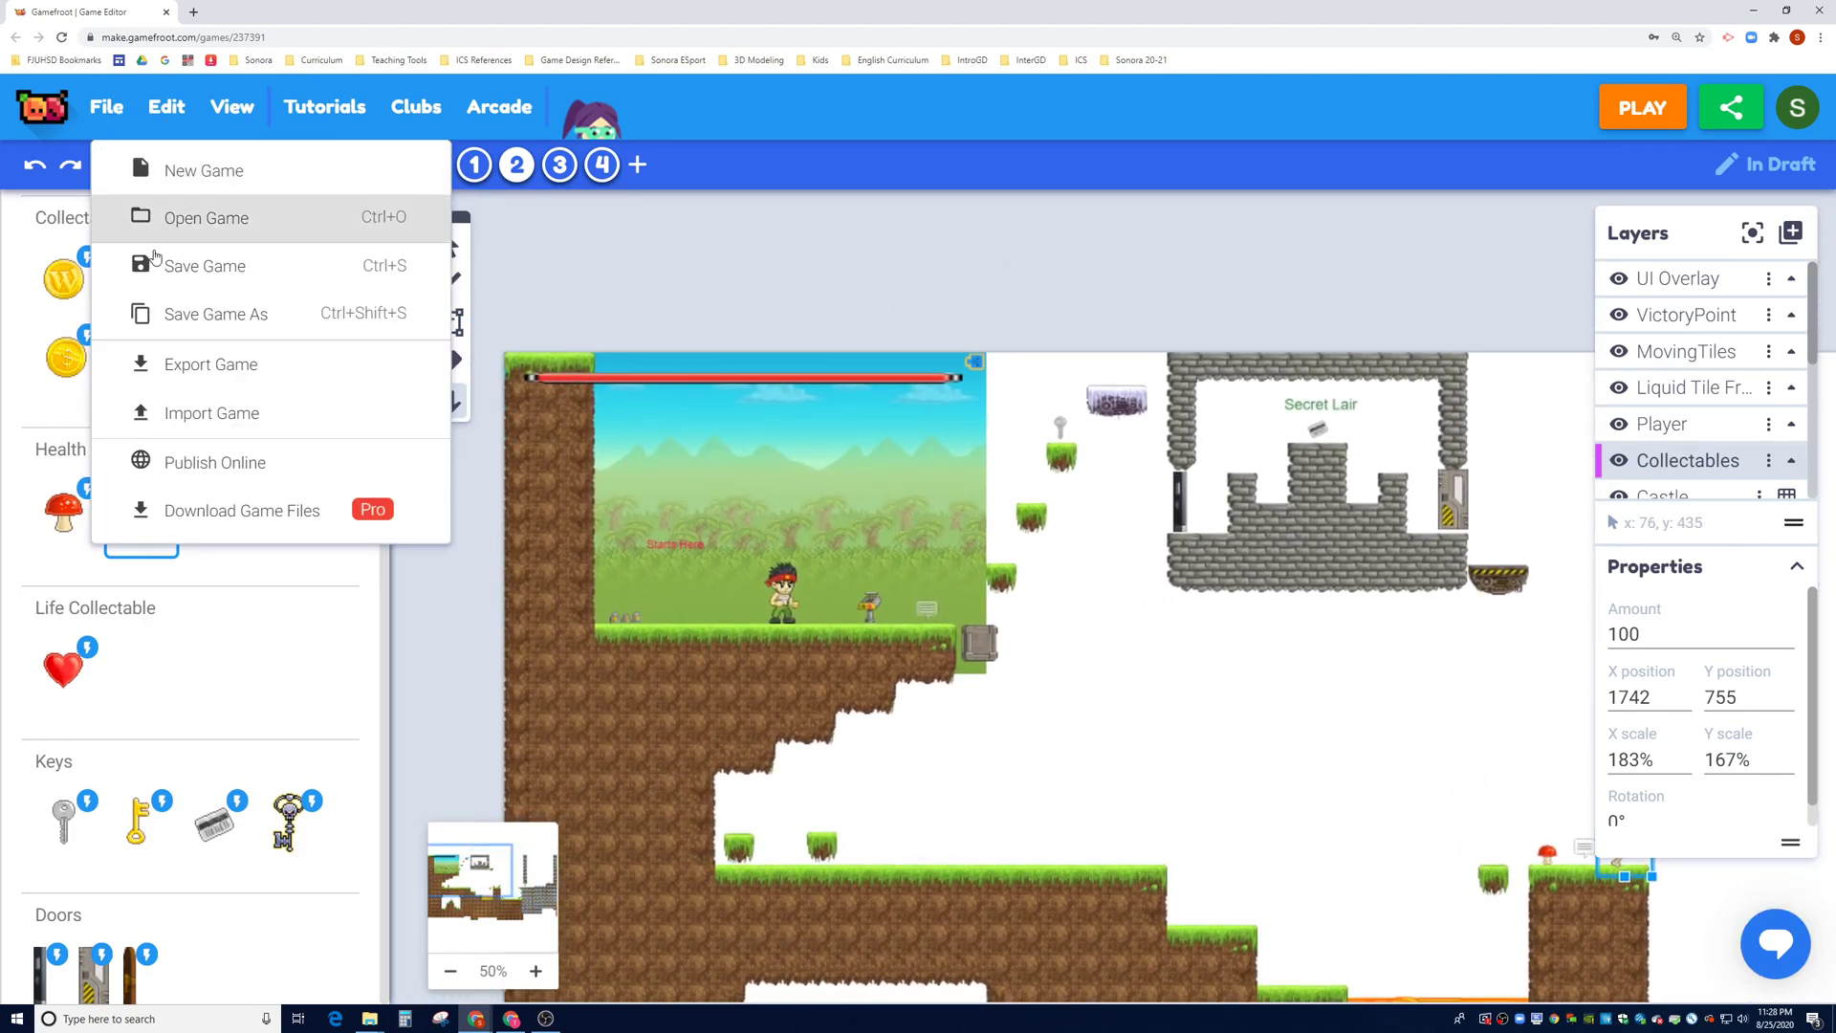
left_click(204, 266)
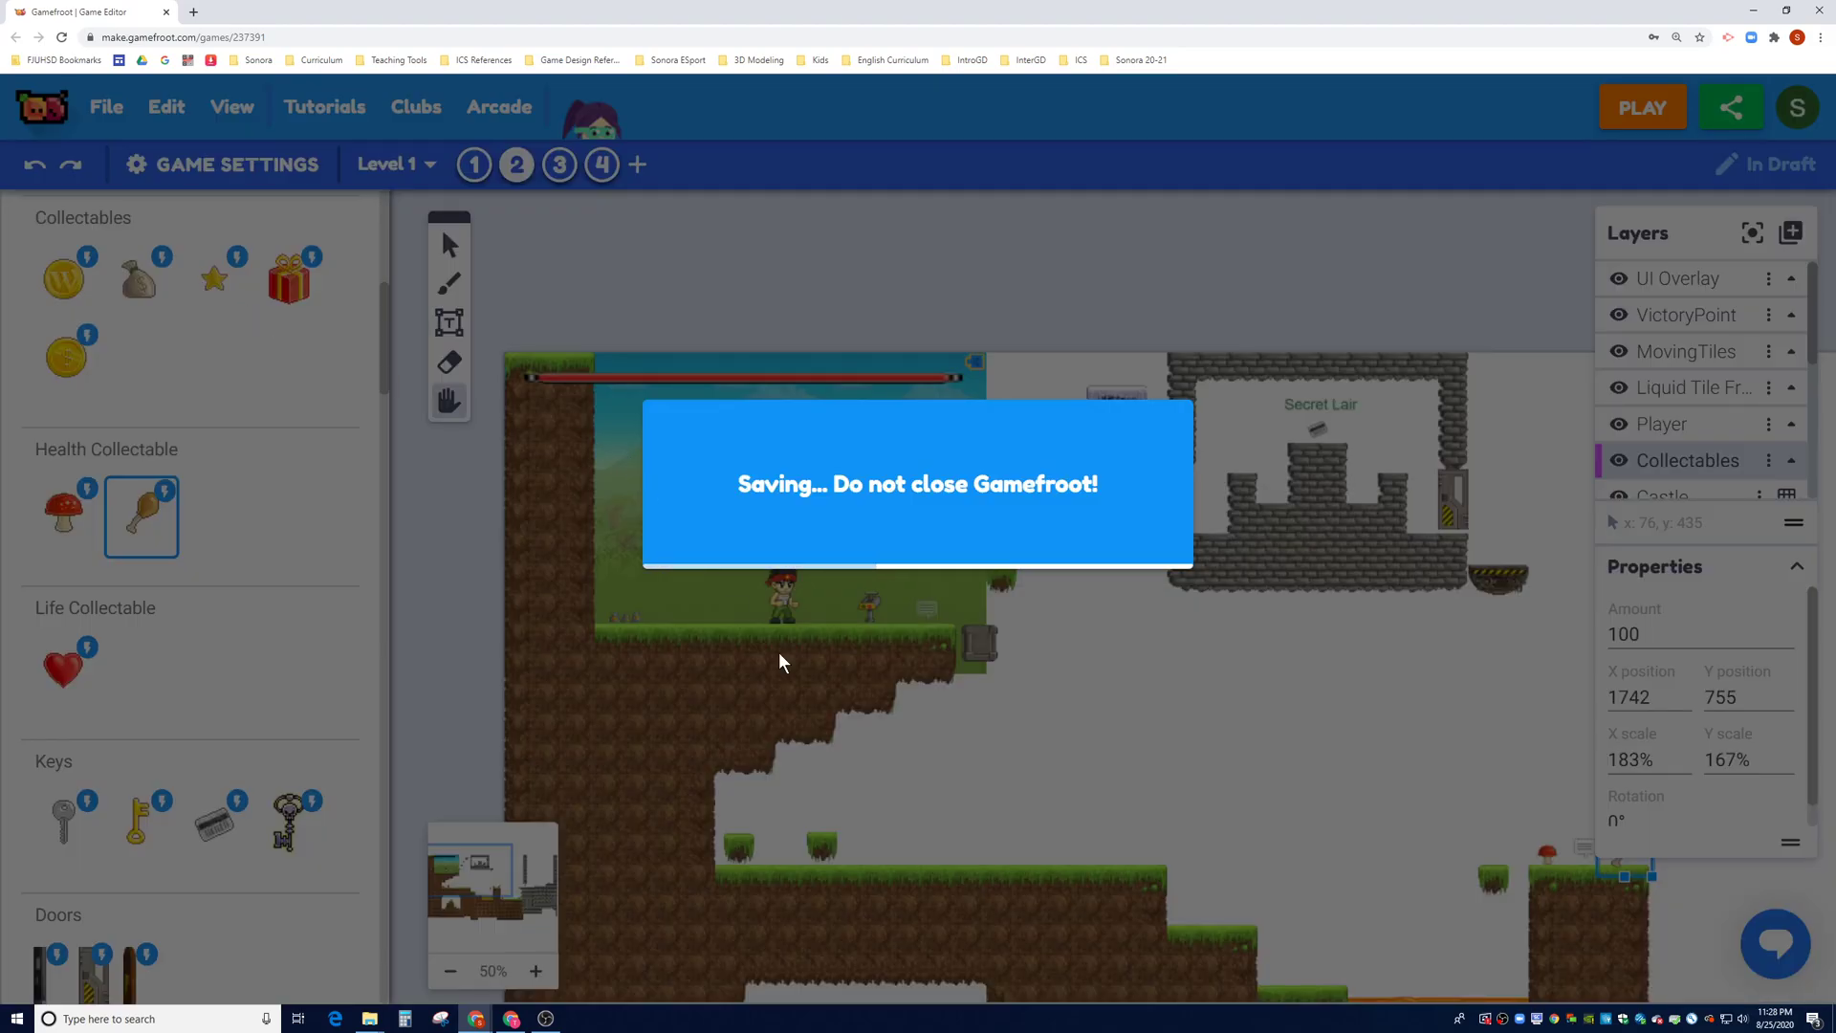